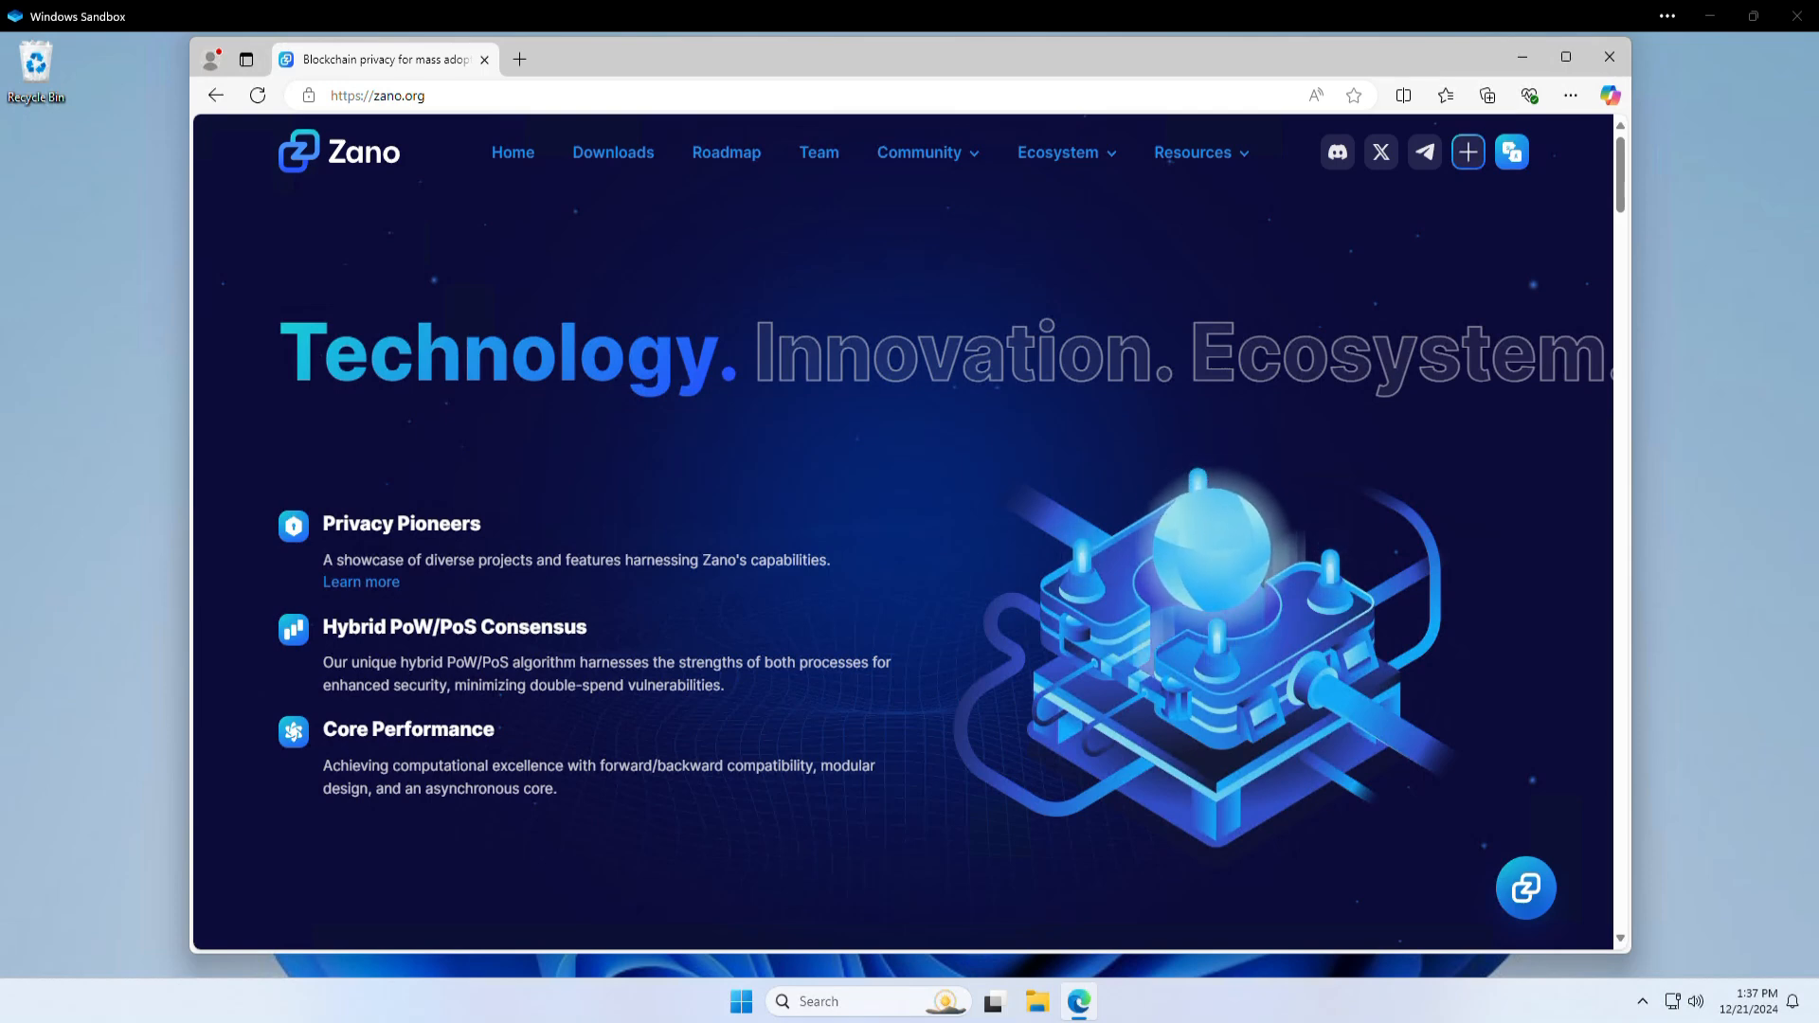
mouse_move(1165, 468)
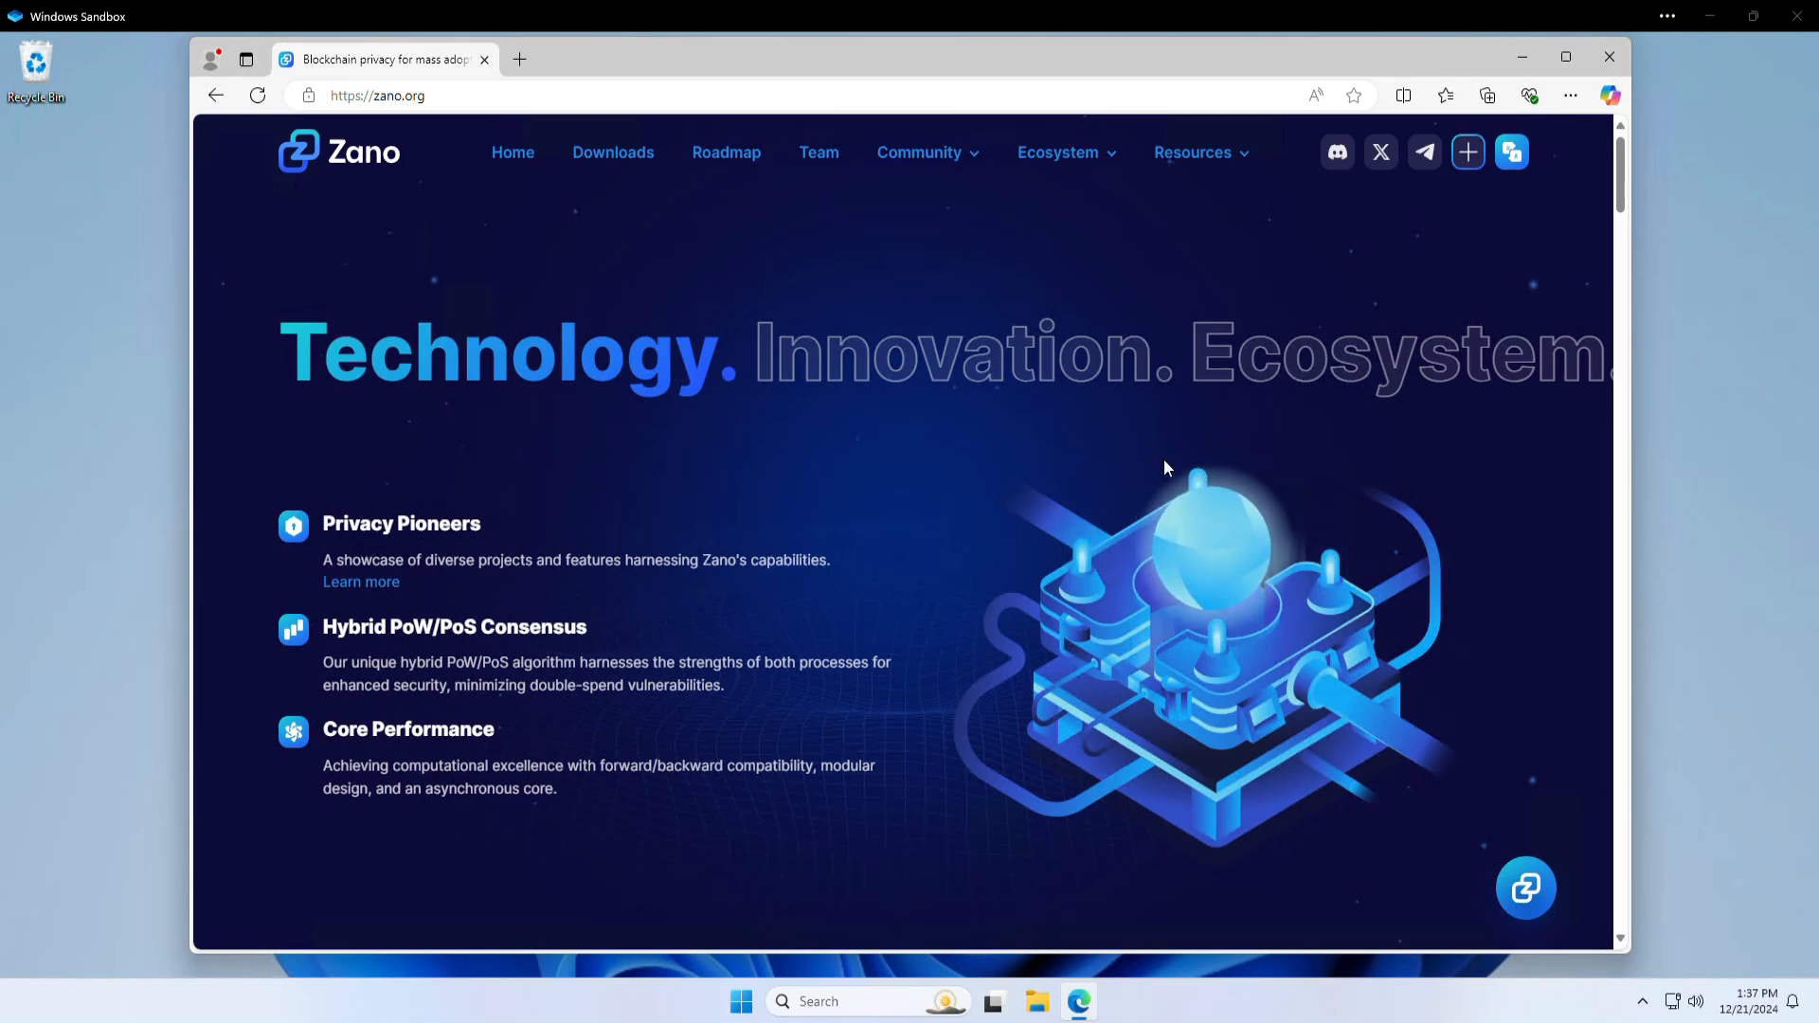
mouse_move(106, 70)
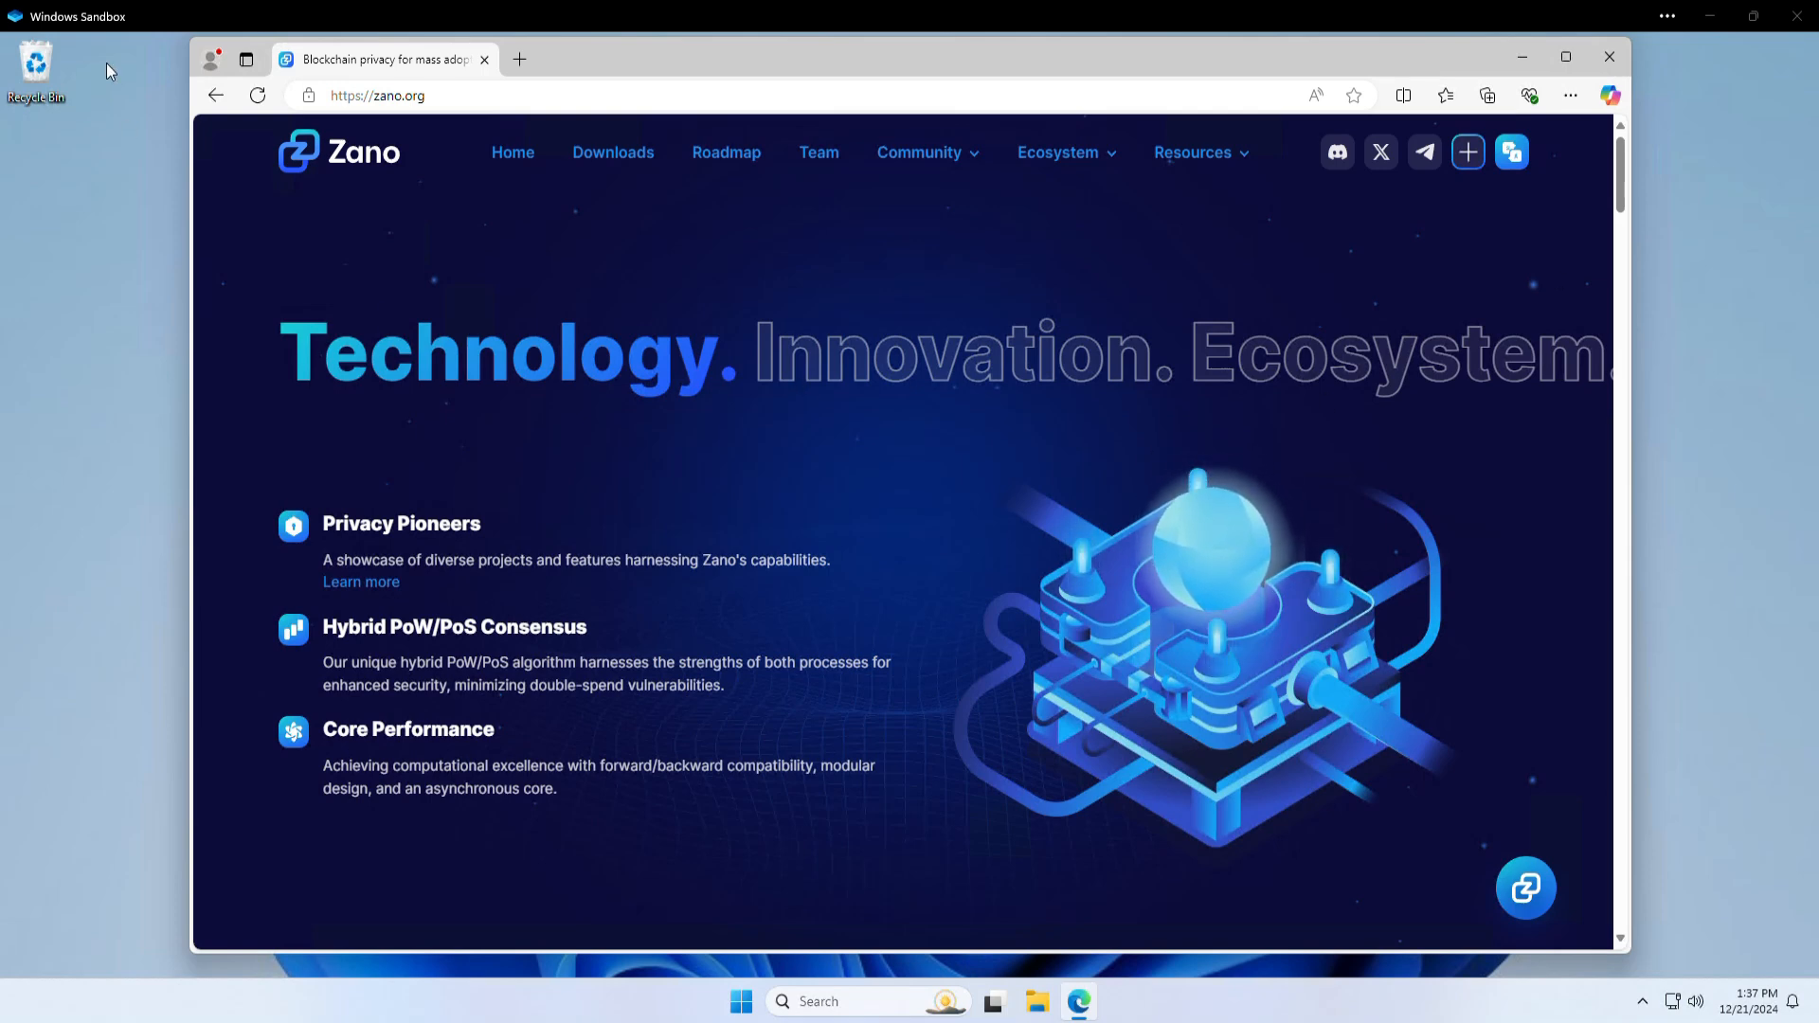
mouse_move(115, 98)
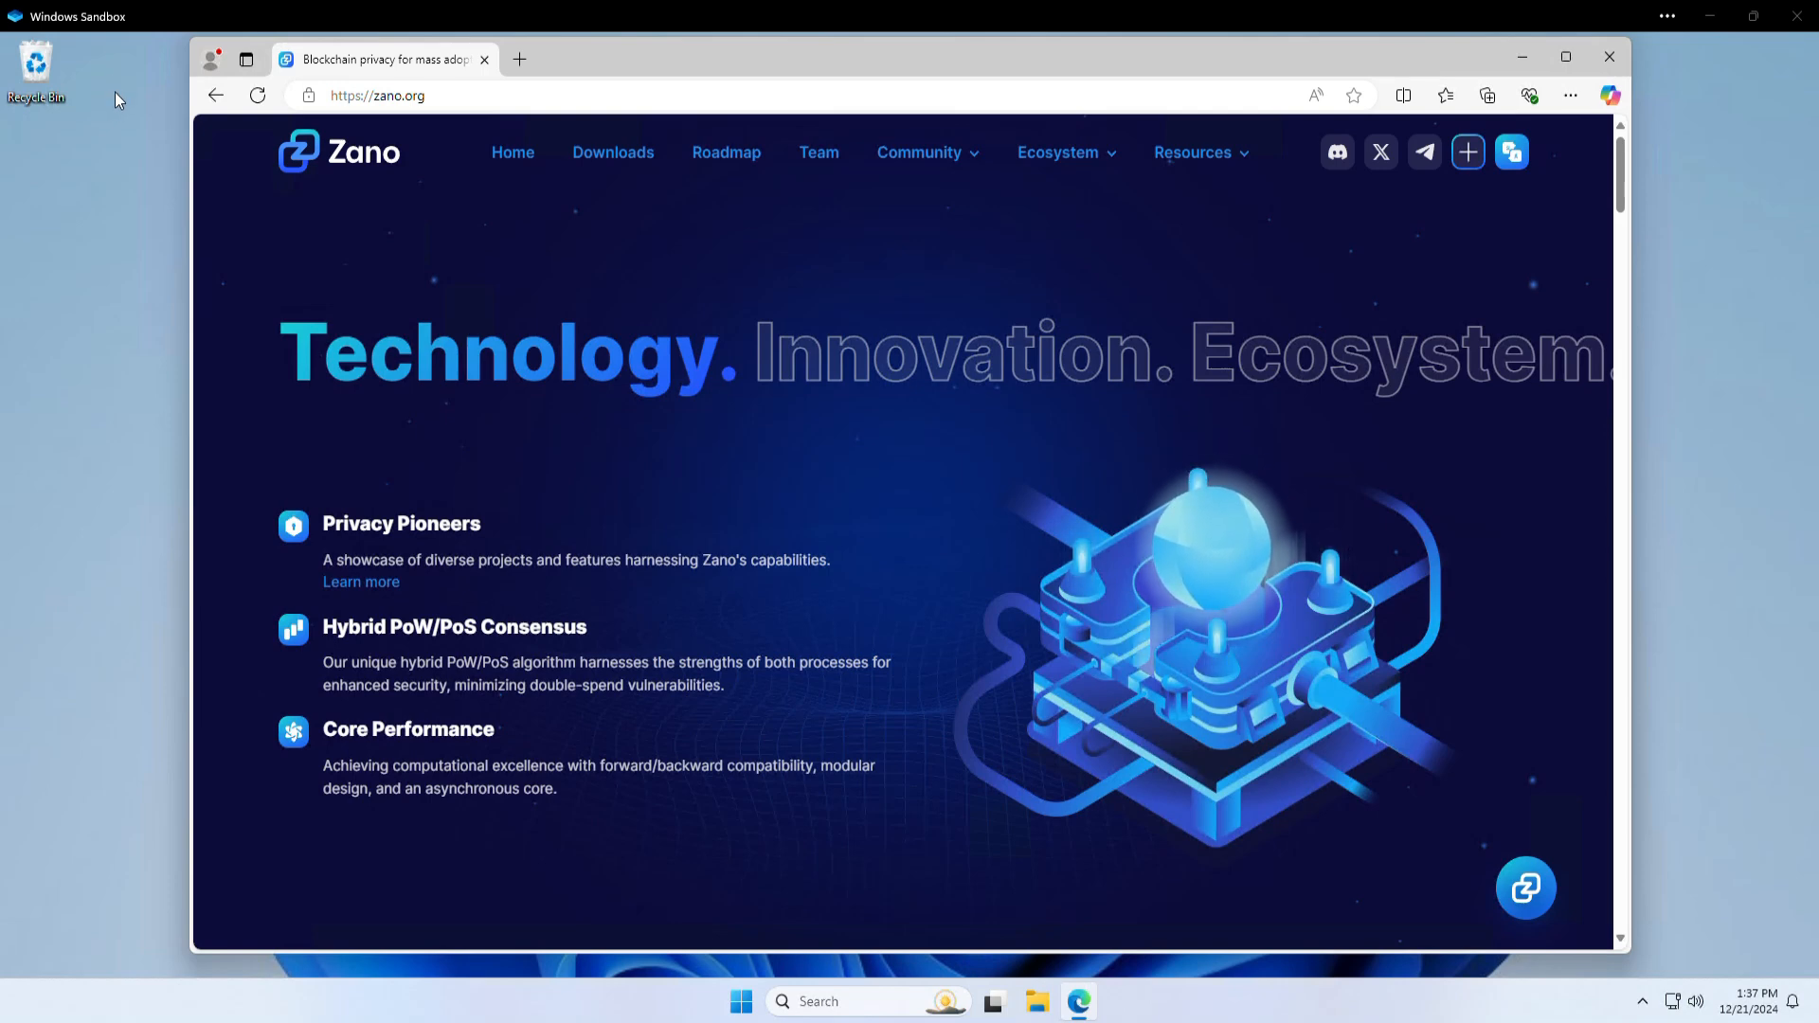
mouse_move(415, 102)
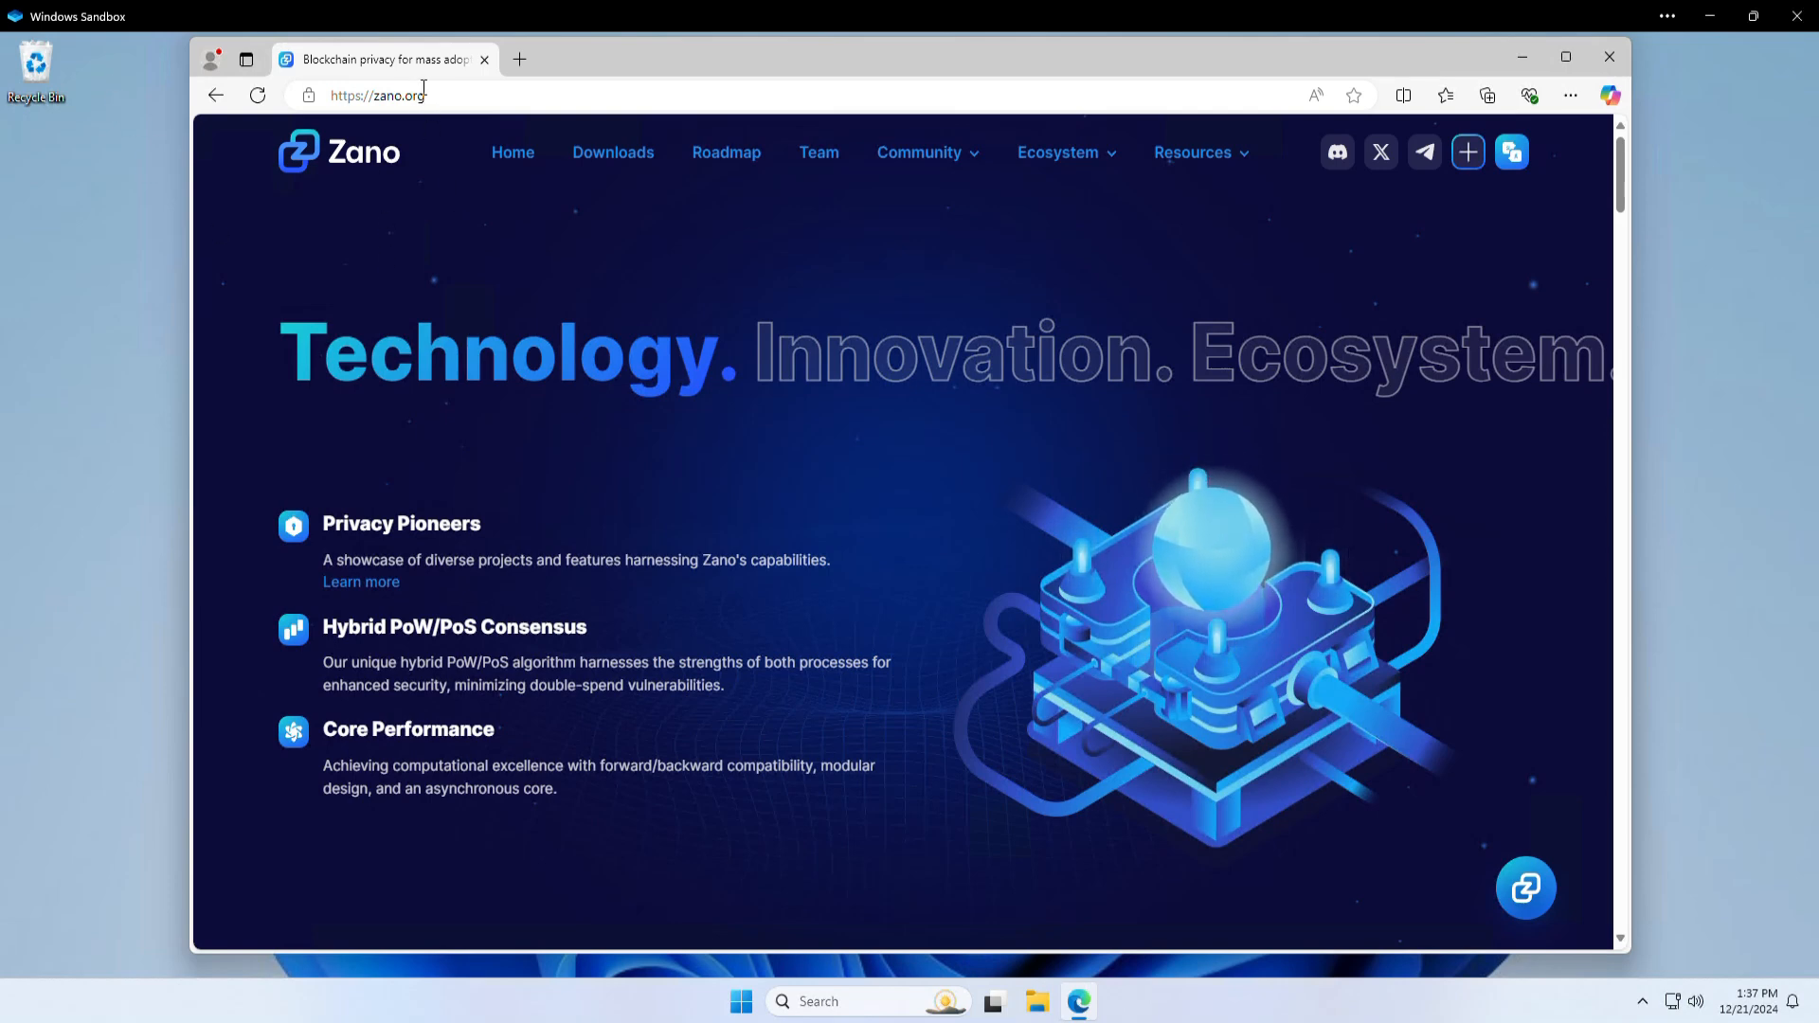
Step: Download the Windows desktop wallet installer from the Zano downloads page and launch it
left_click(377, 94)
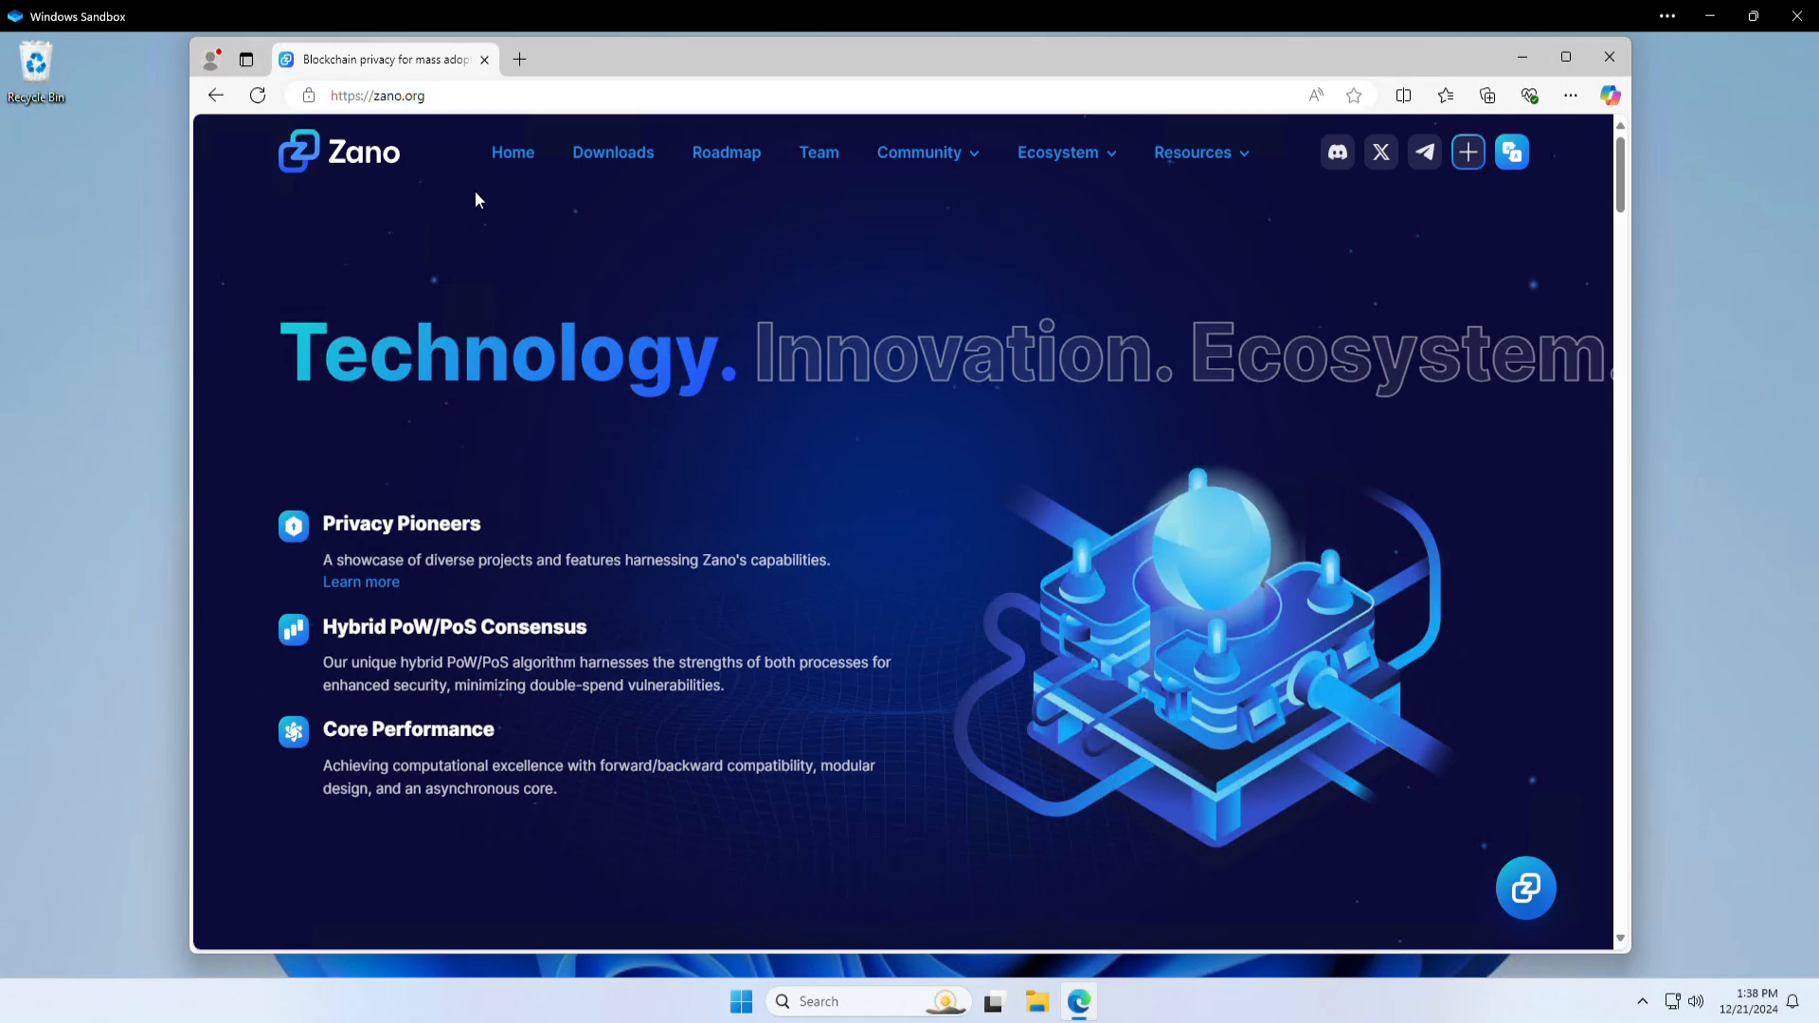
mouse_move(612, 151)
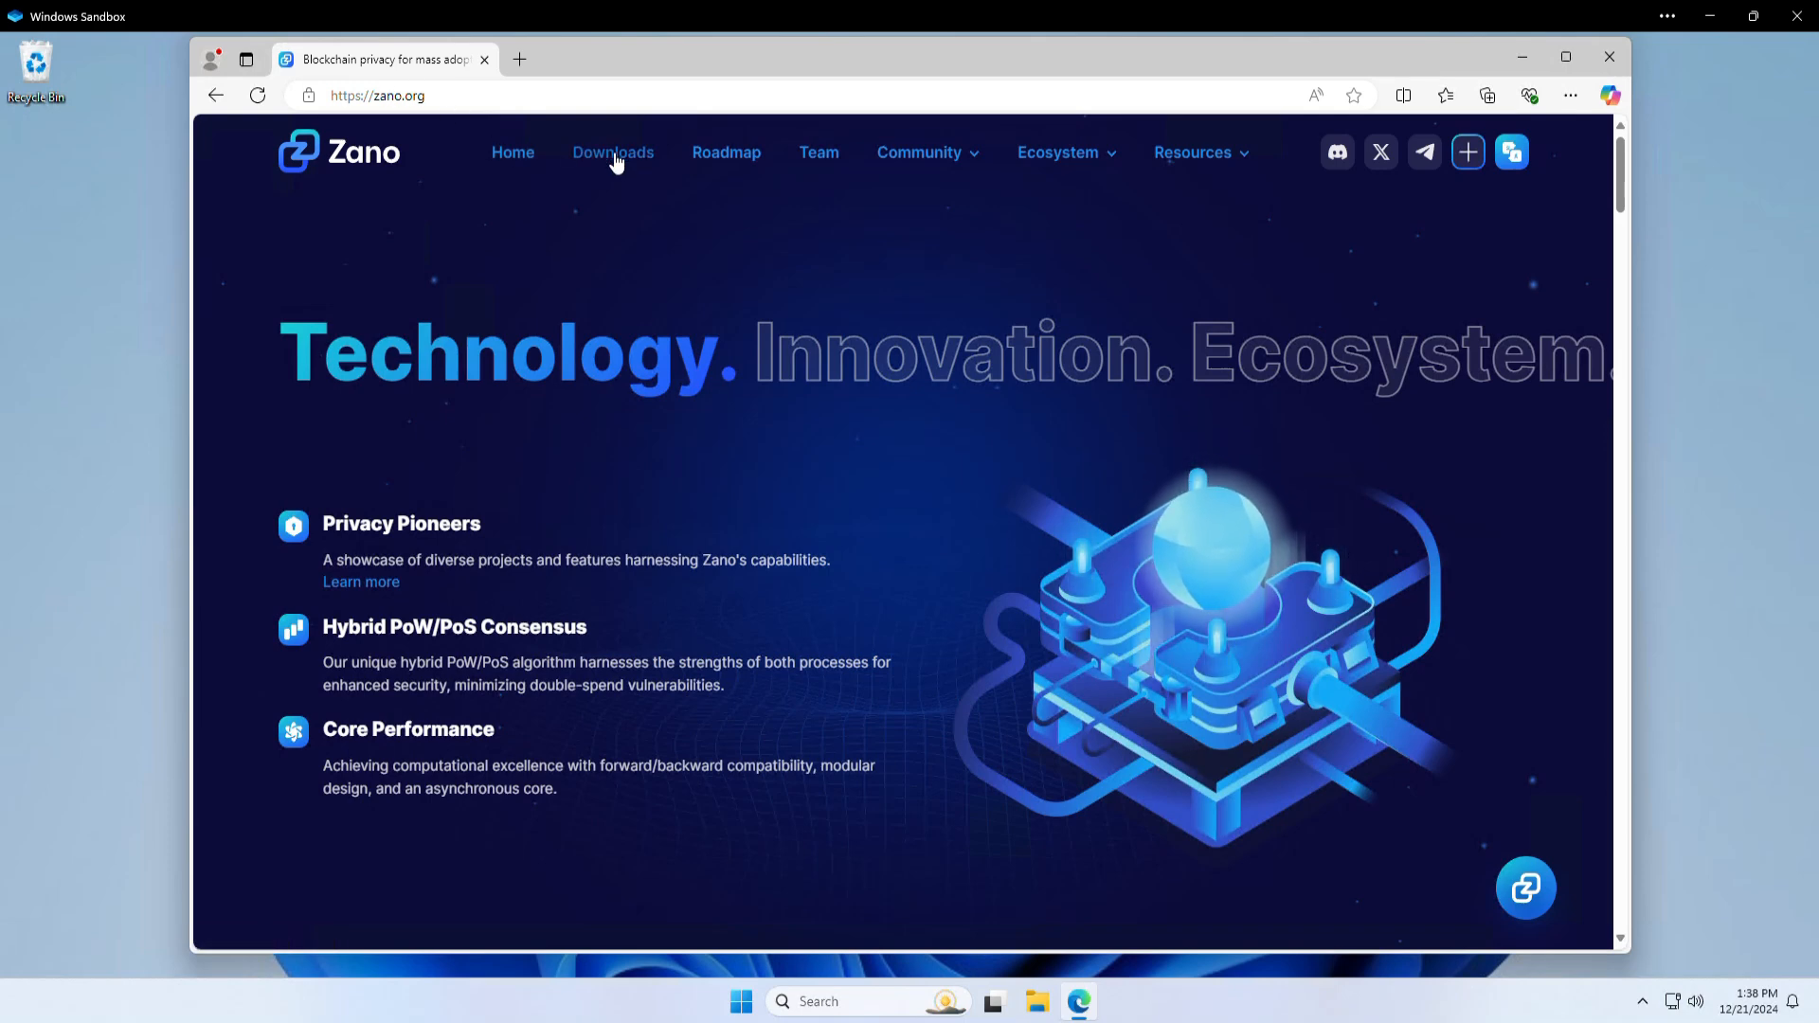
left_click(612, 151)
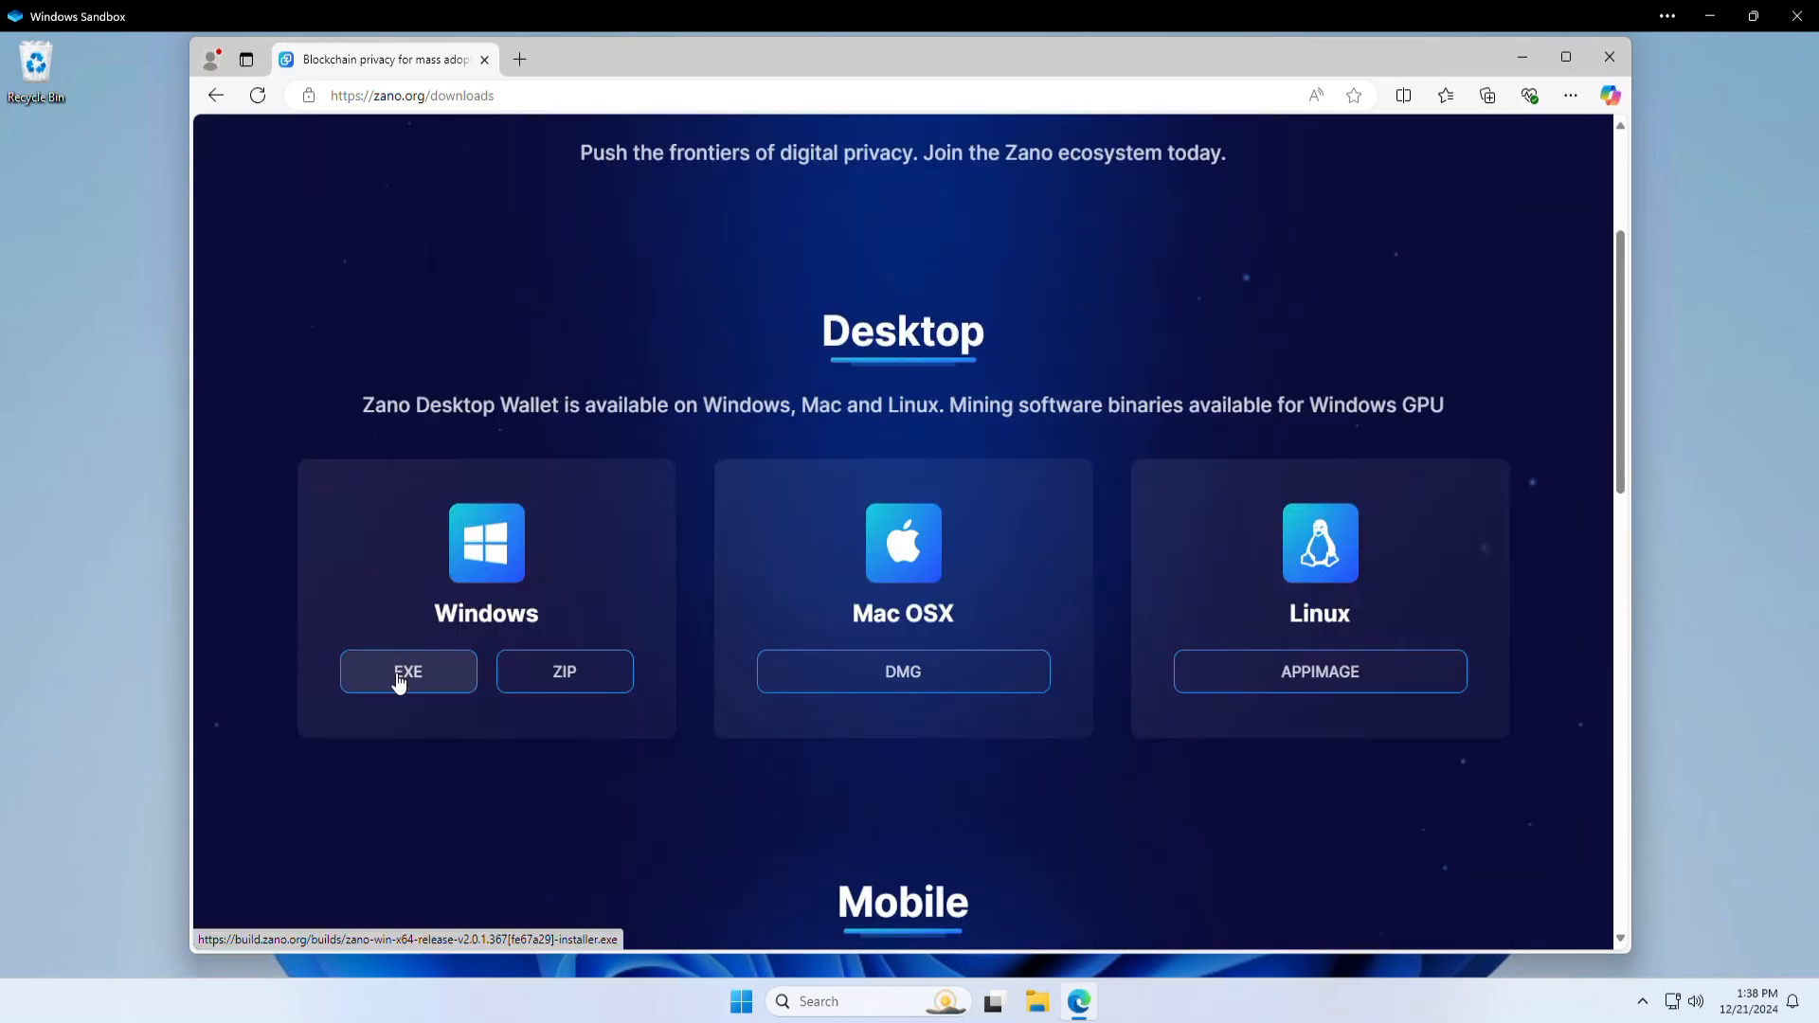
left_click(407, 670)
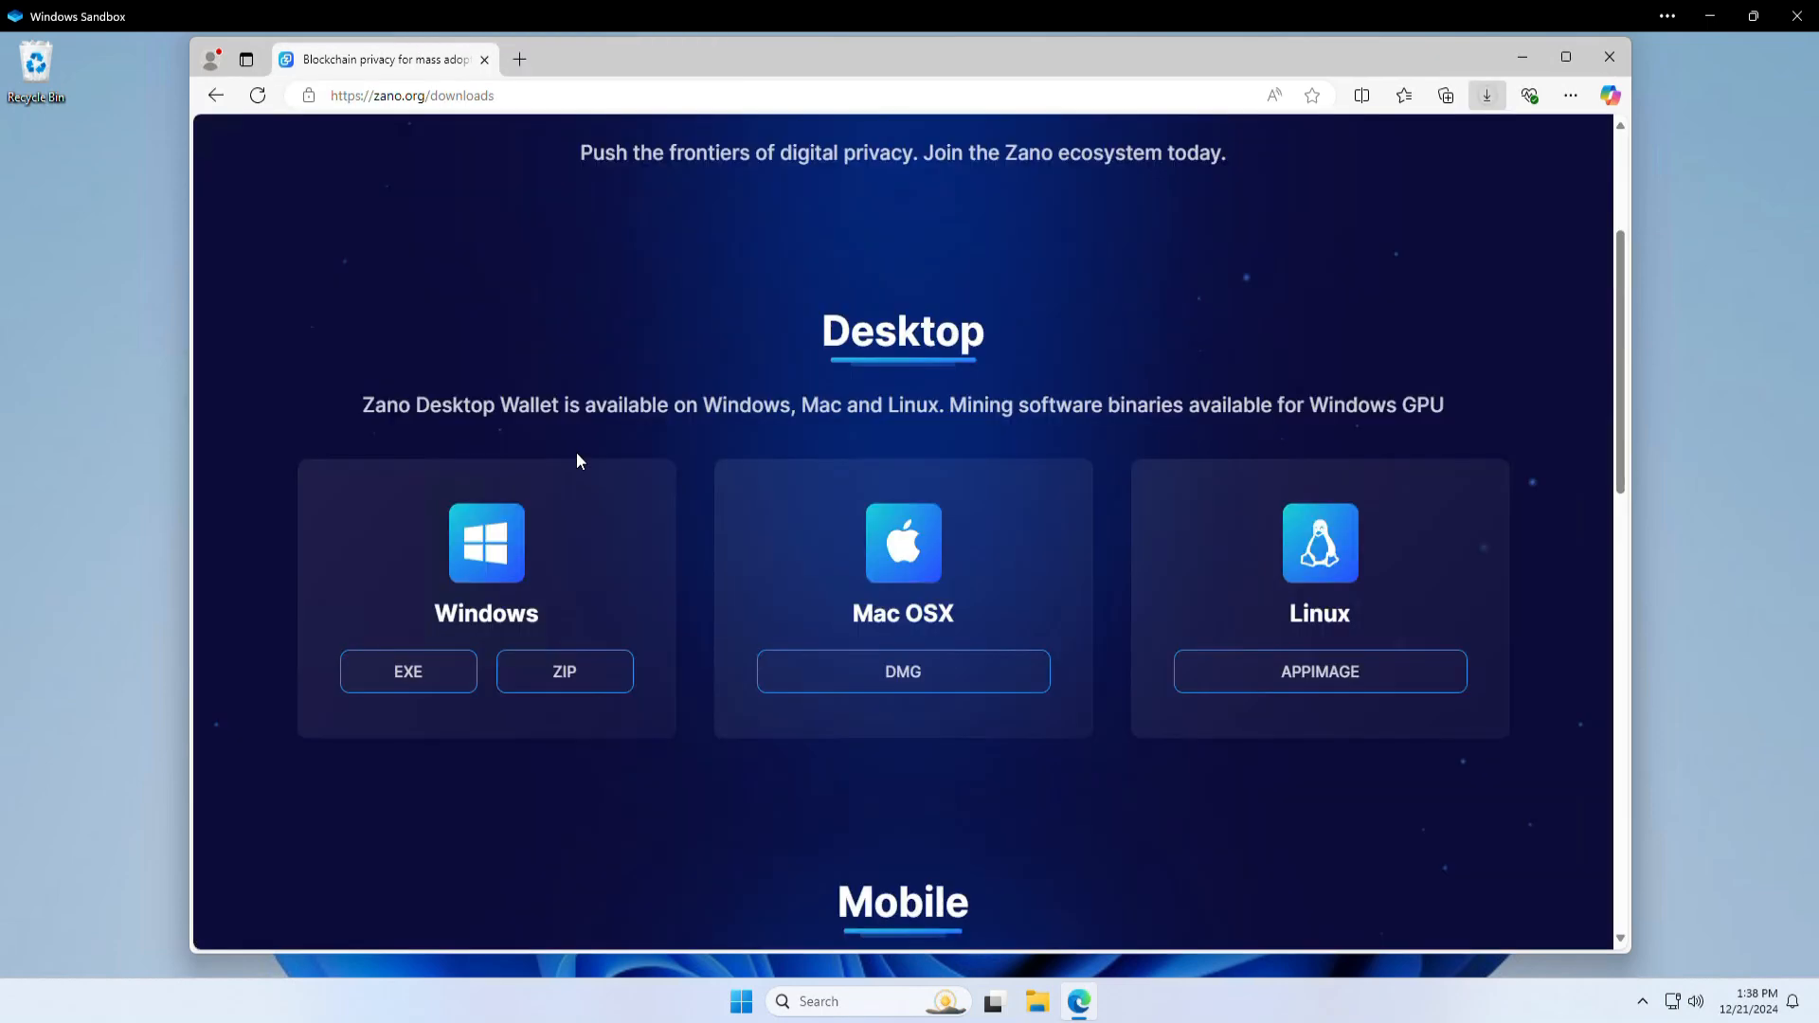
left_click(409, 670)
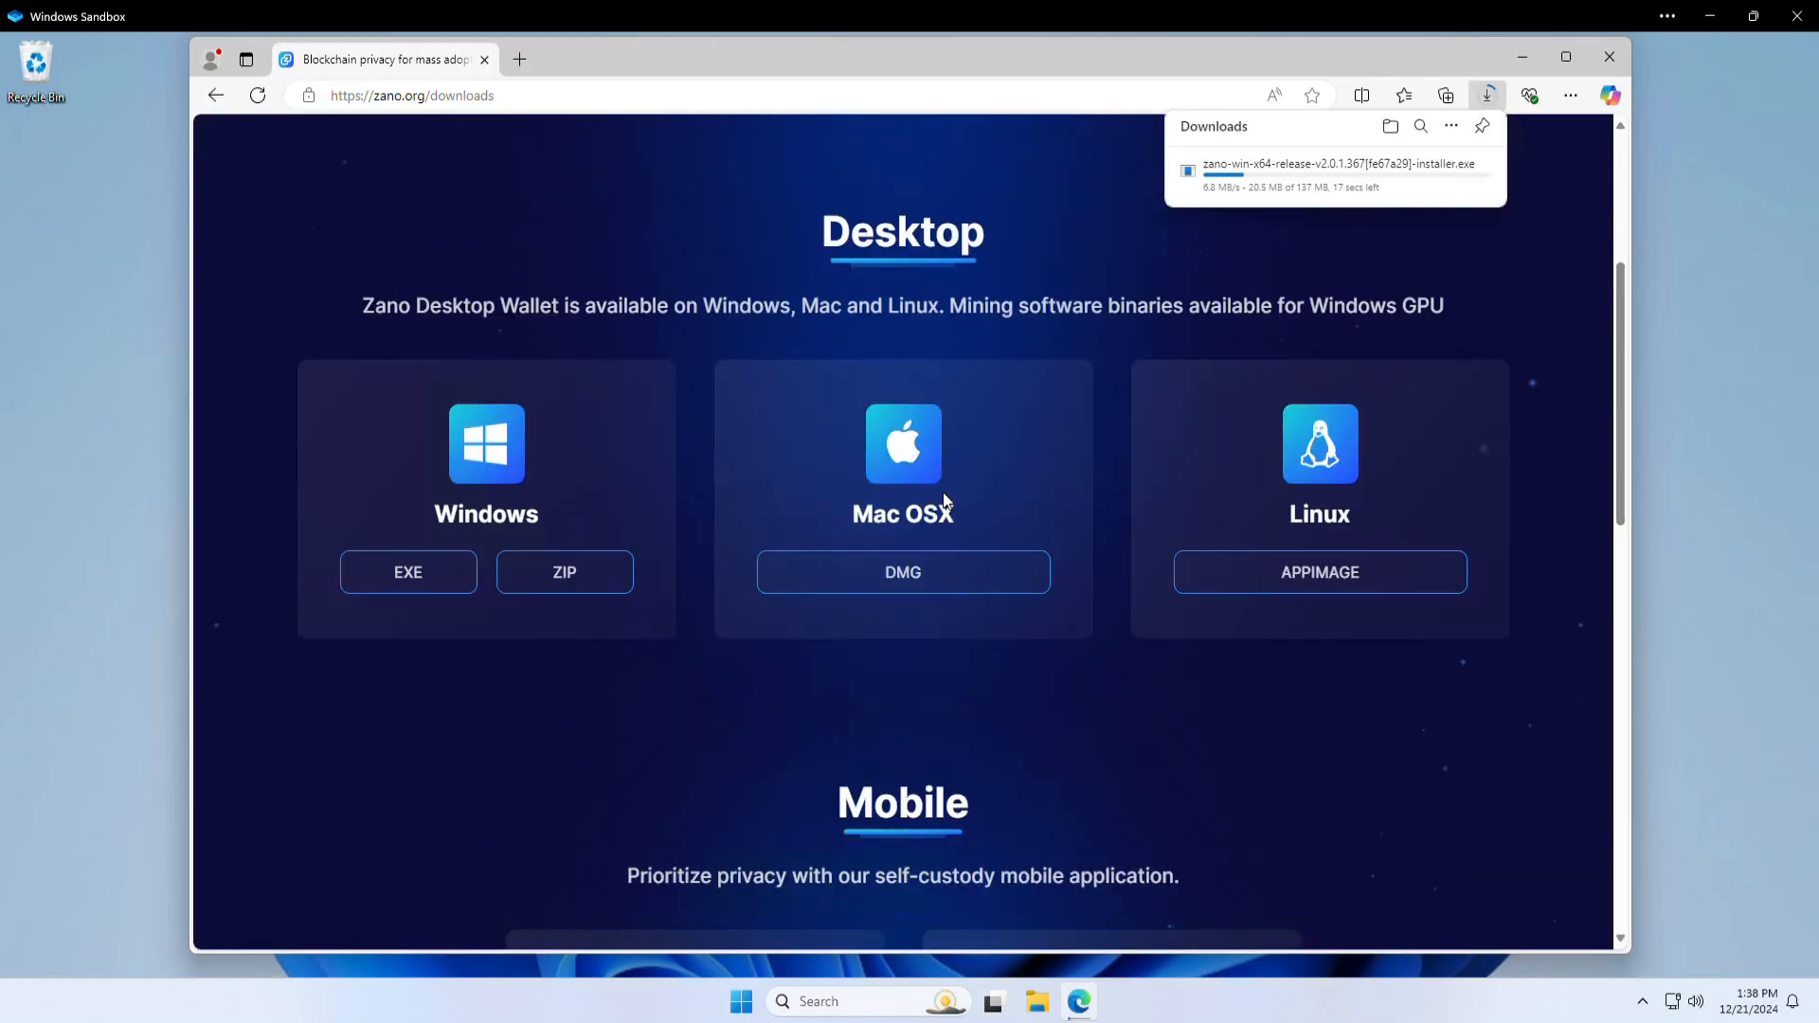
mouse_move(902, 572)
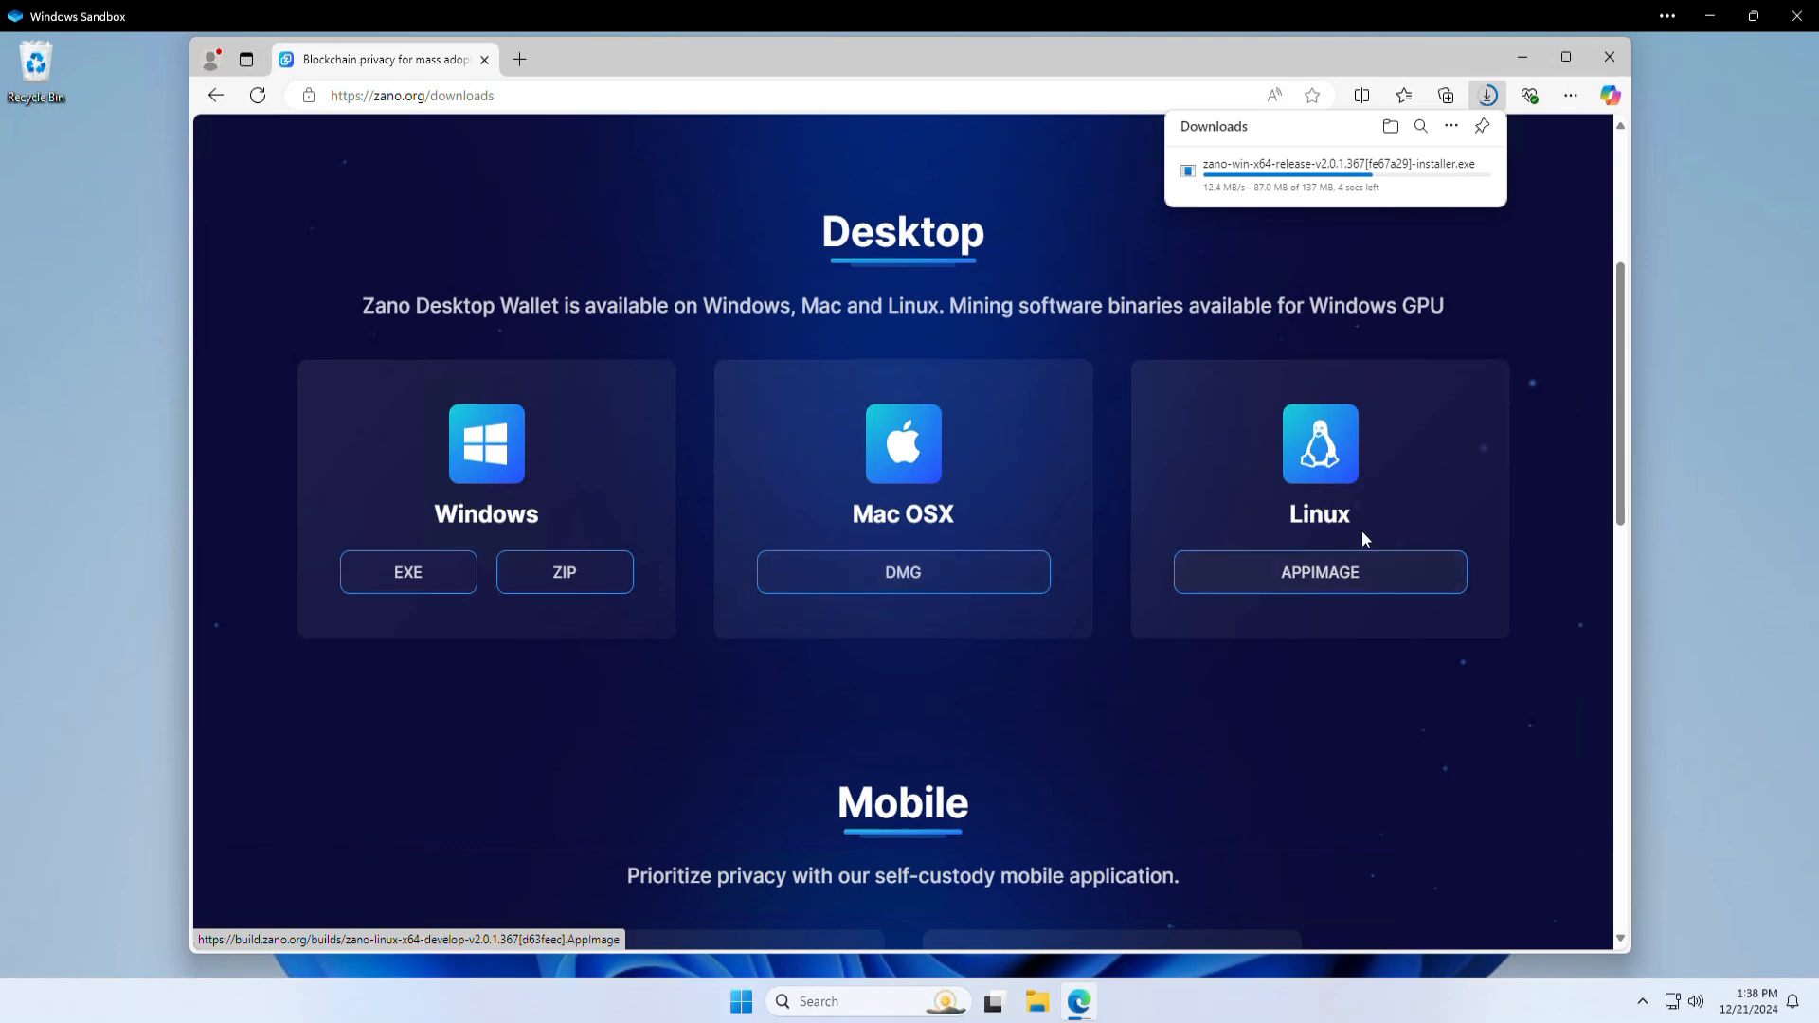
scroll("down", 3)
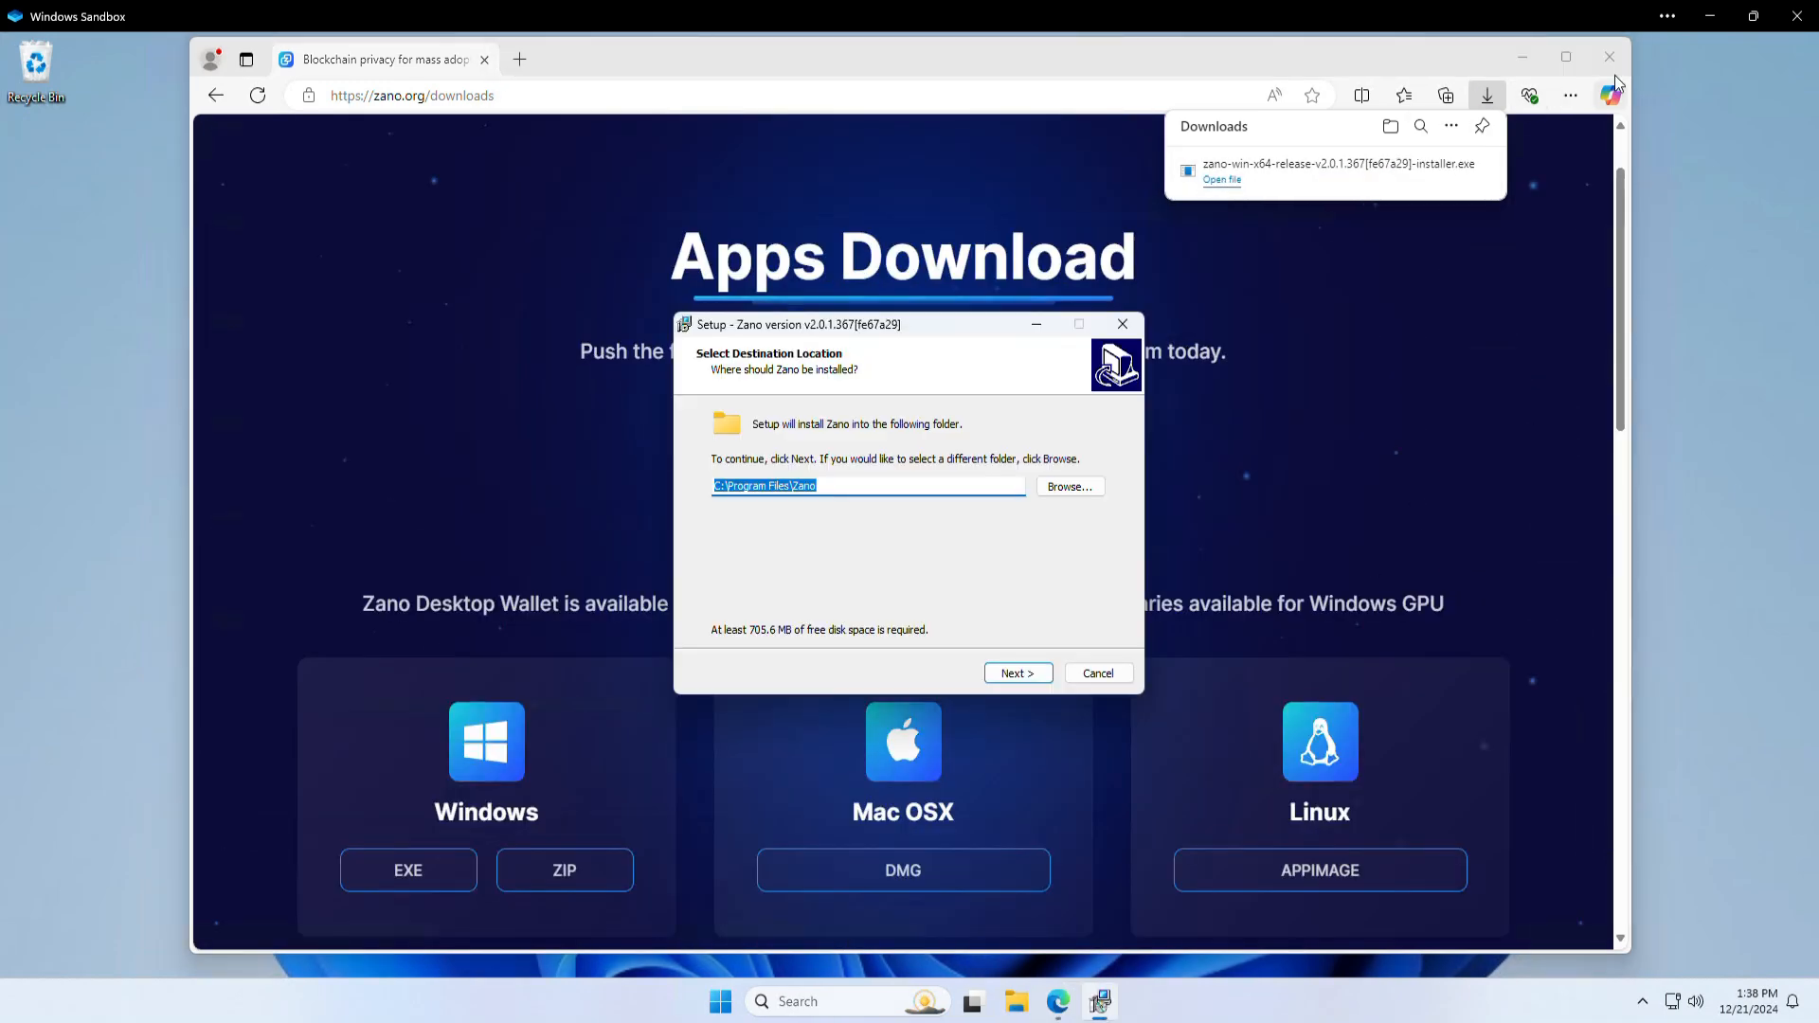
Step: Install Zano with default folders and a desktop shortcut, then finish and launch it
left_click(1016, 673)
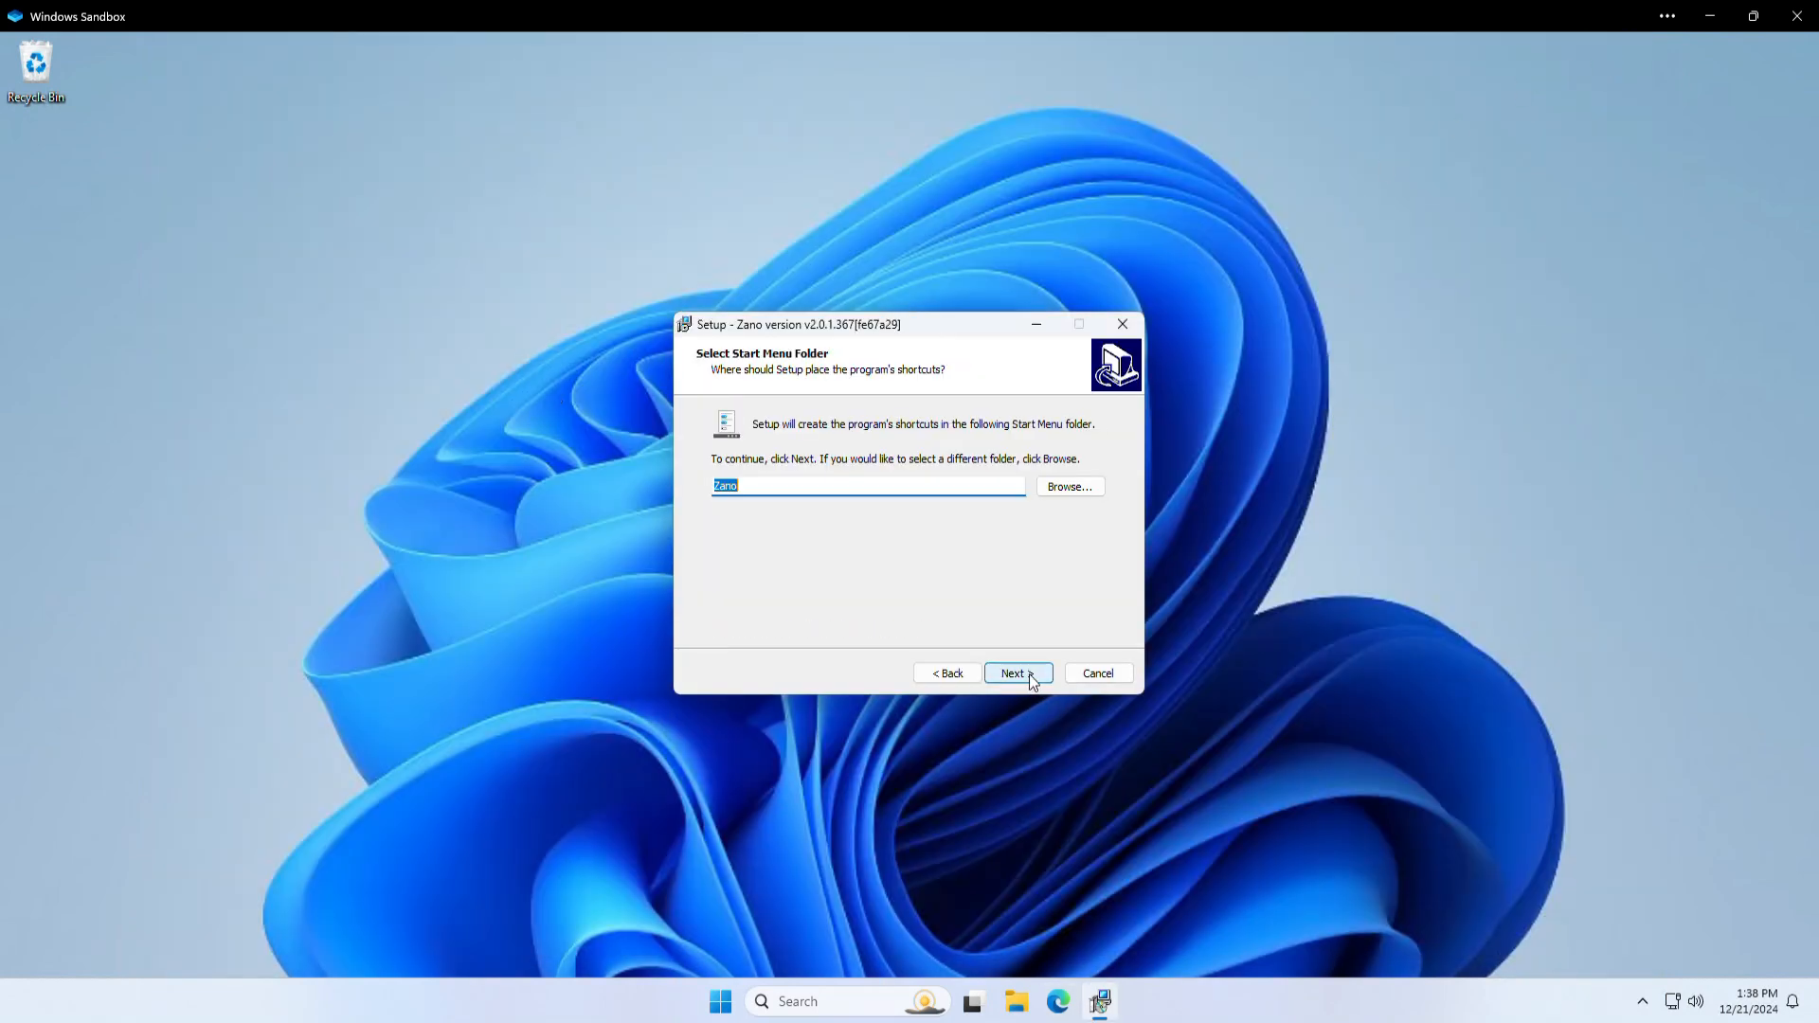
left_click(1015, 672)
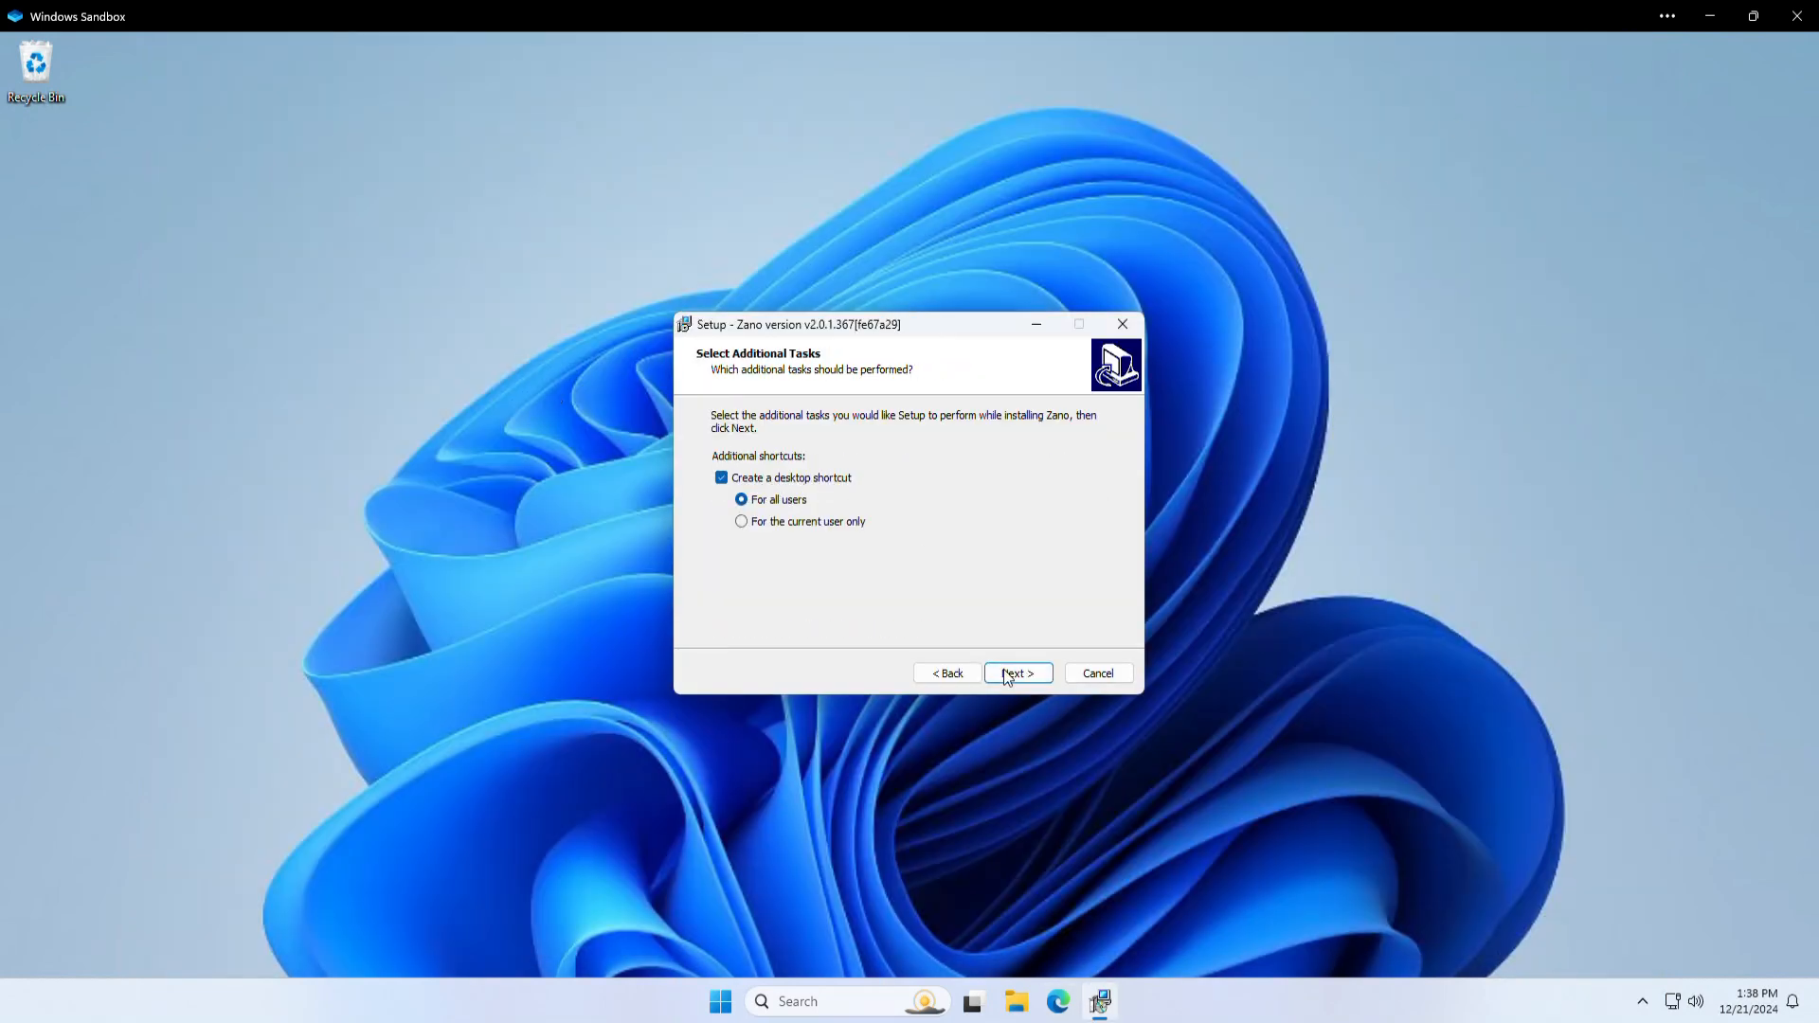
left_click(1016, 673)
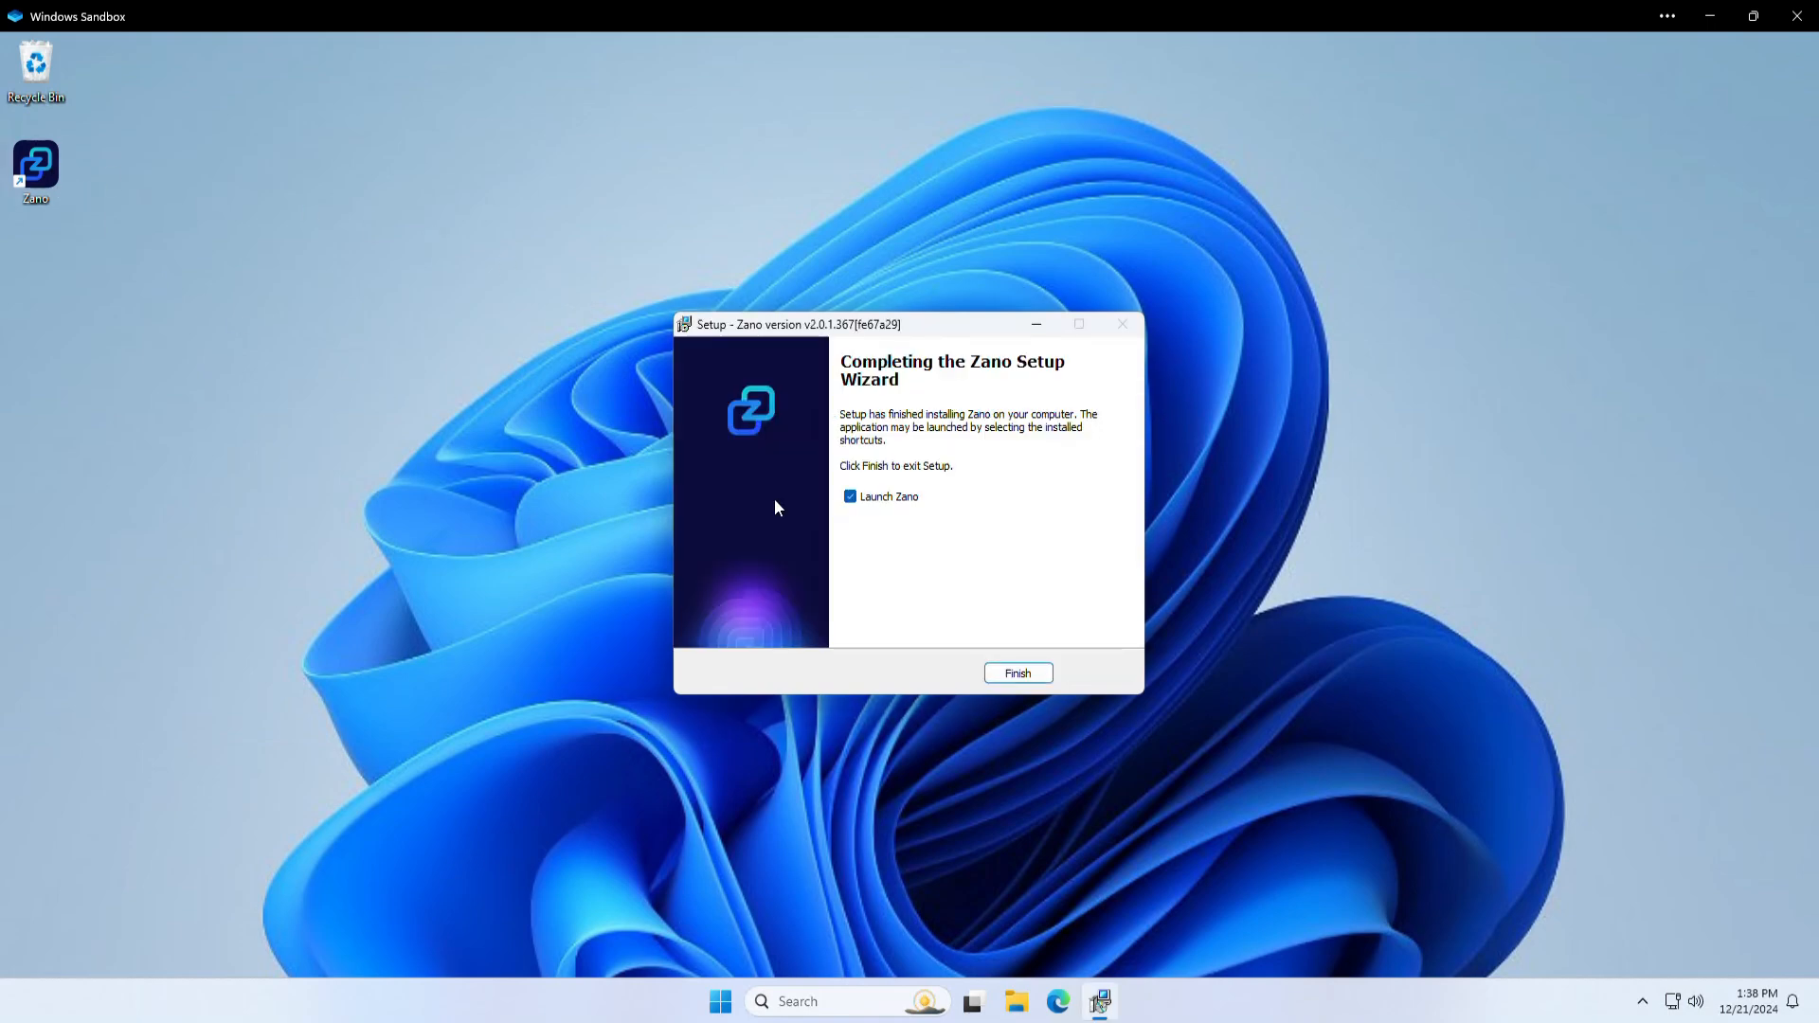
left_click(1016, 673)
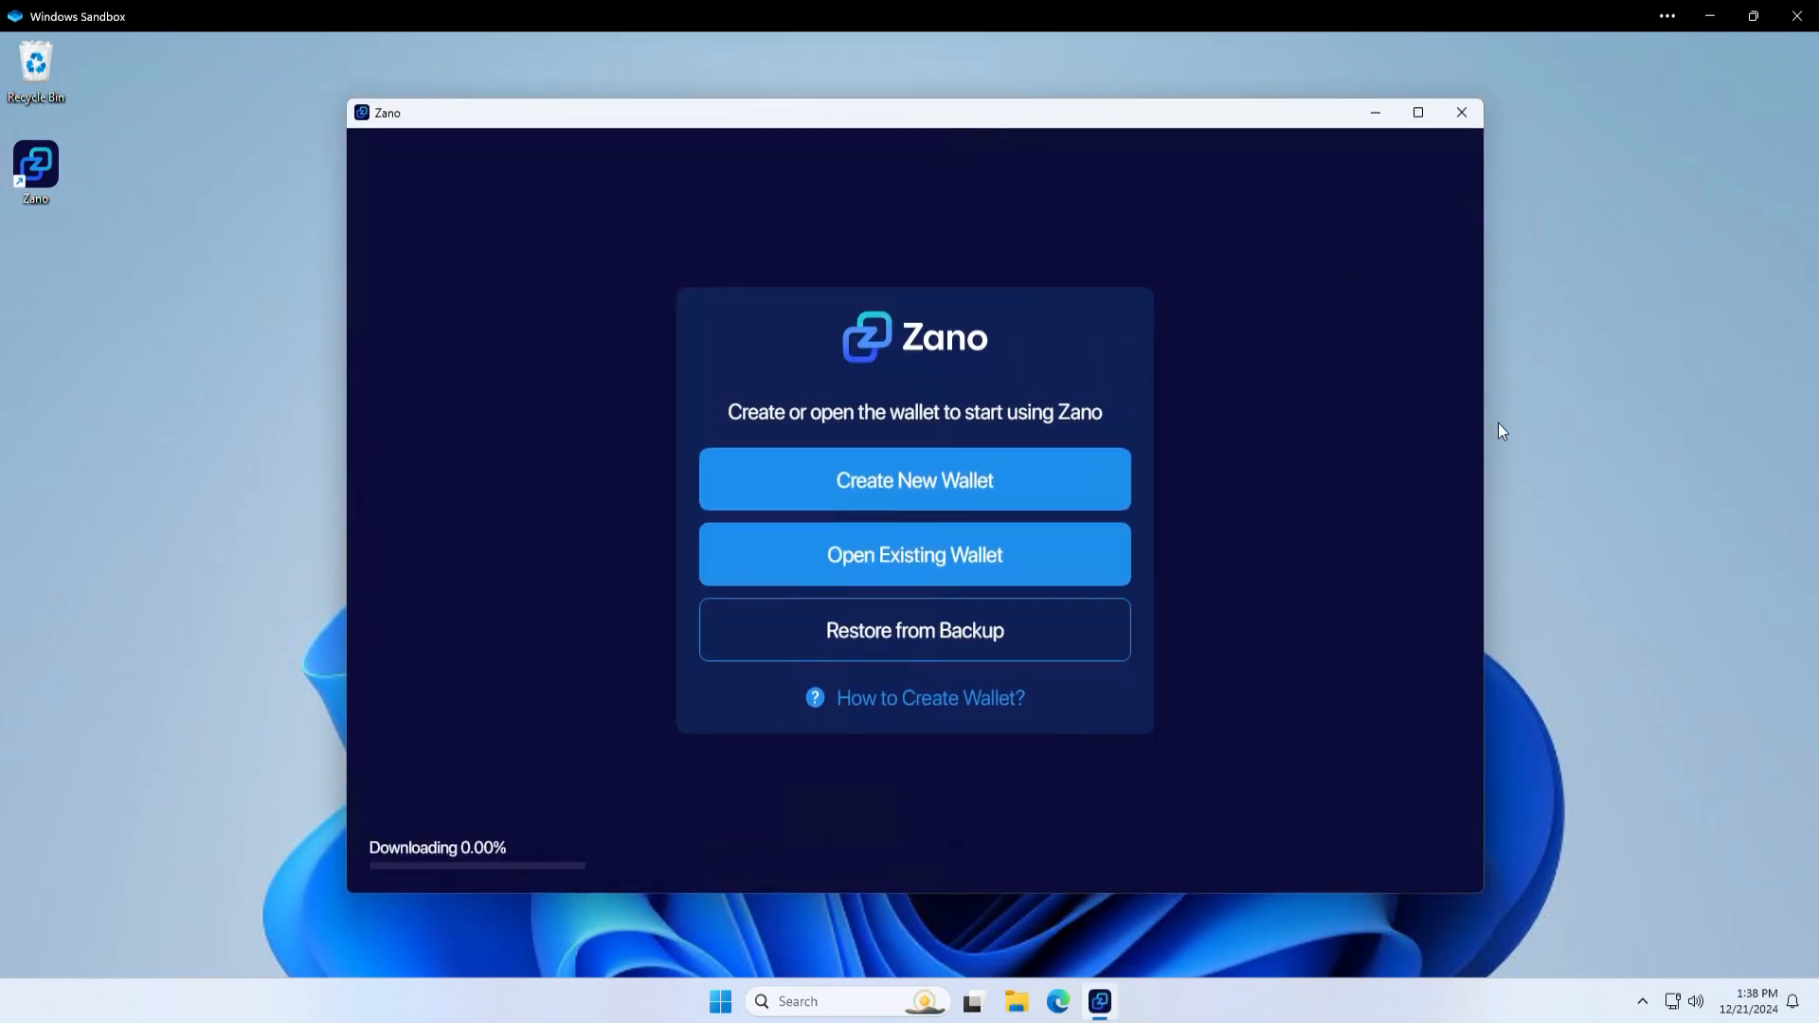
mouse_move(1453, 463)
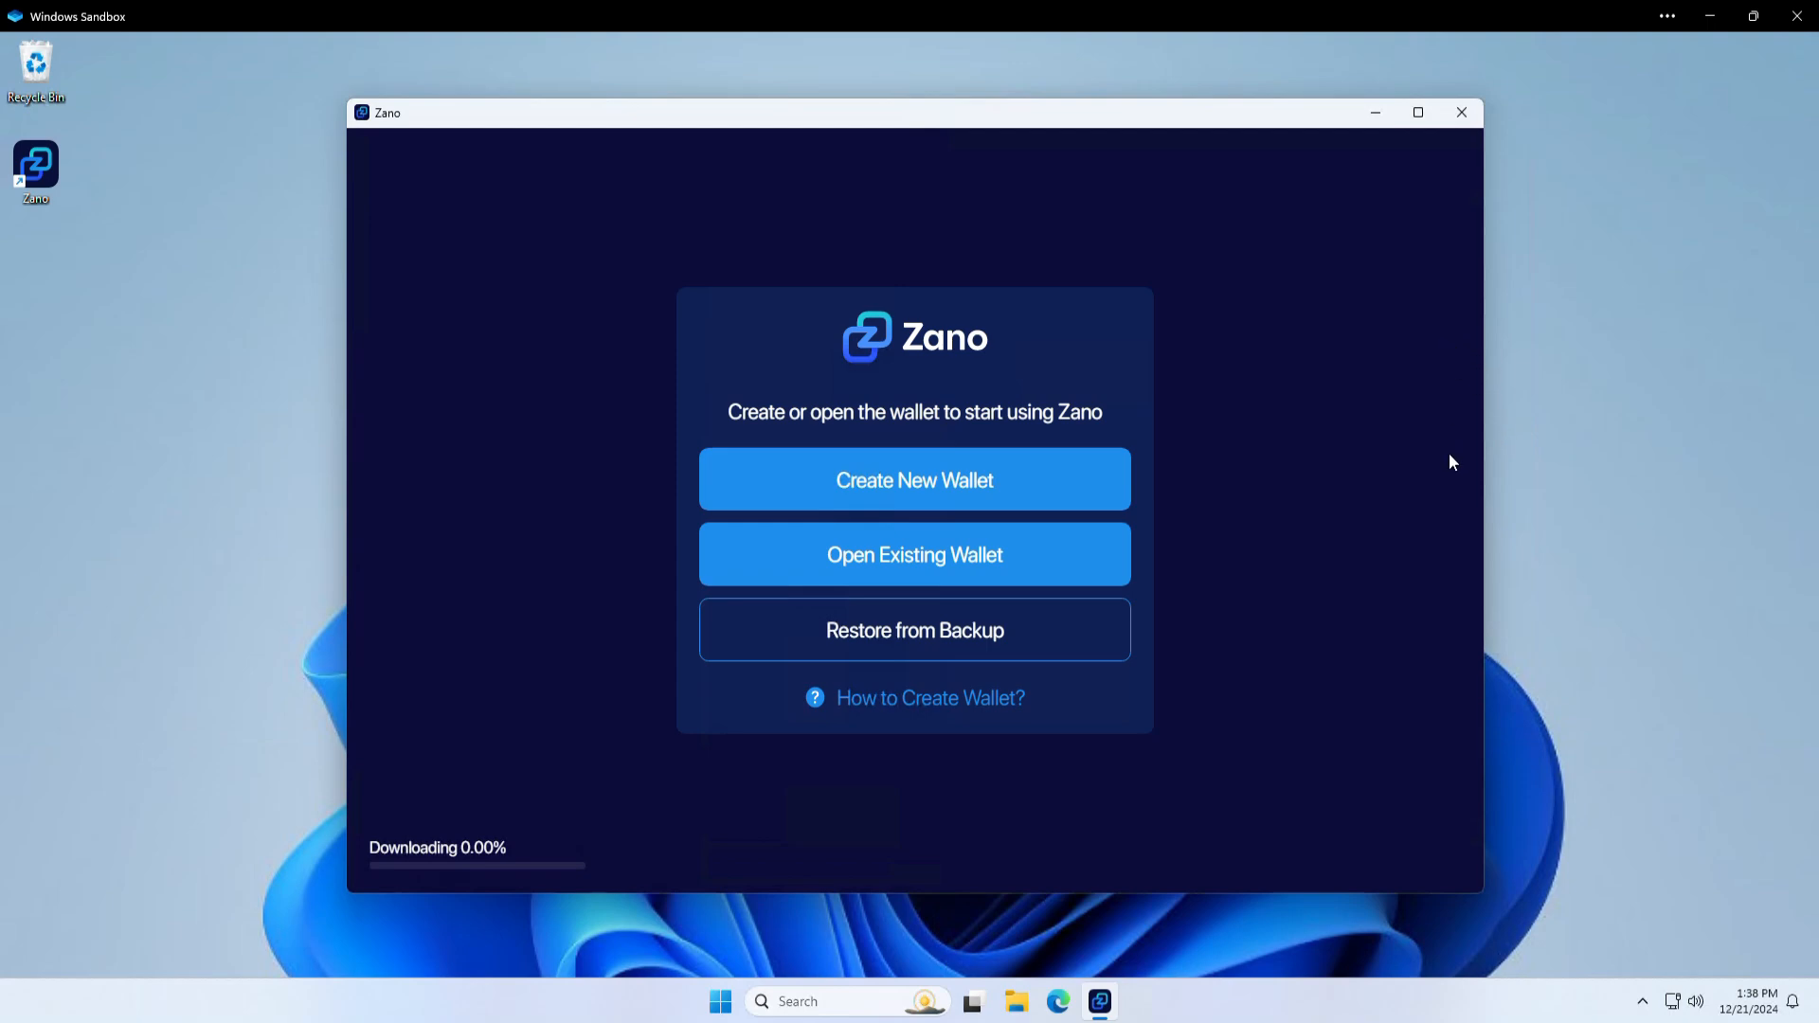
mouse_move(1402, 398)
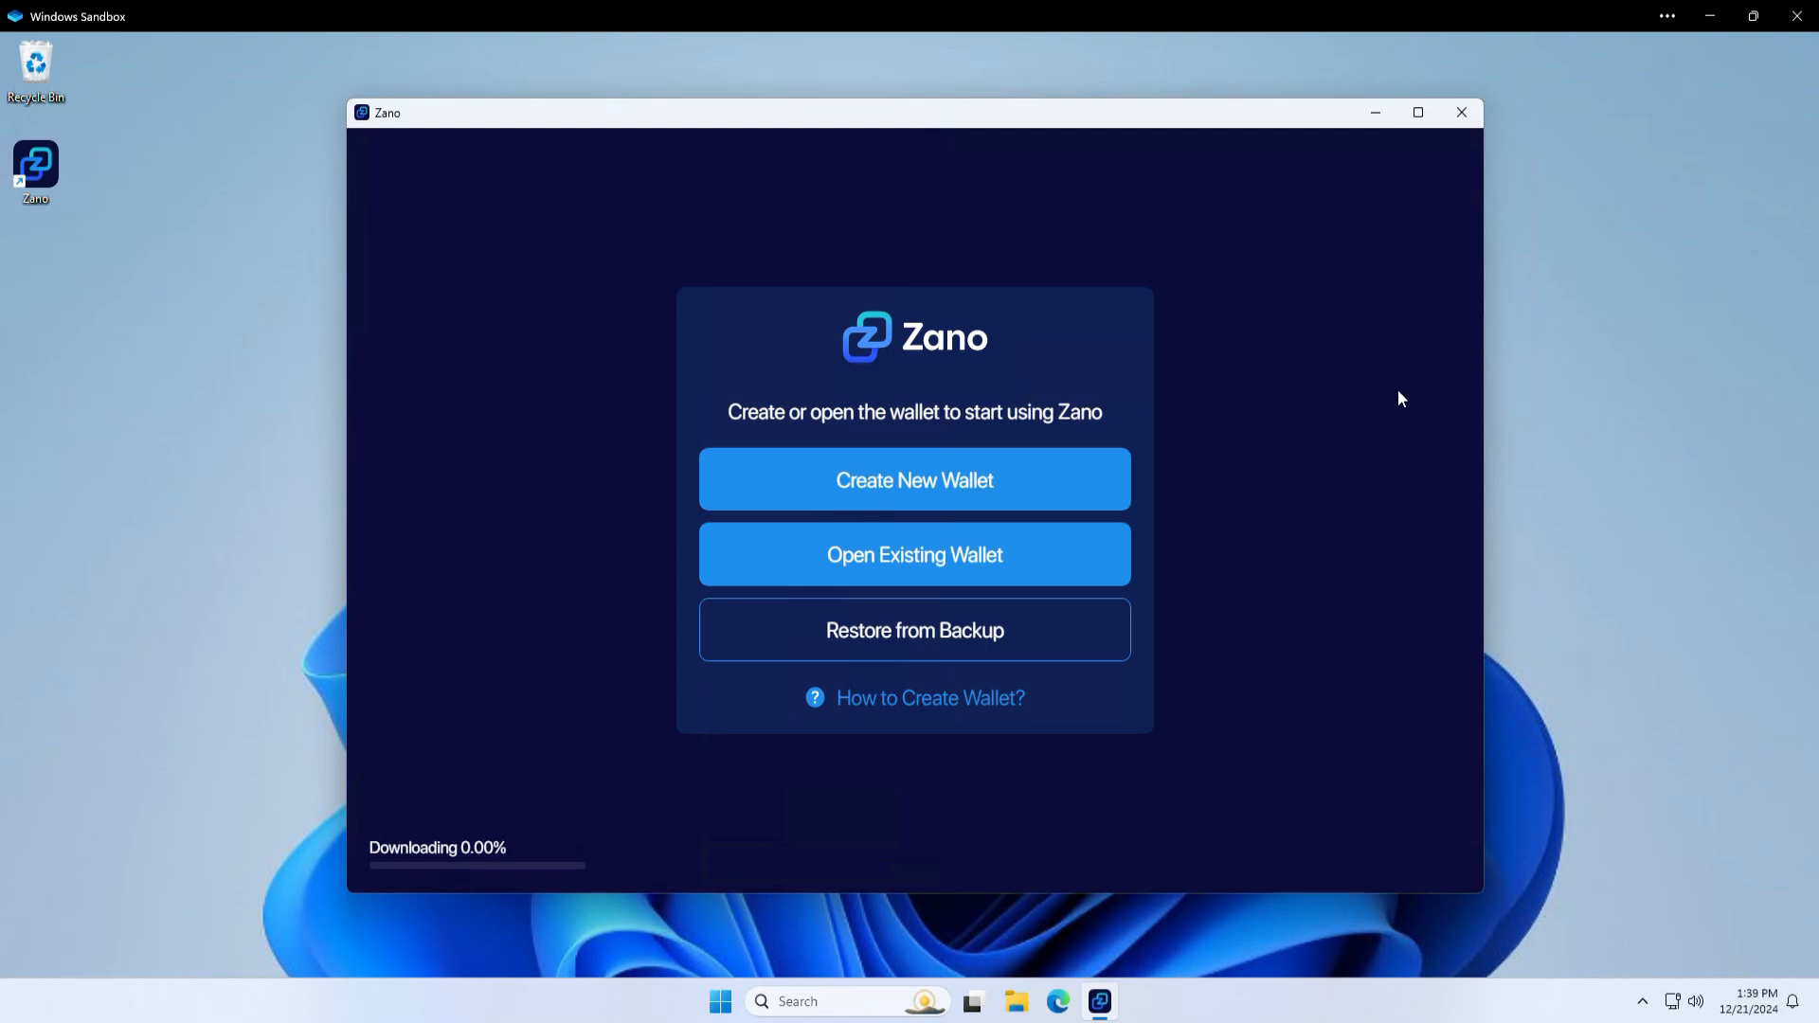
mouse_move(312, 739)
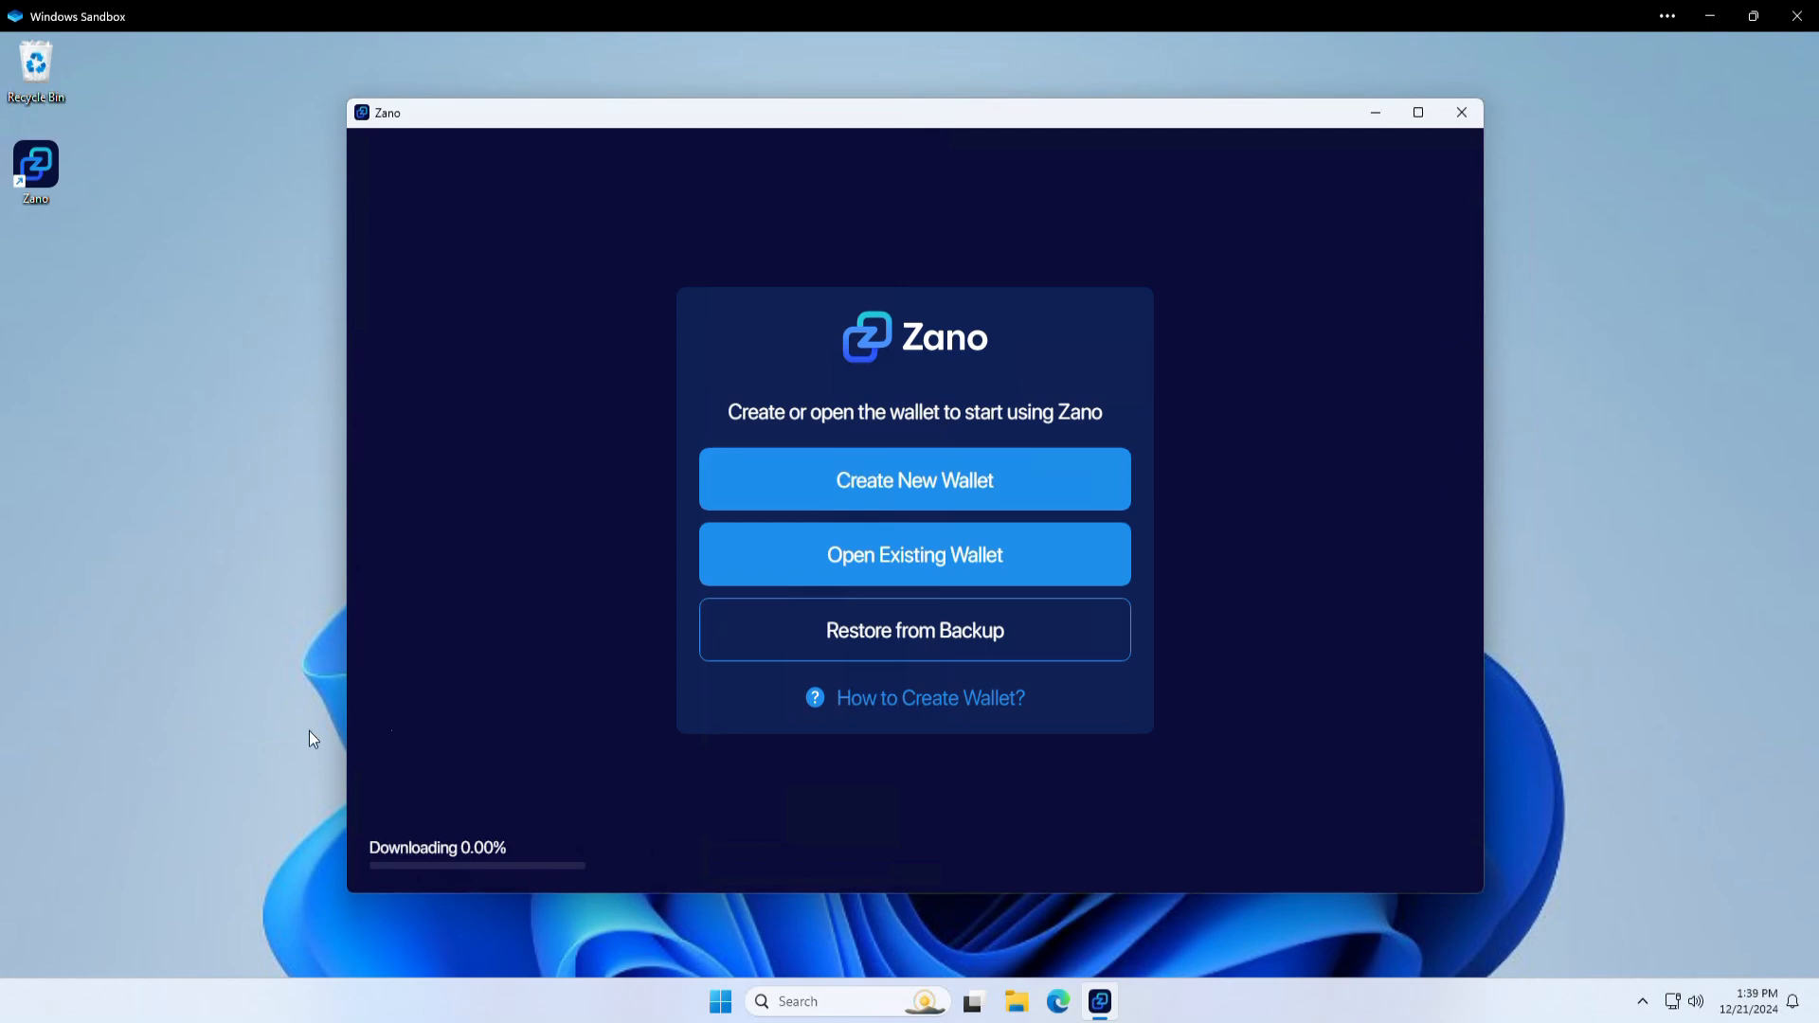
mouse_move(400, 834)
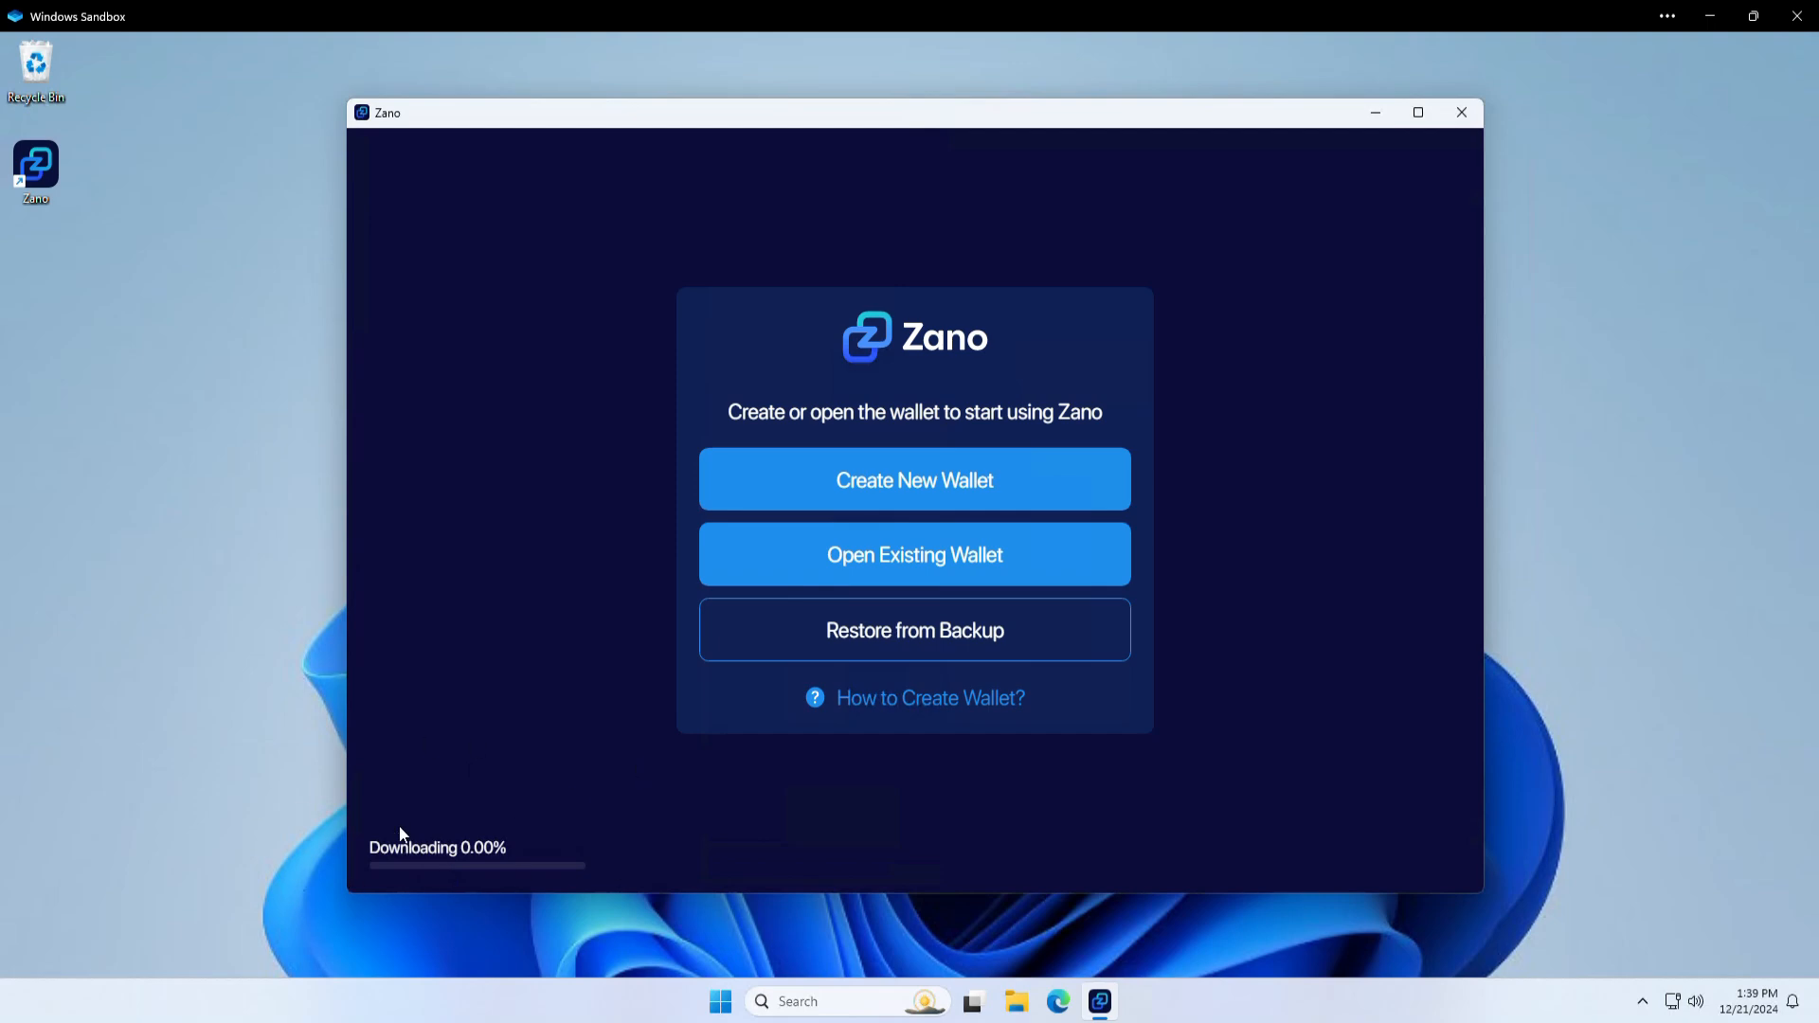
mouse_move(276, 871)
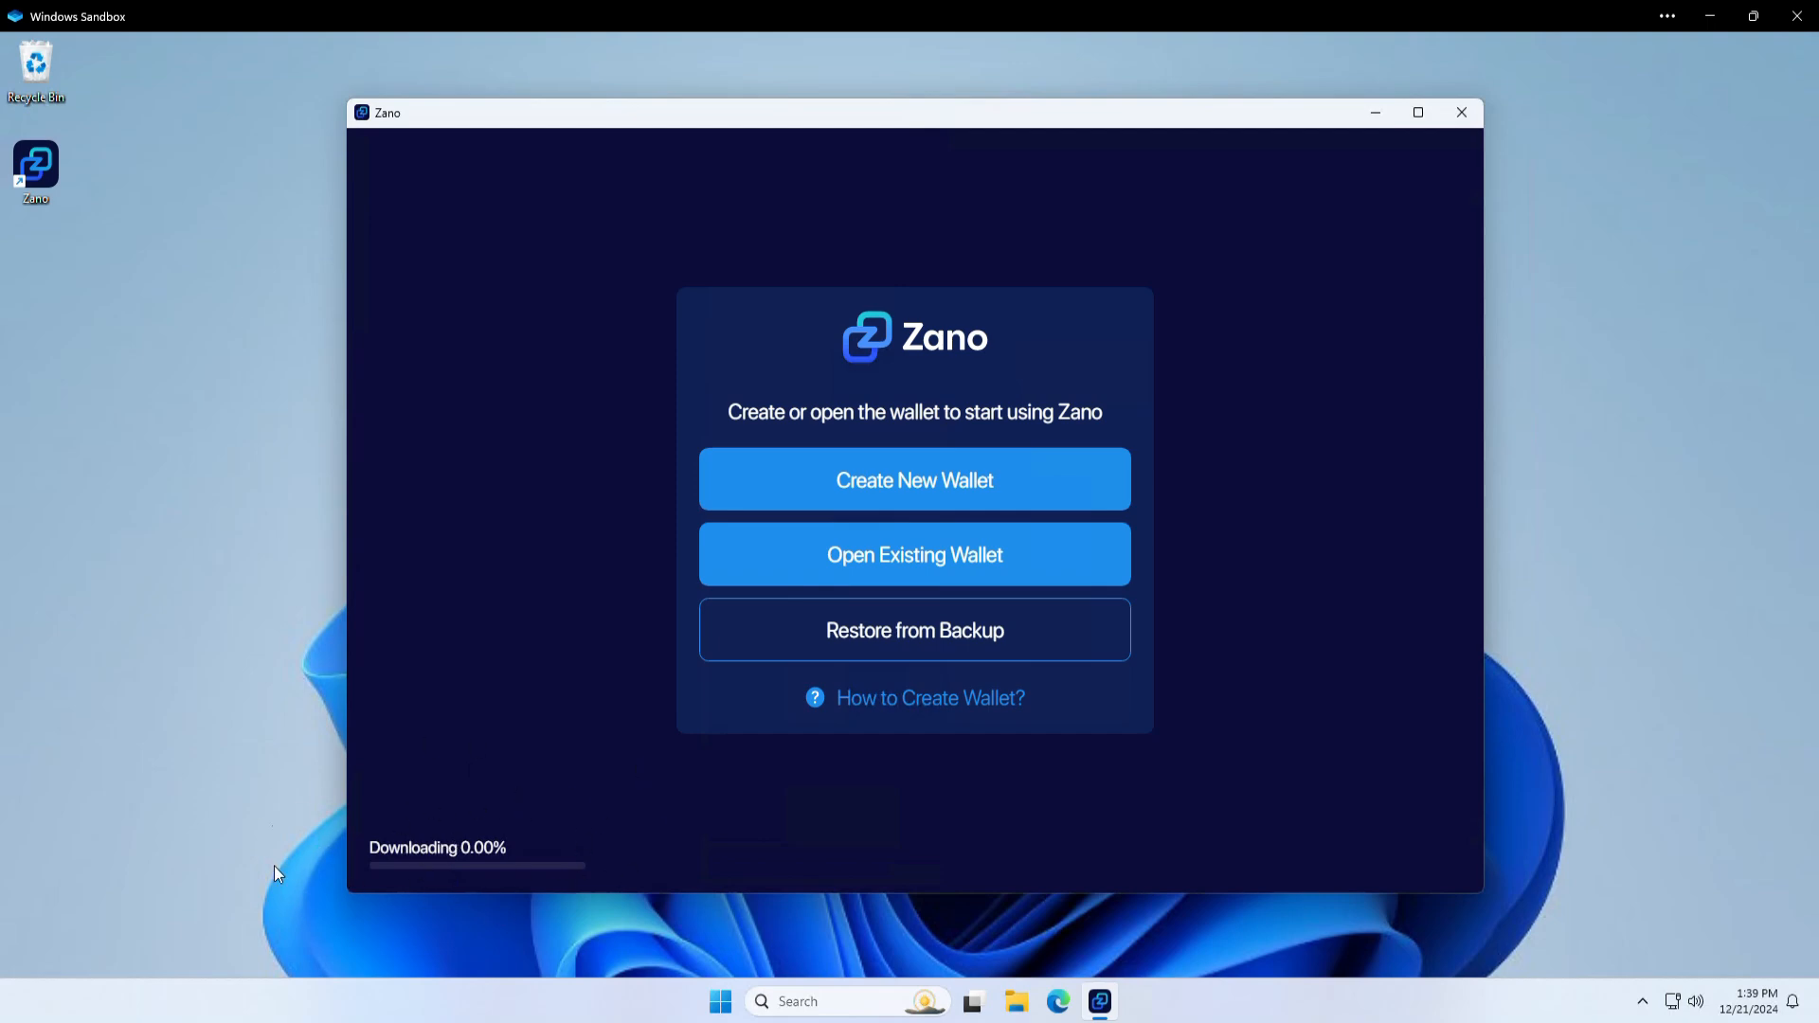
mouse_move(451, 833)
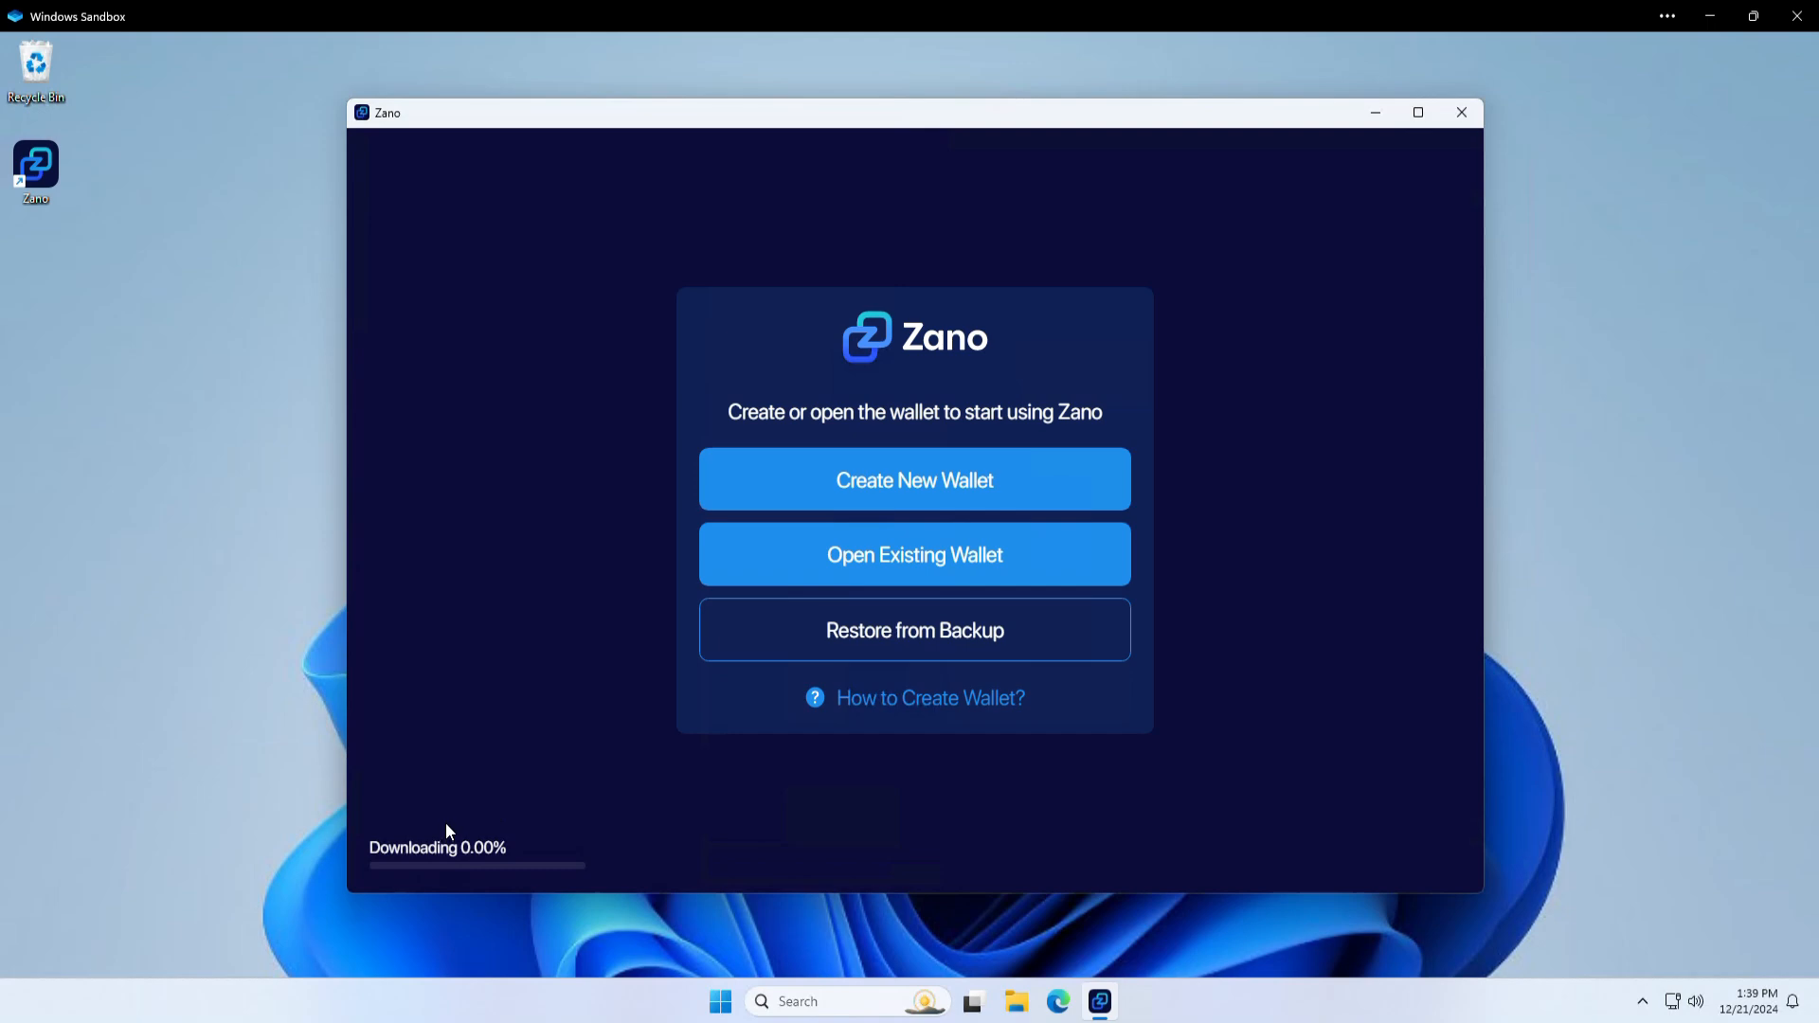
mouse_move(547, 674)
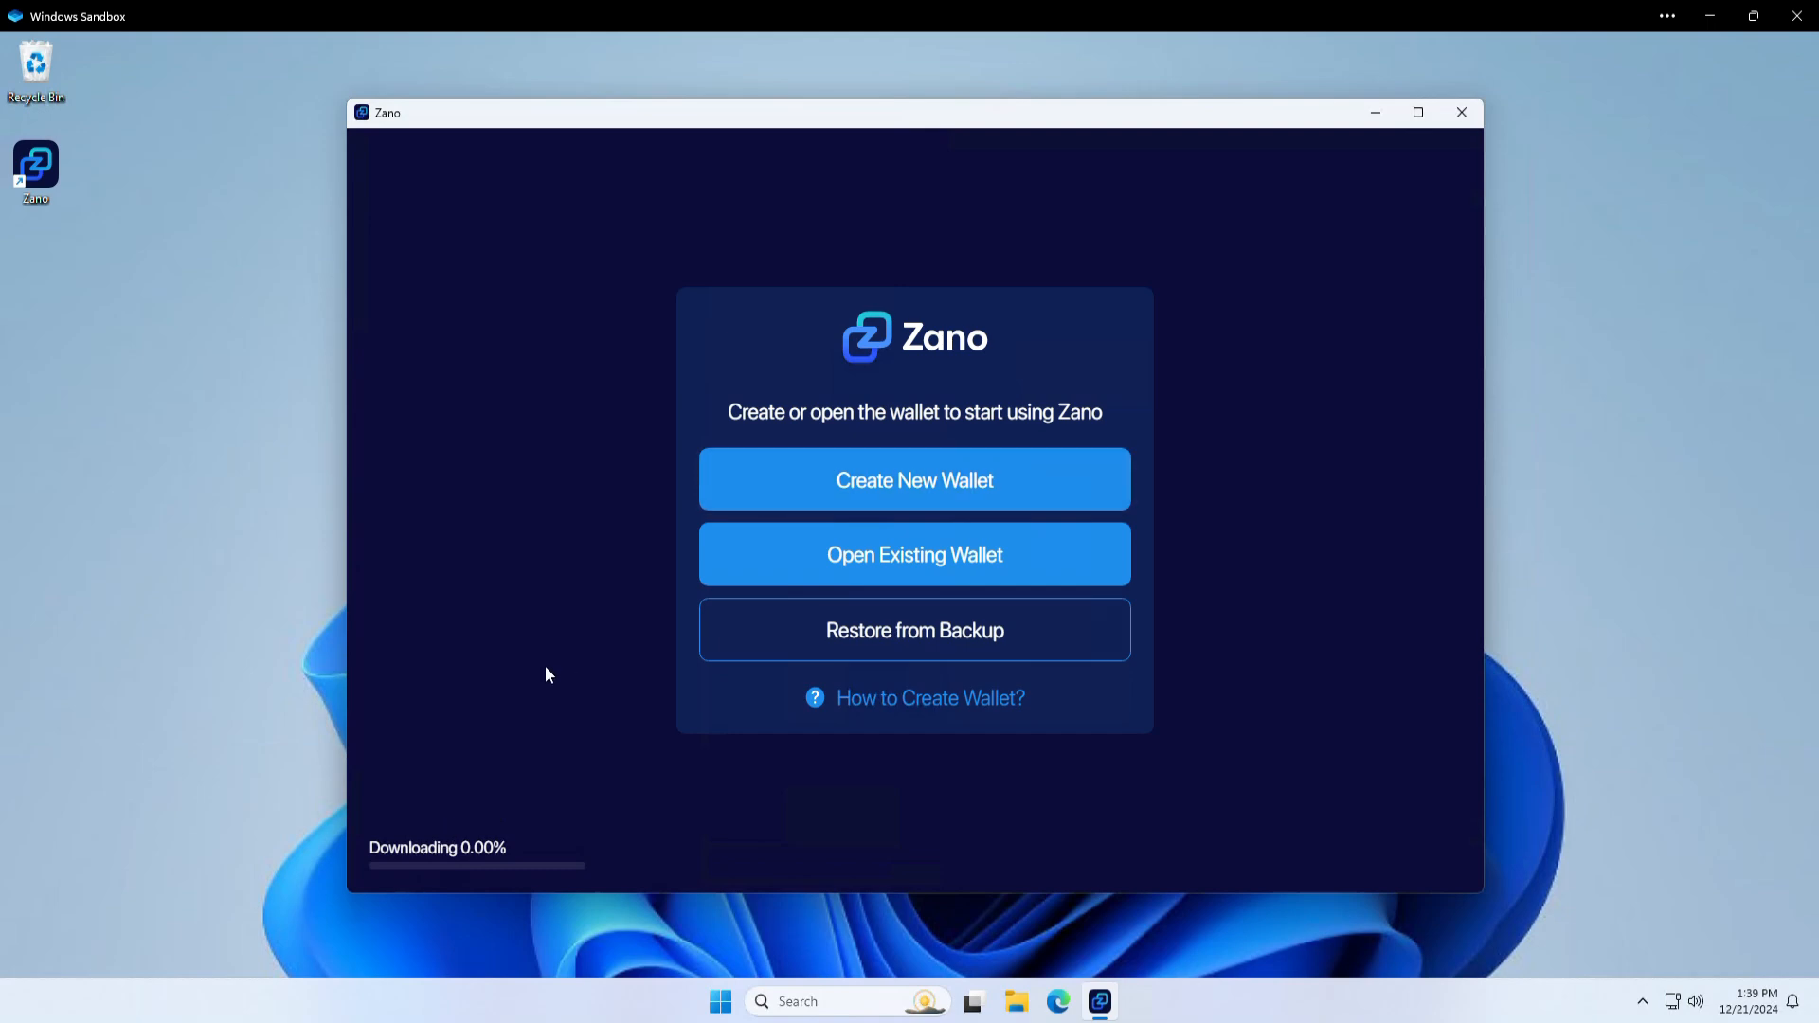
mouse_move(565, 148)
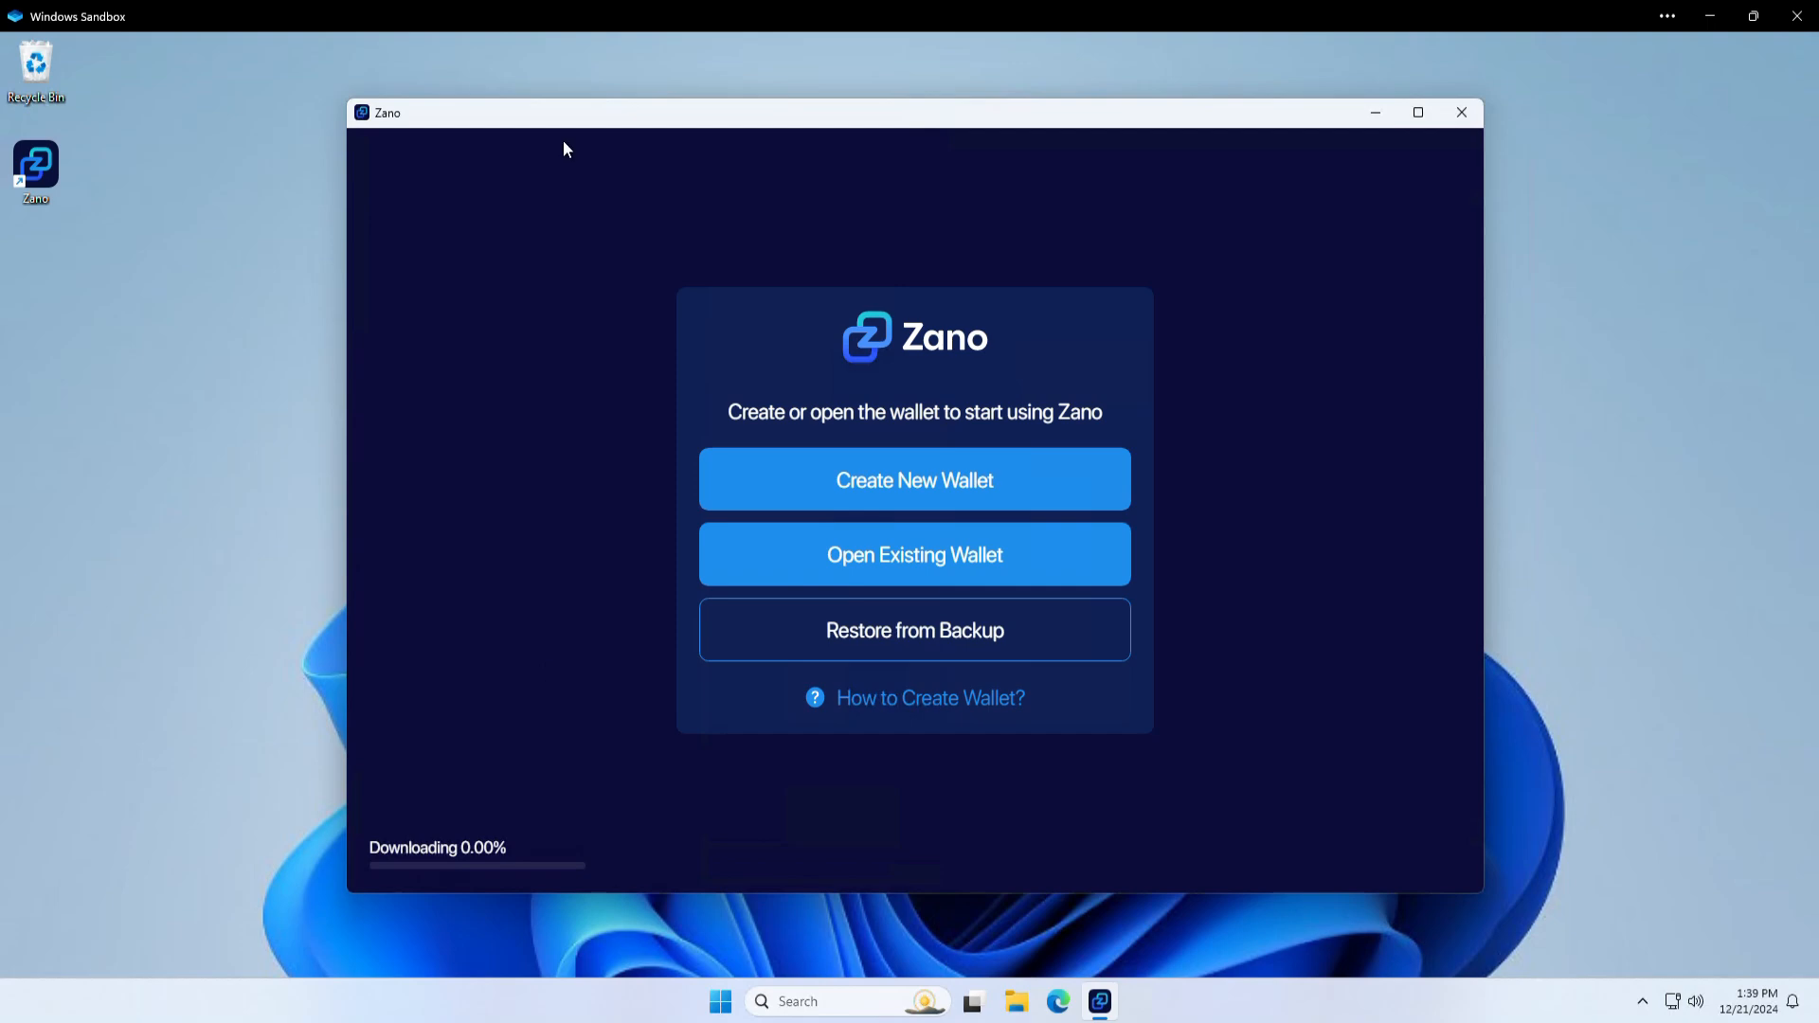
mouse_move(326, 796)
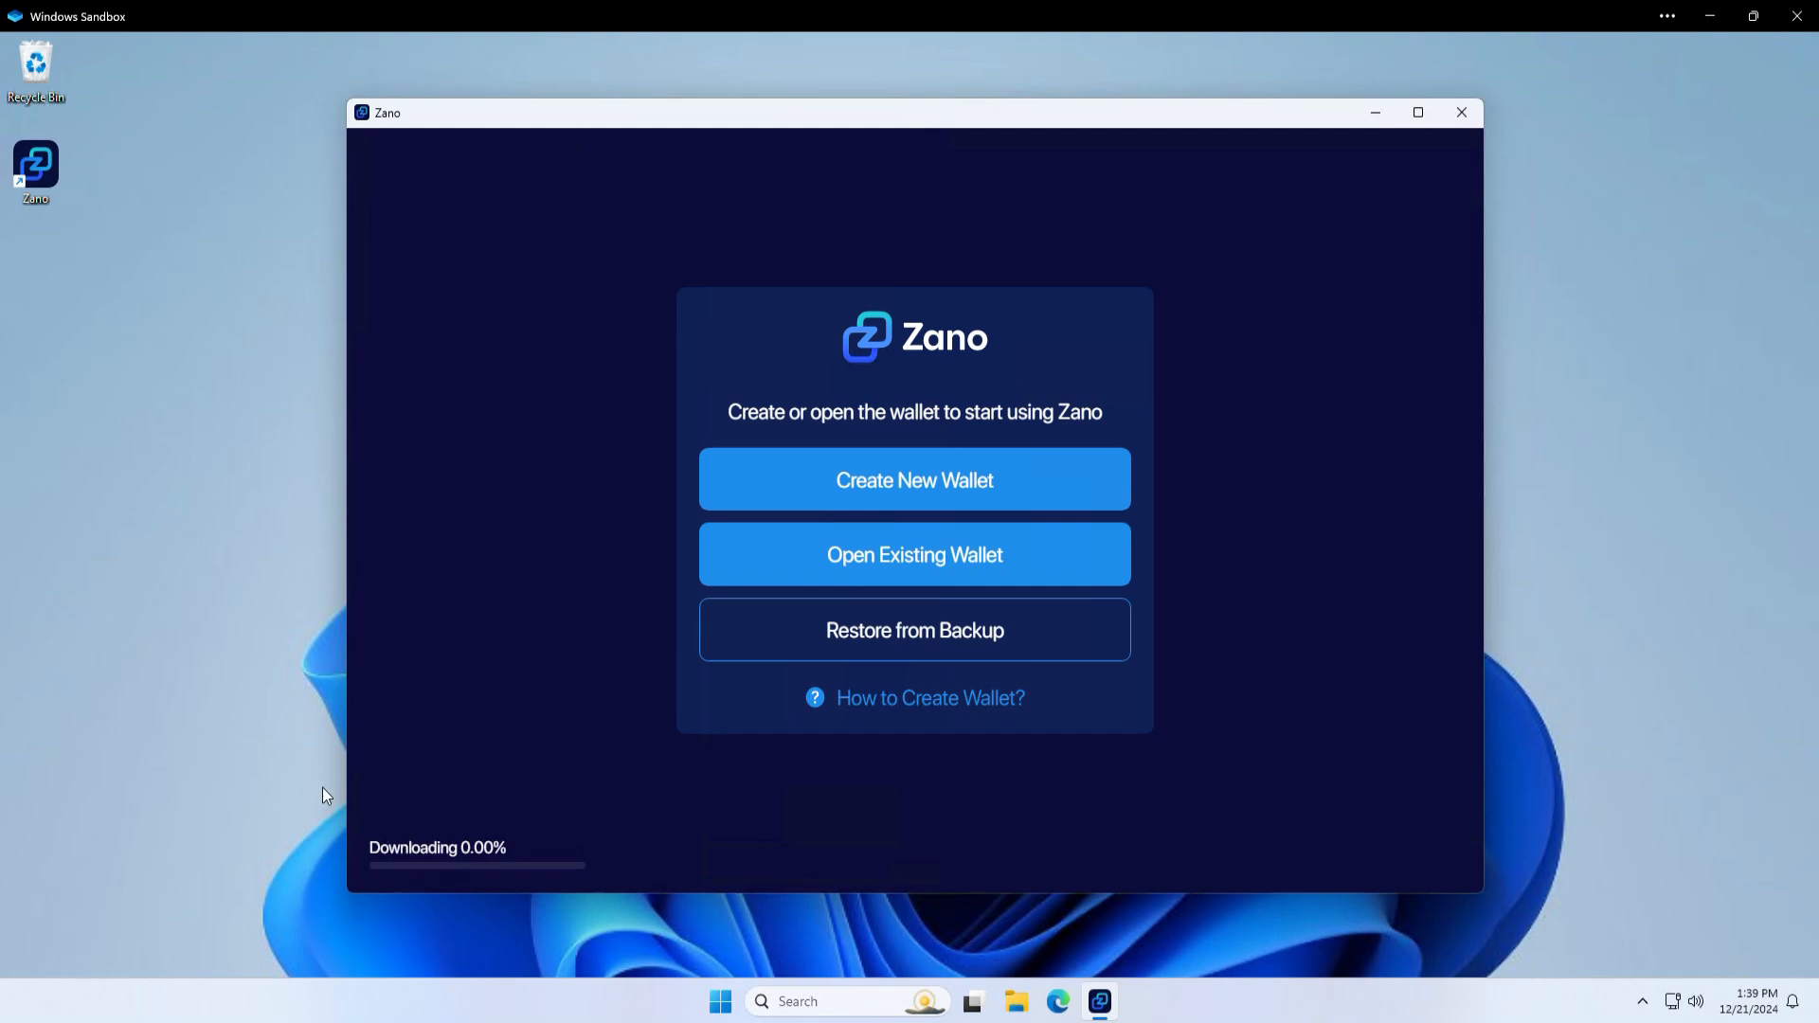
mouse_move(415, 858)
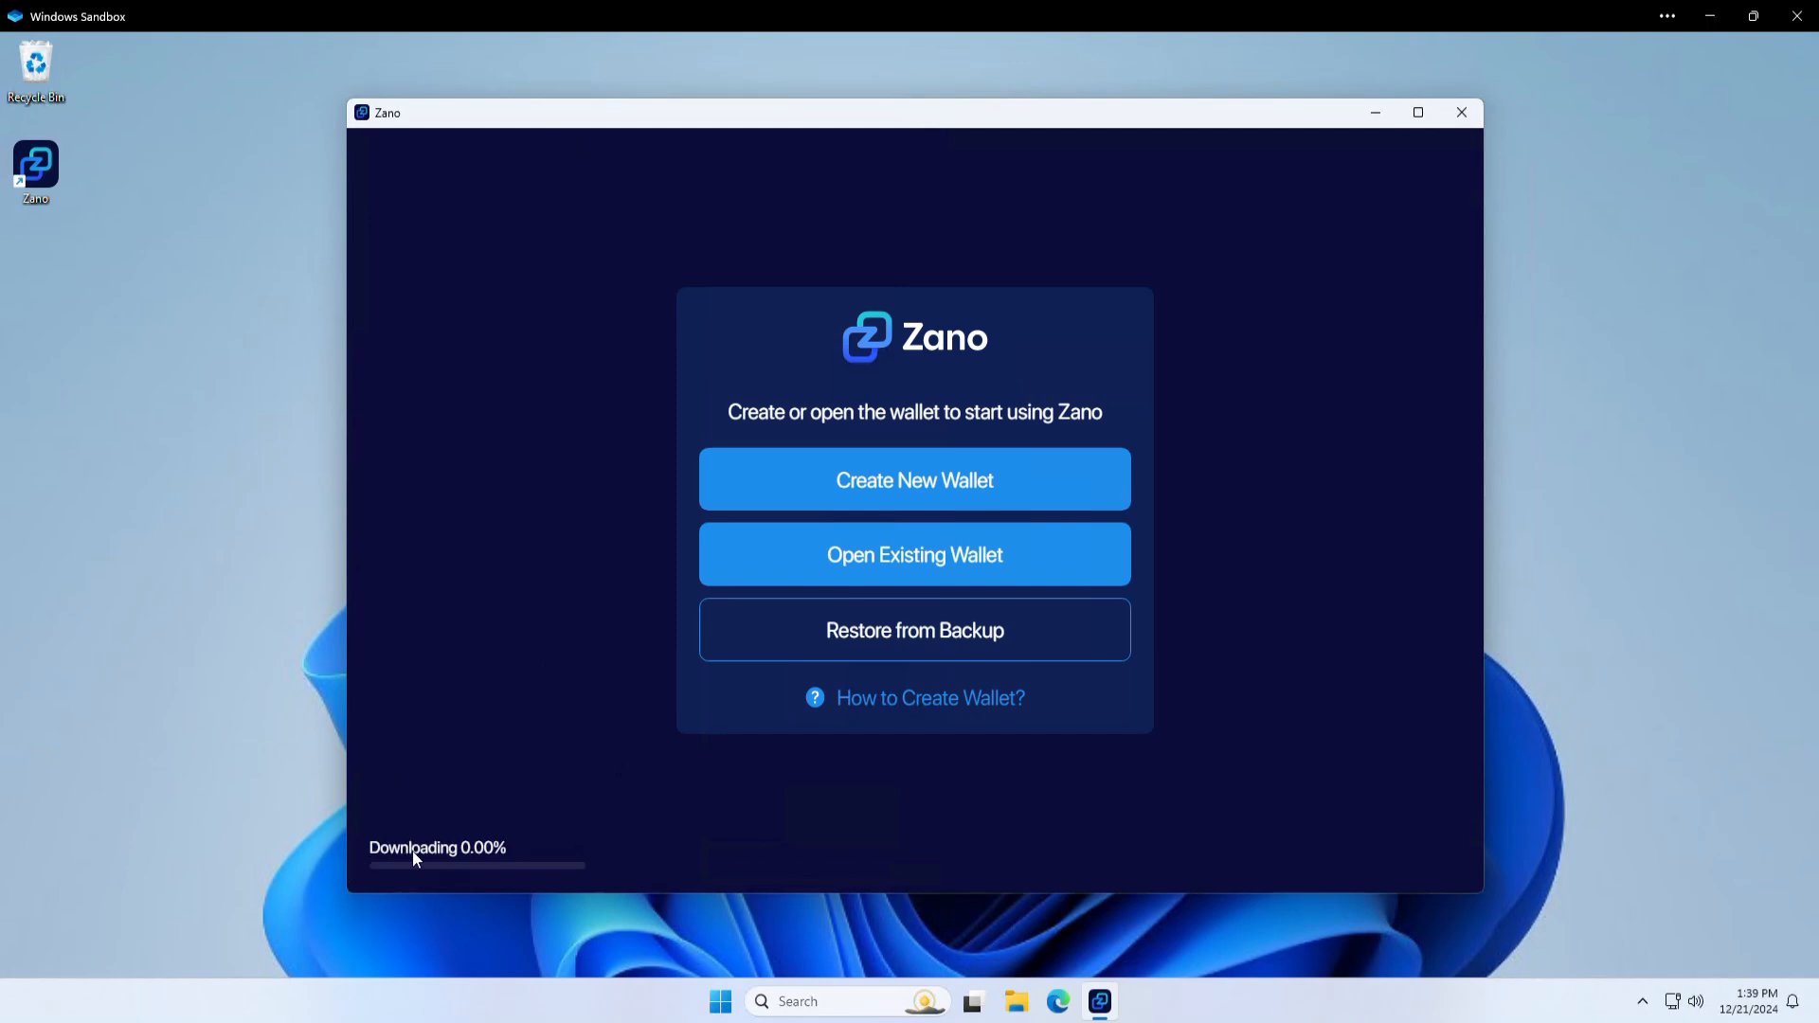
mouse_move(474, 849)
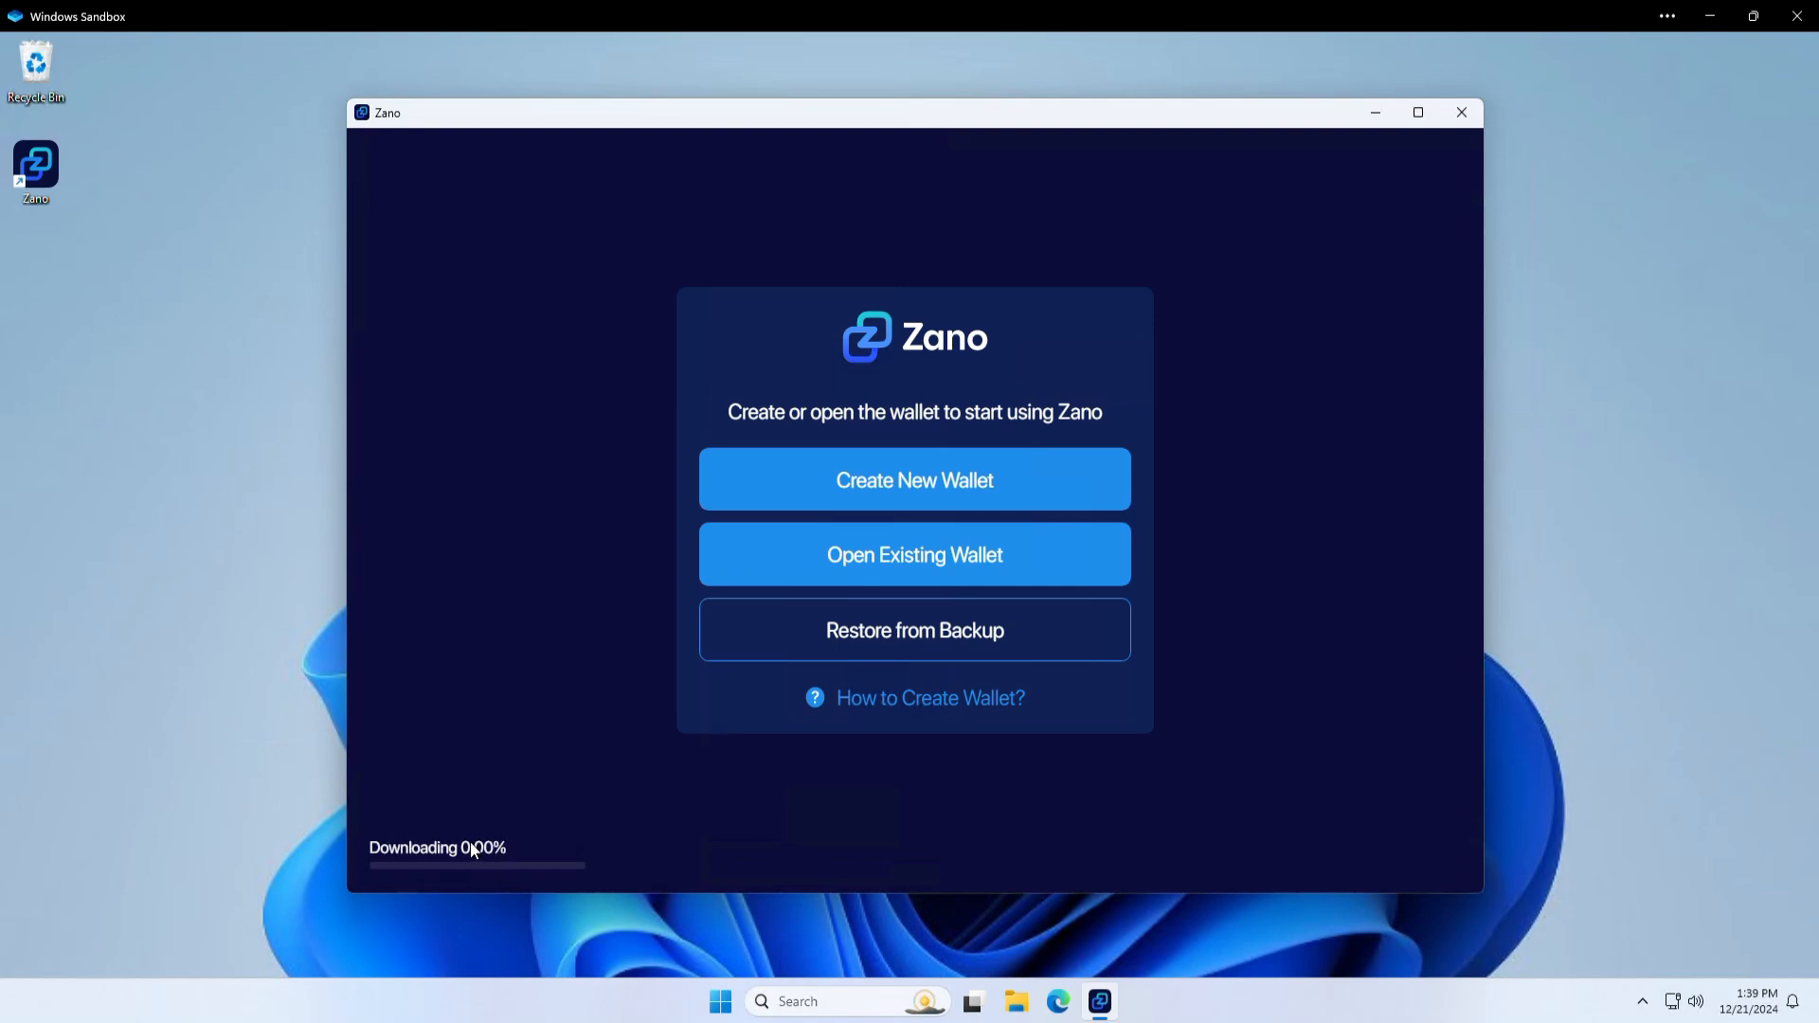
mouse_move(394, 813)
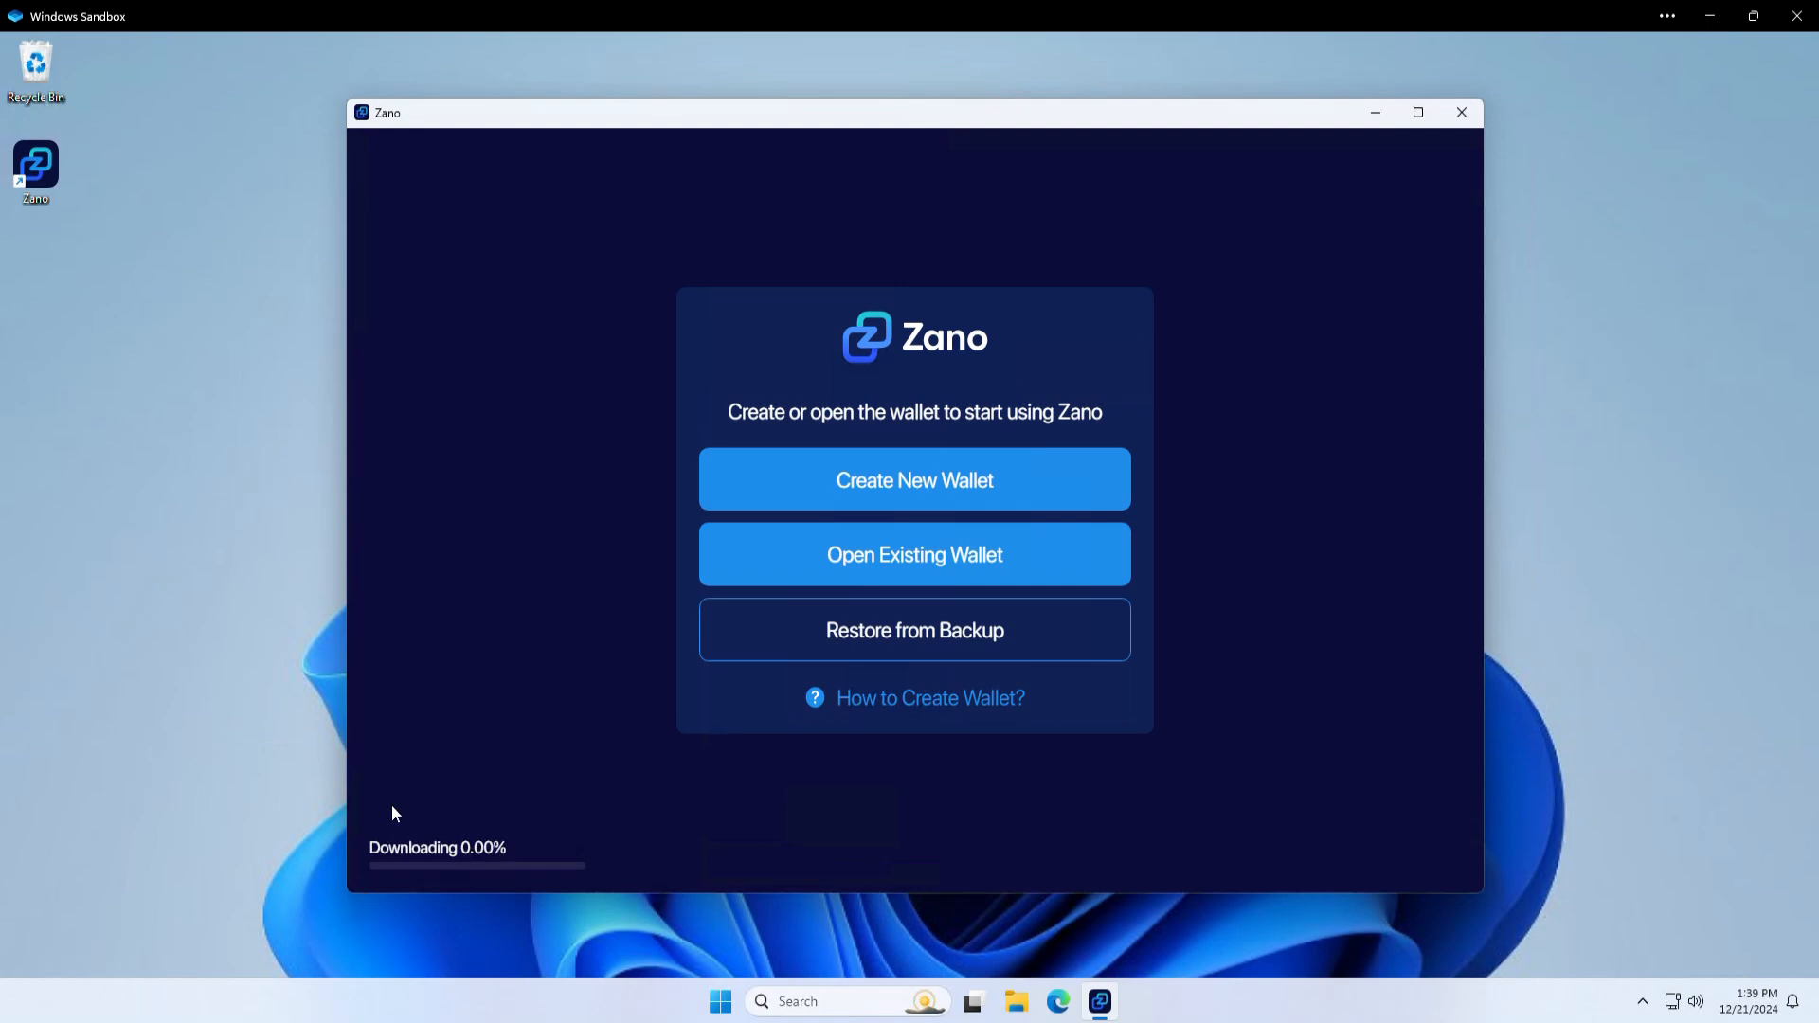
mouse_move(913, 479)
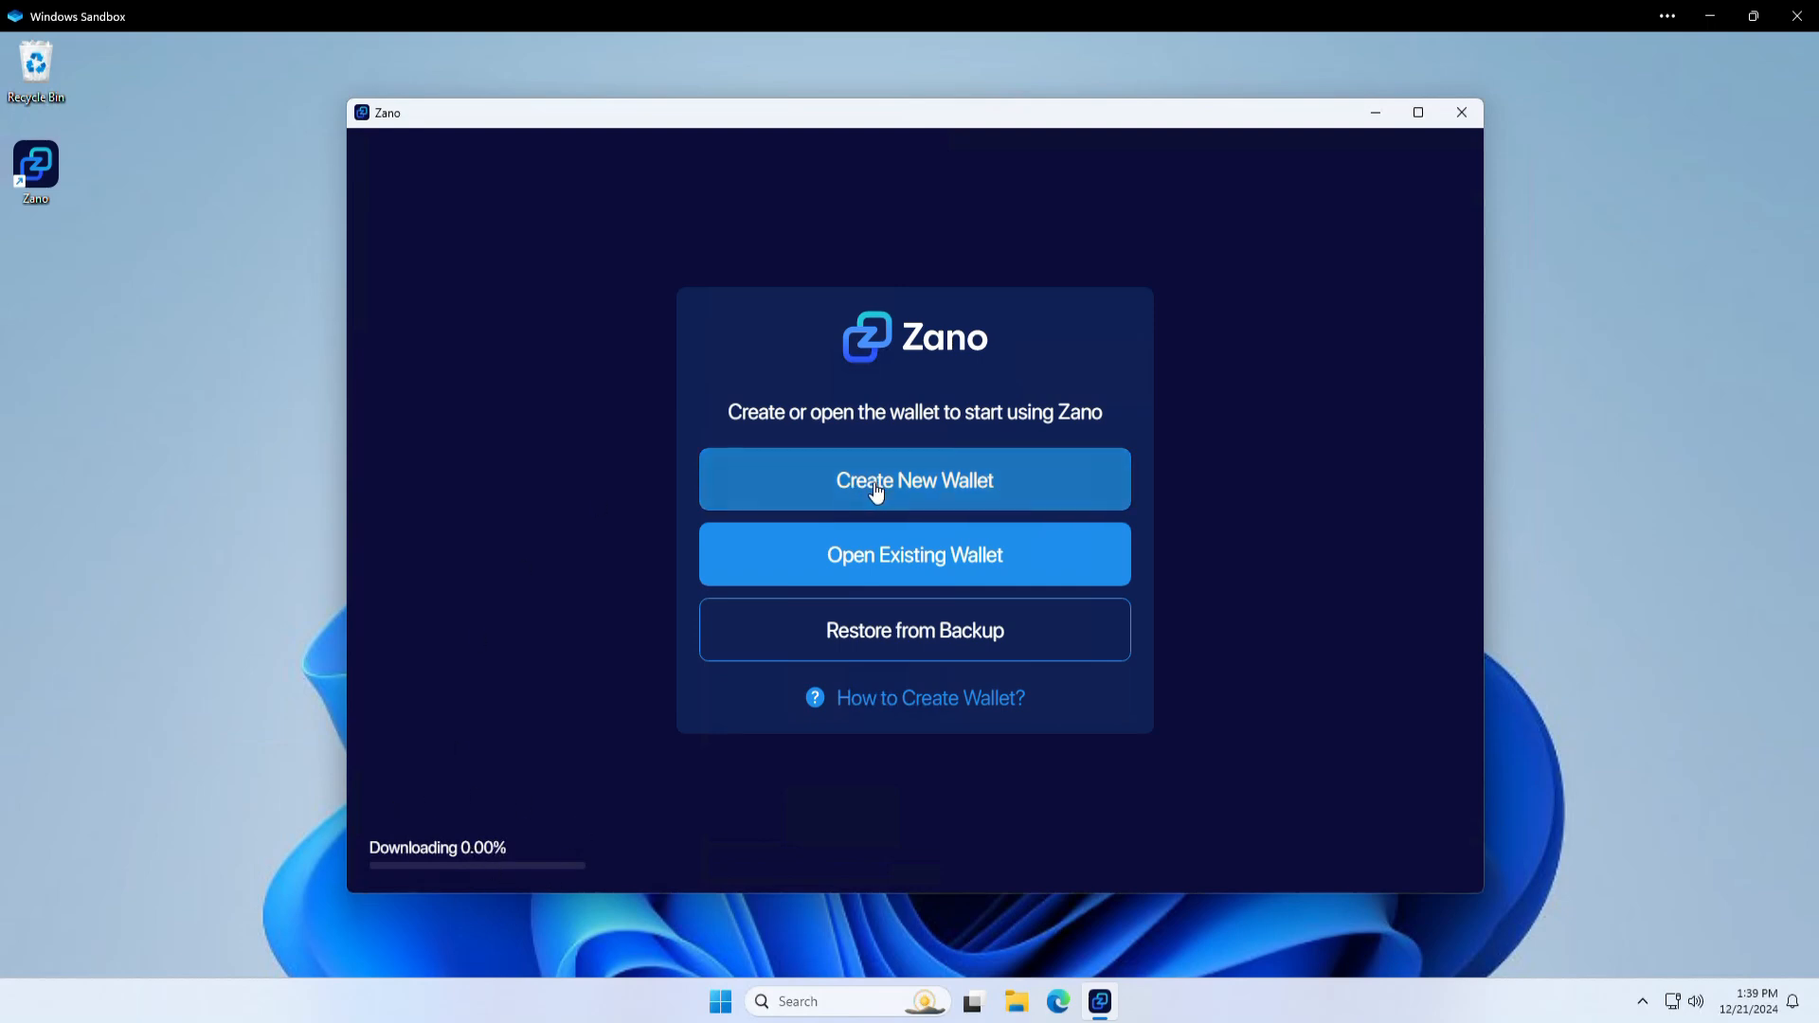
Step: Start a new wallet named 'ZanoList Video' with a password and a new folder for its file
left_click(913, 479)
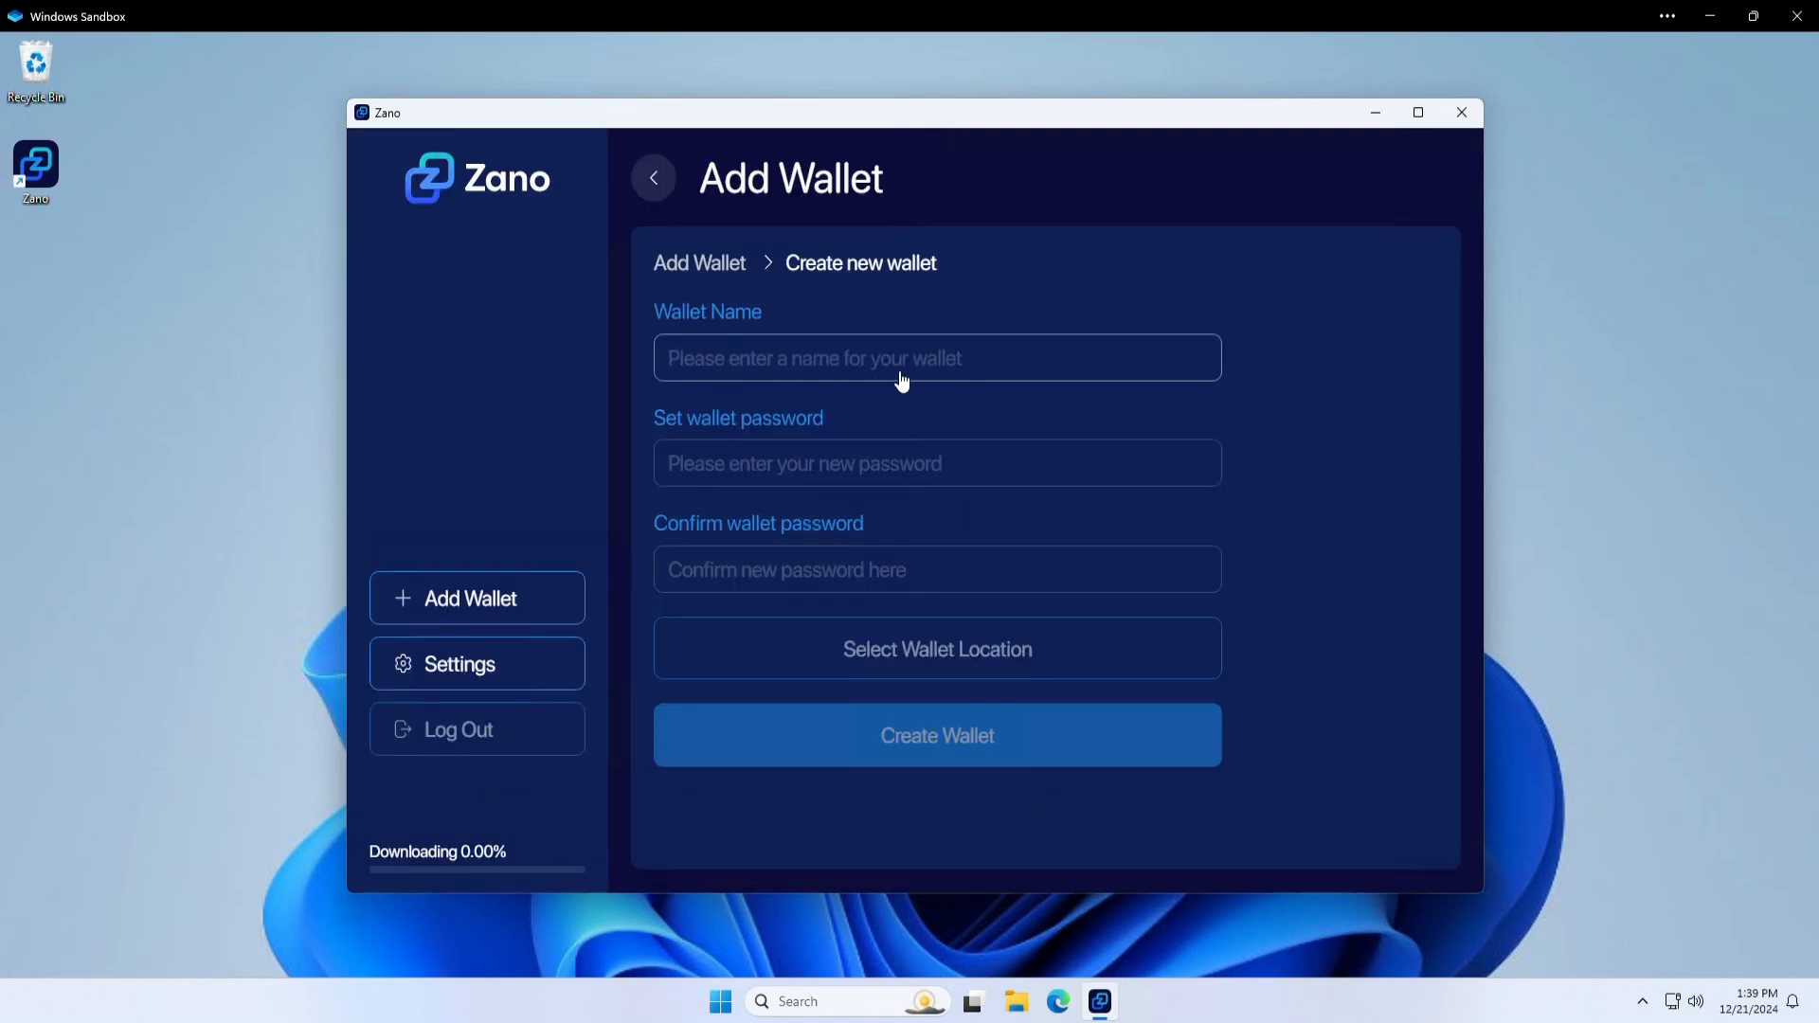
type("Zano")
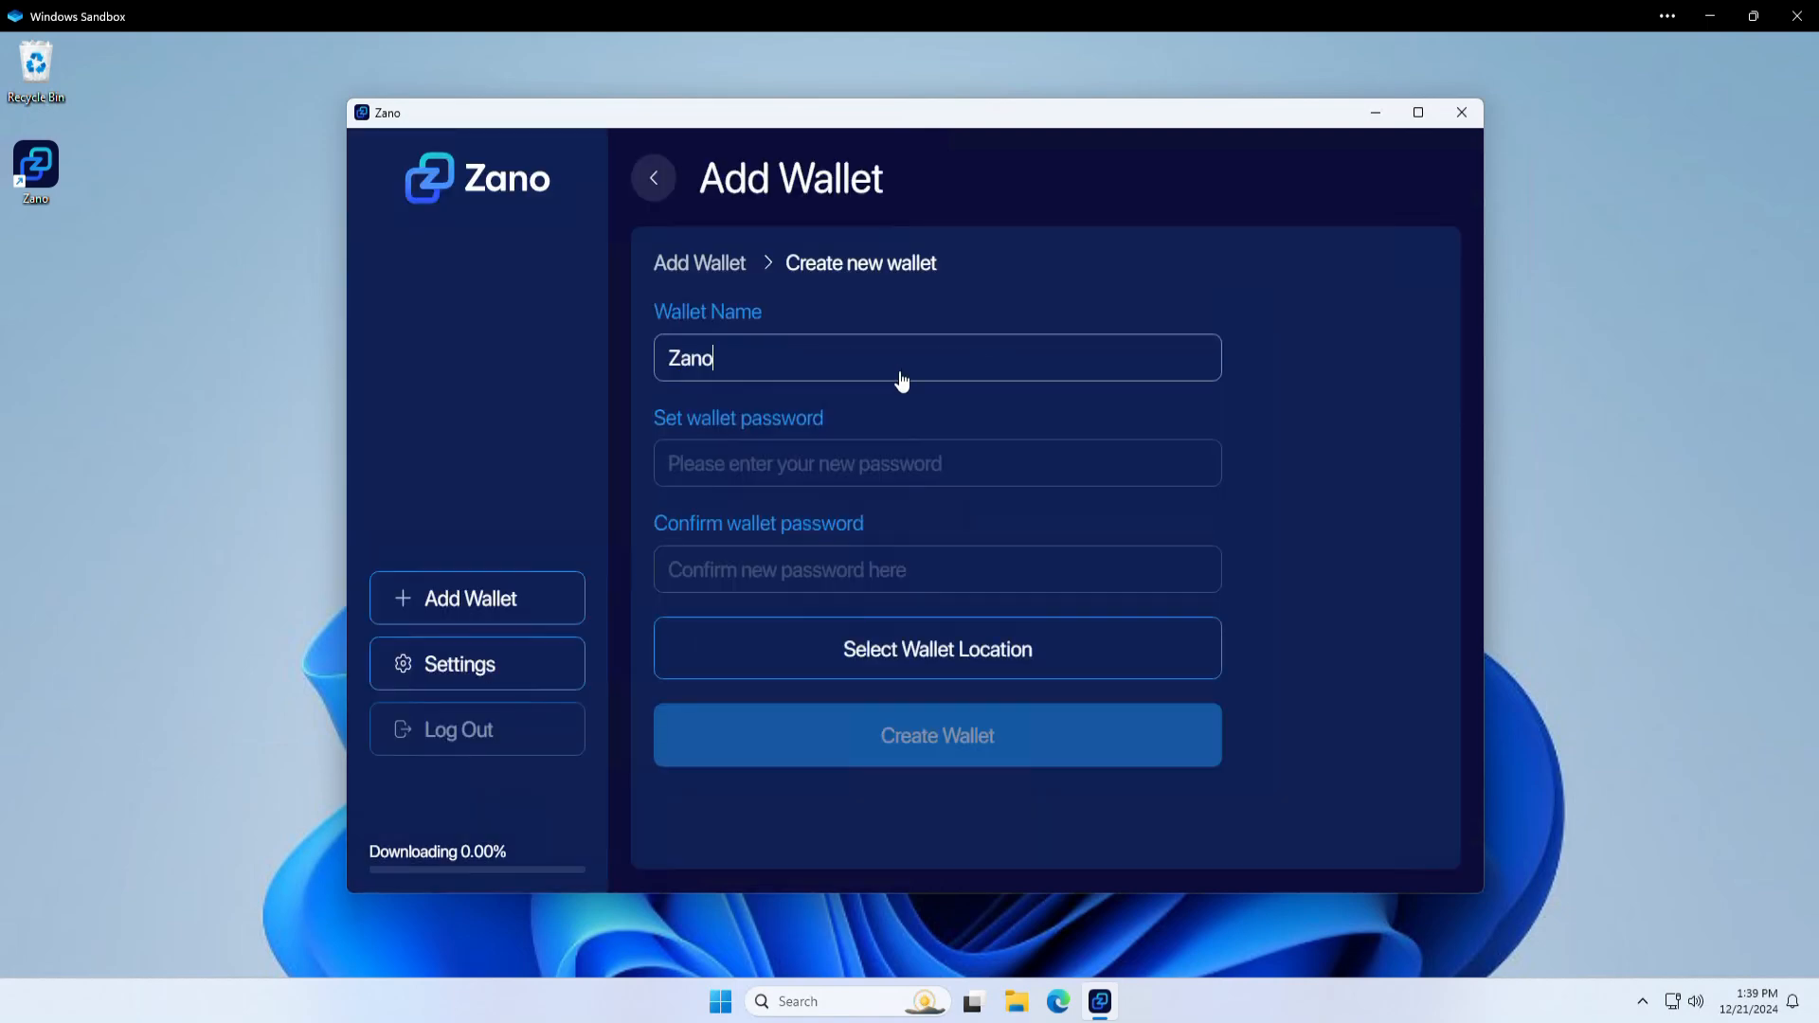
type("List")
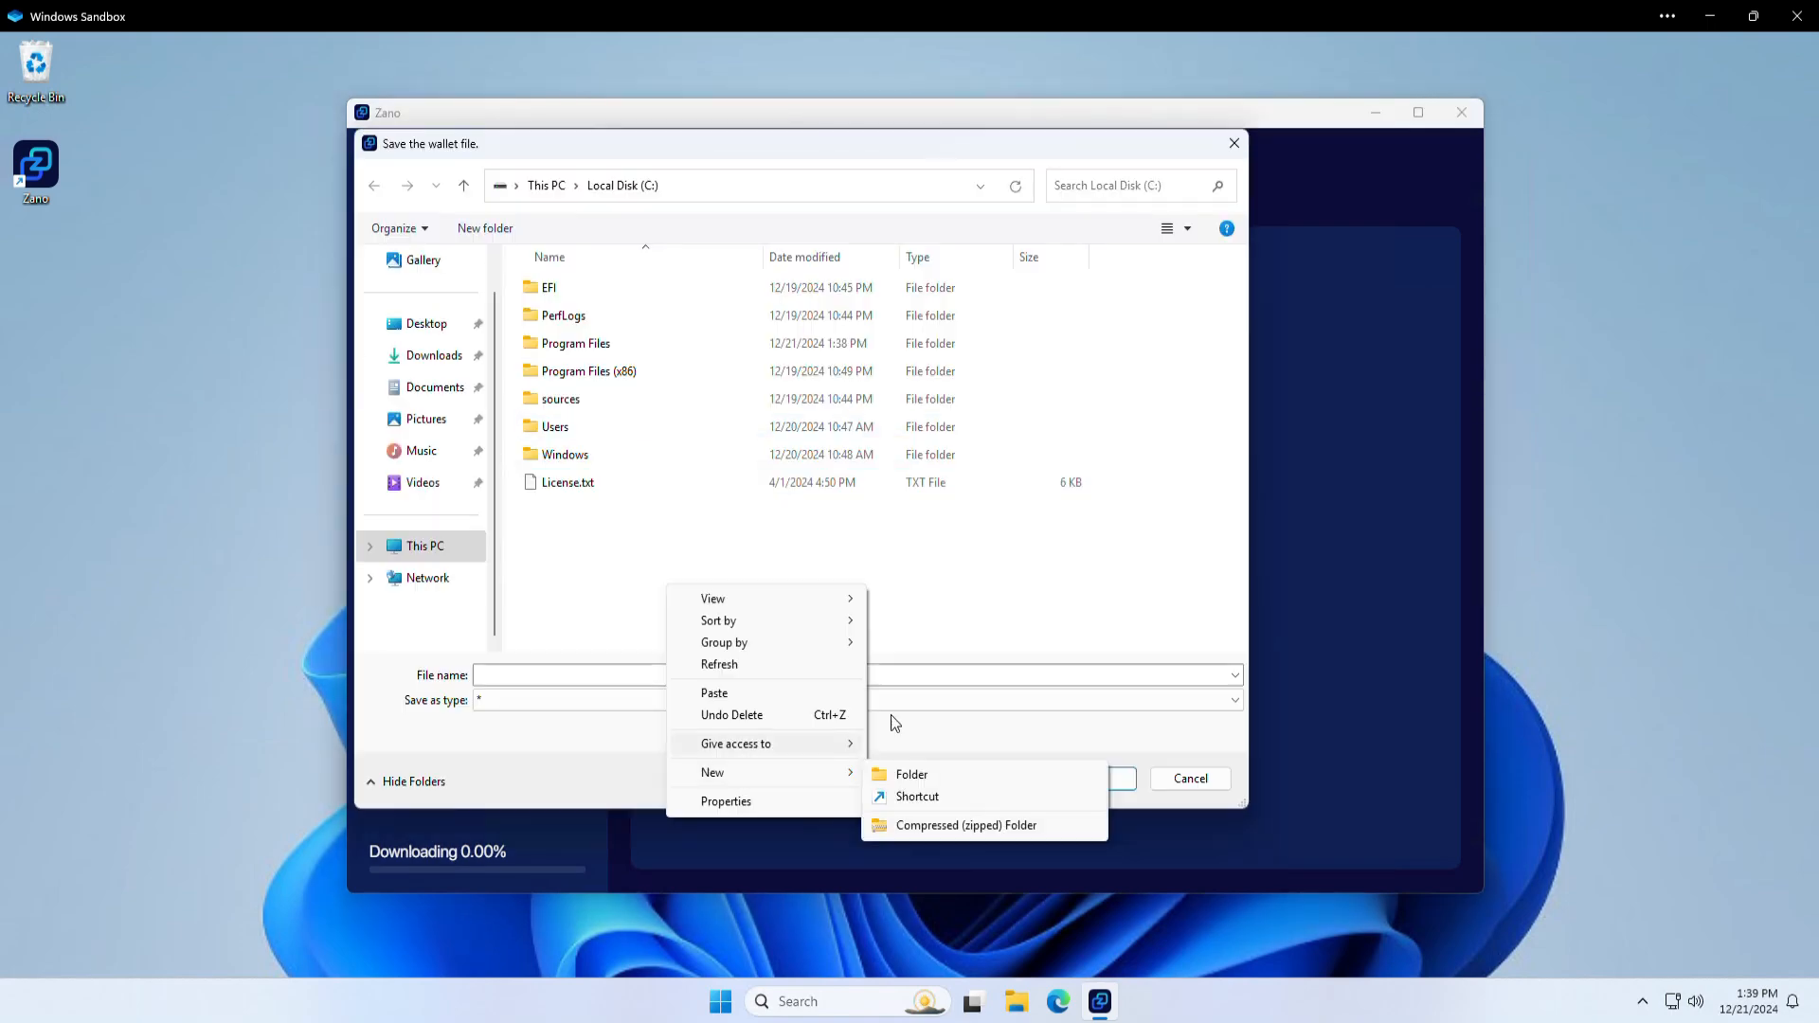
left_click(912, 773)
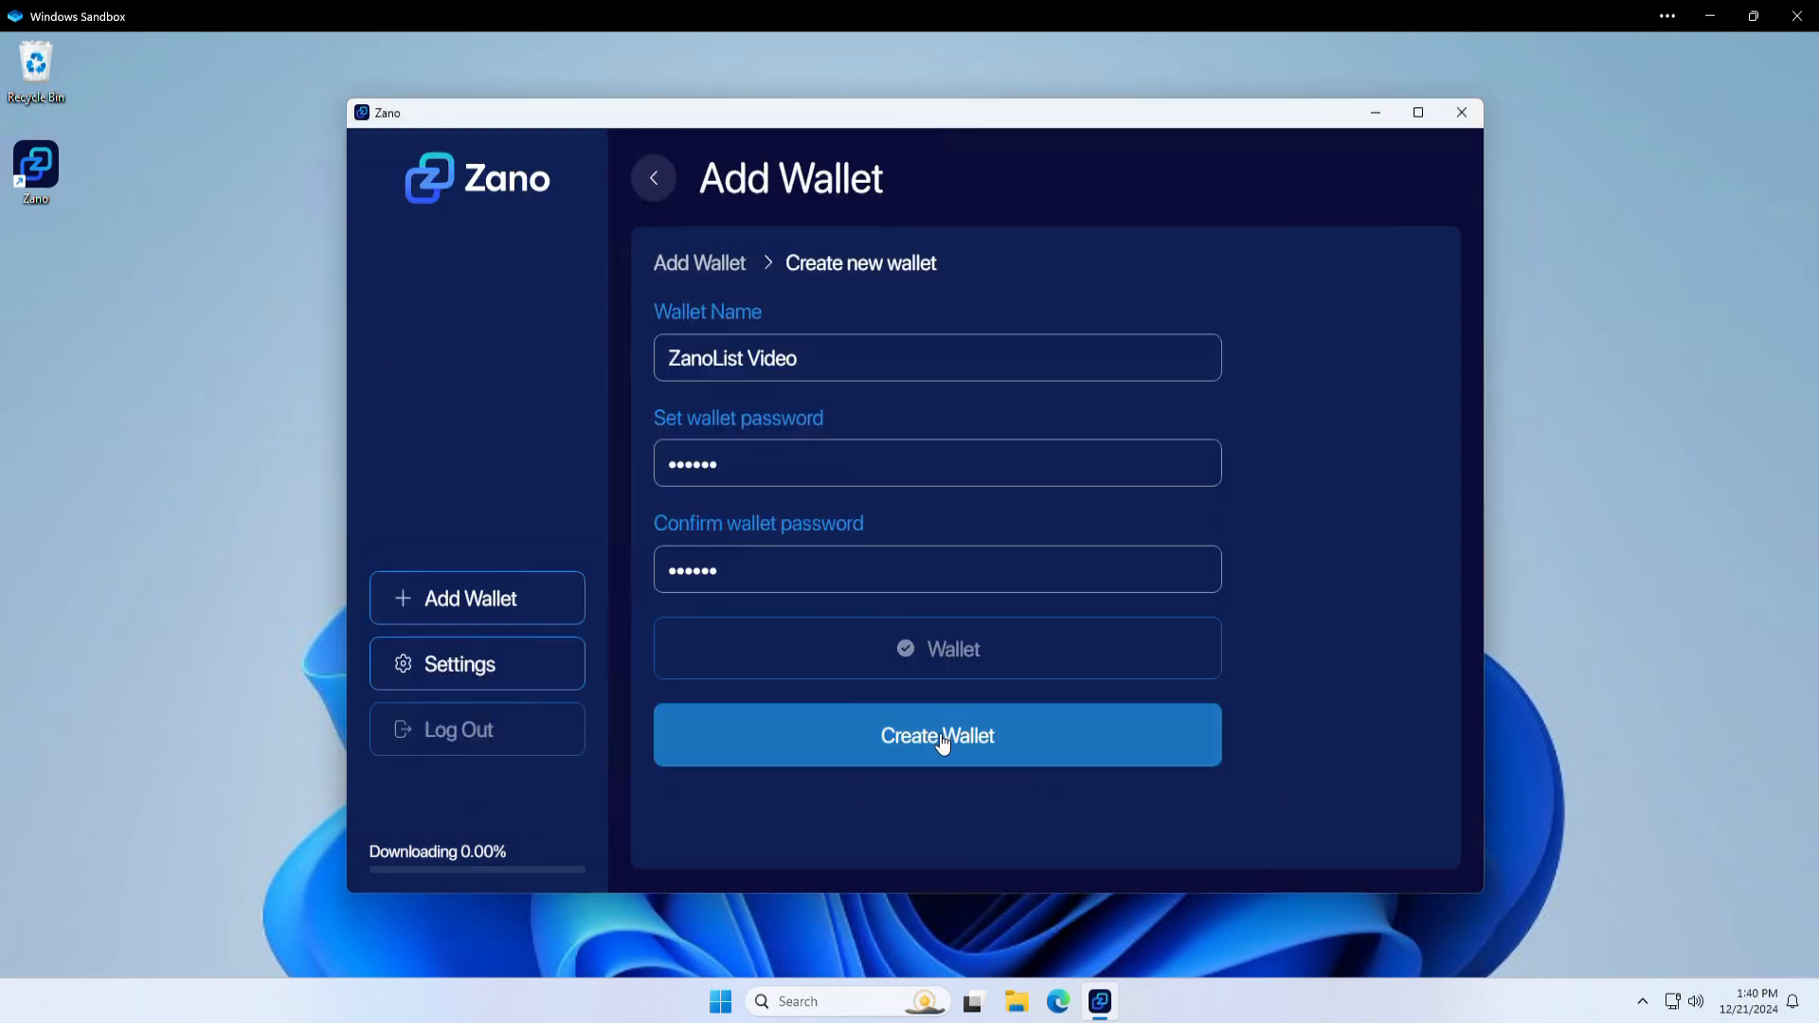
Step: Create the ZanoList Video wallet and enter a password to secure its seed phrase
left_click(934, 735)
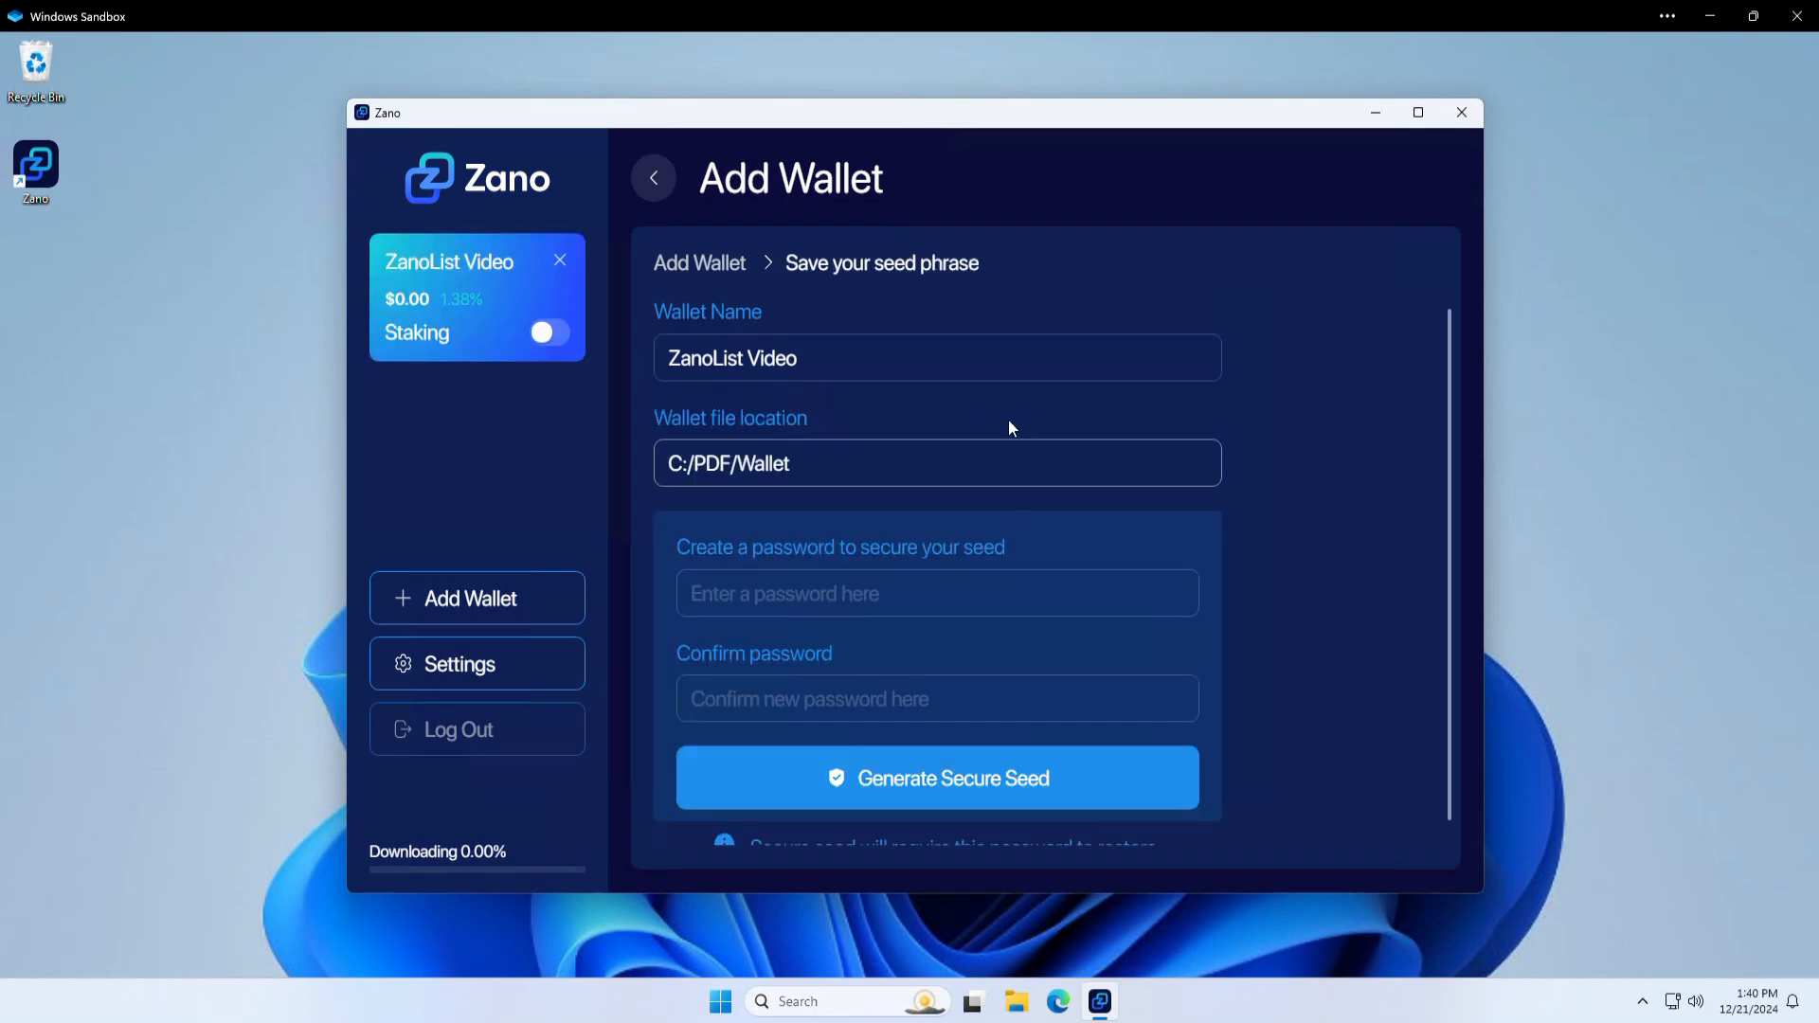
mouse_move(453, 340)
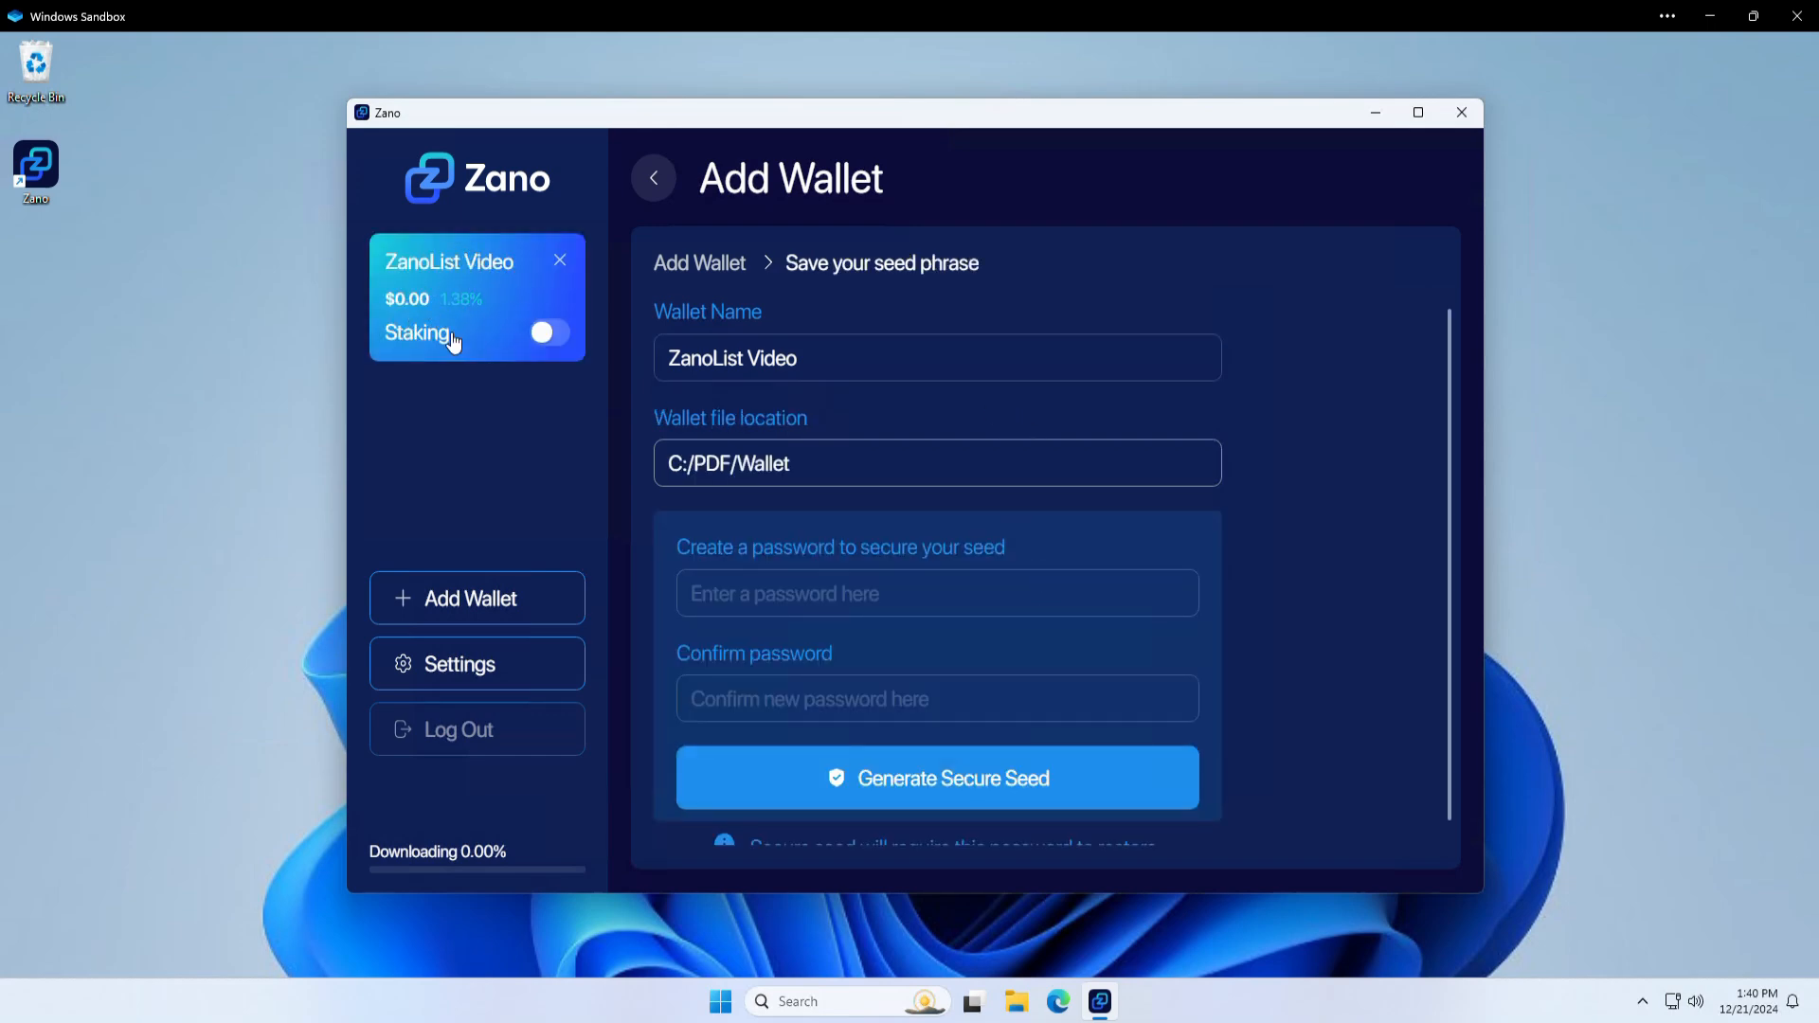
scroll("down", 3)
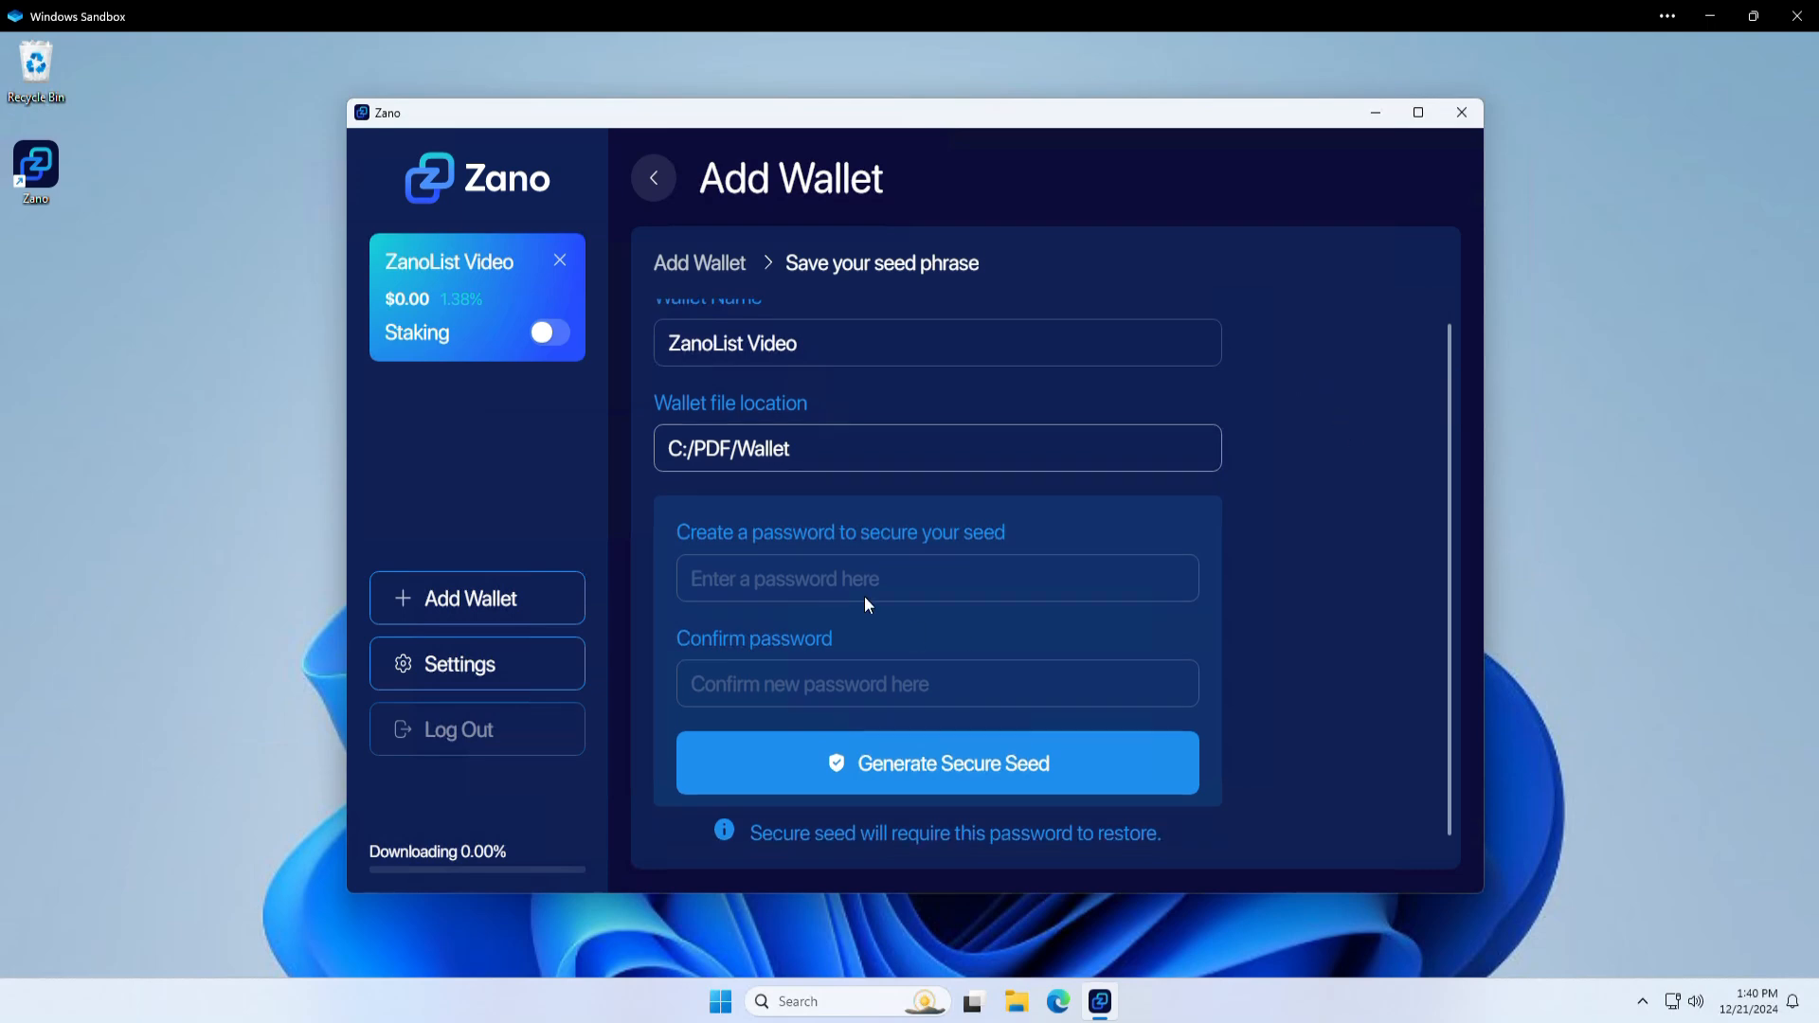
left_click(934, 578)
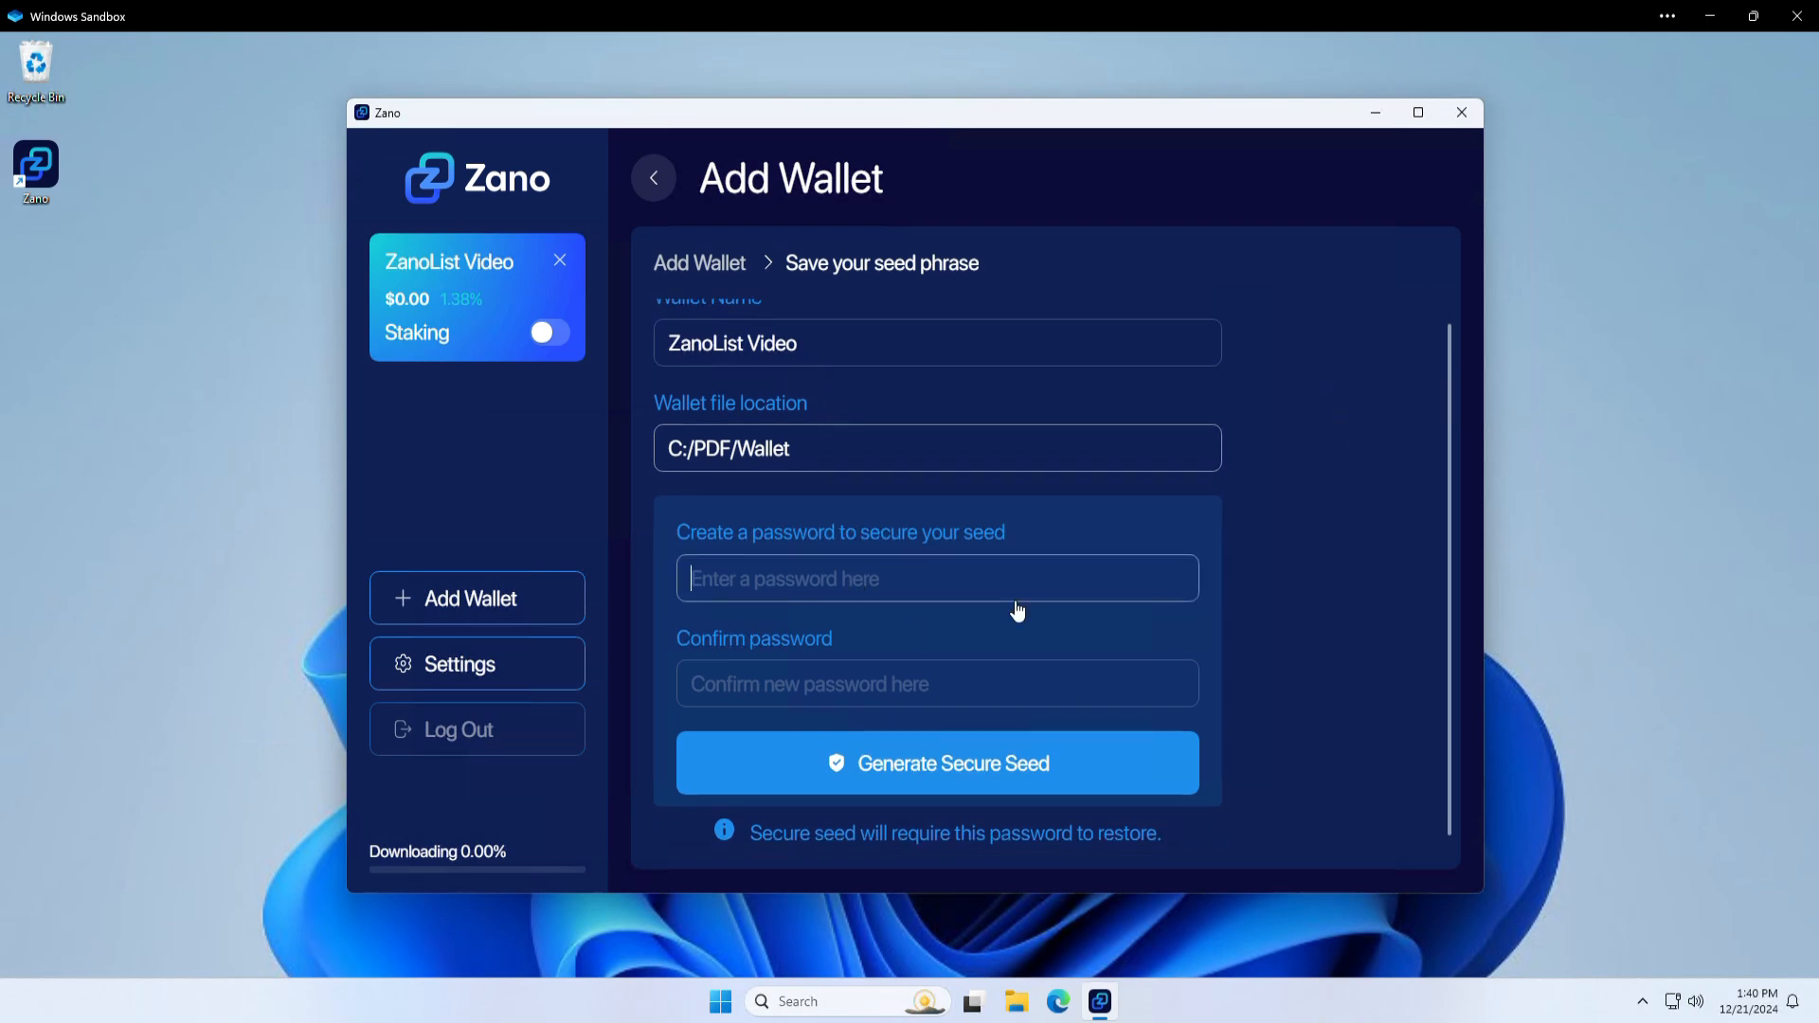
type("password")
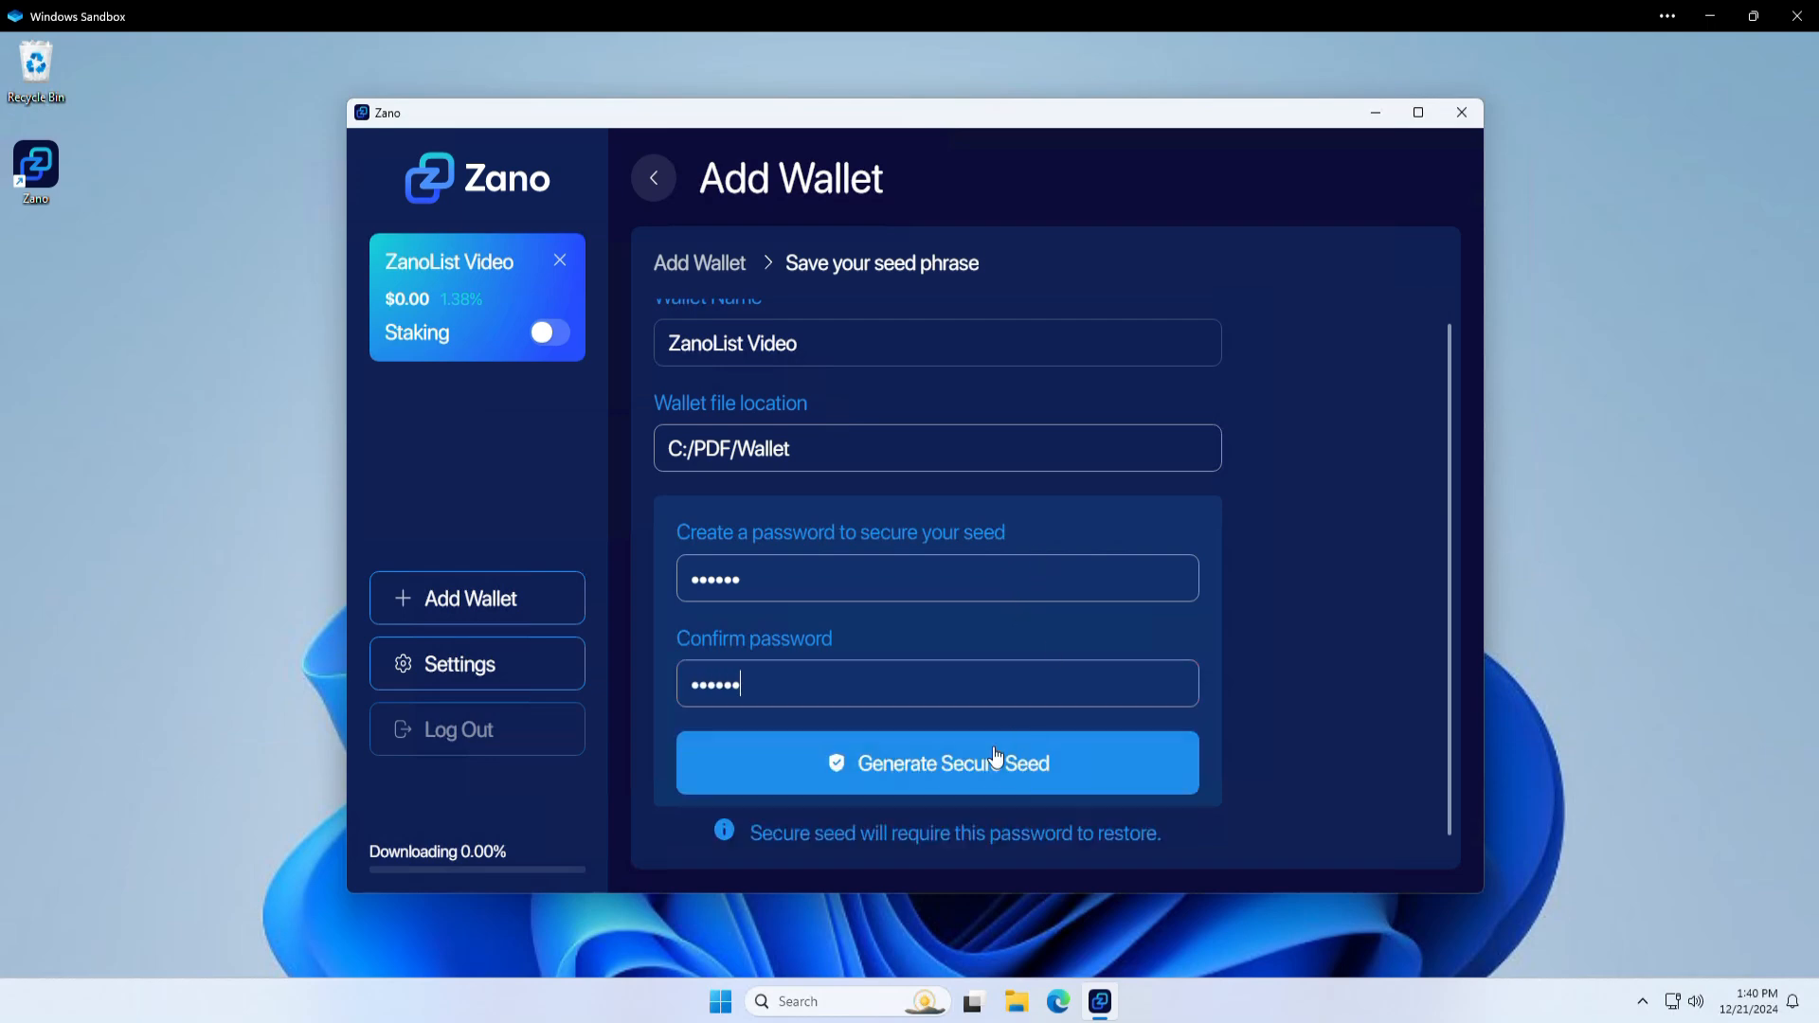
Step: Generate the password-secured seed phrase marked 'Seed is secured'
left_click(936, 764)
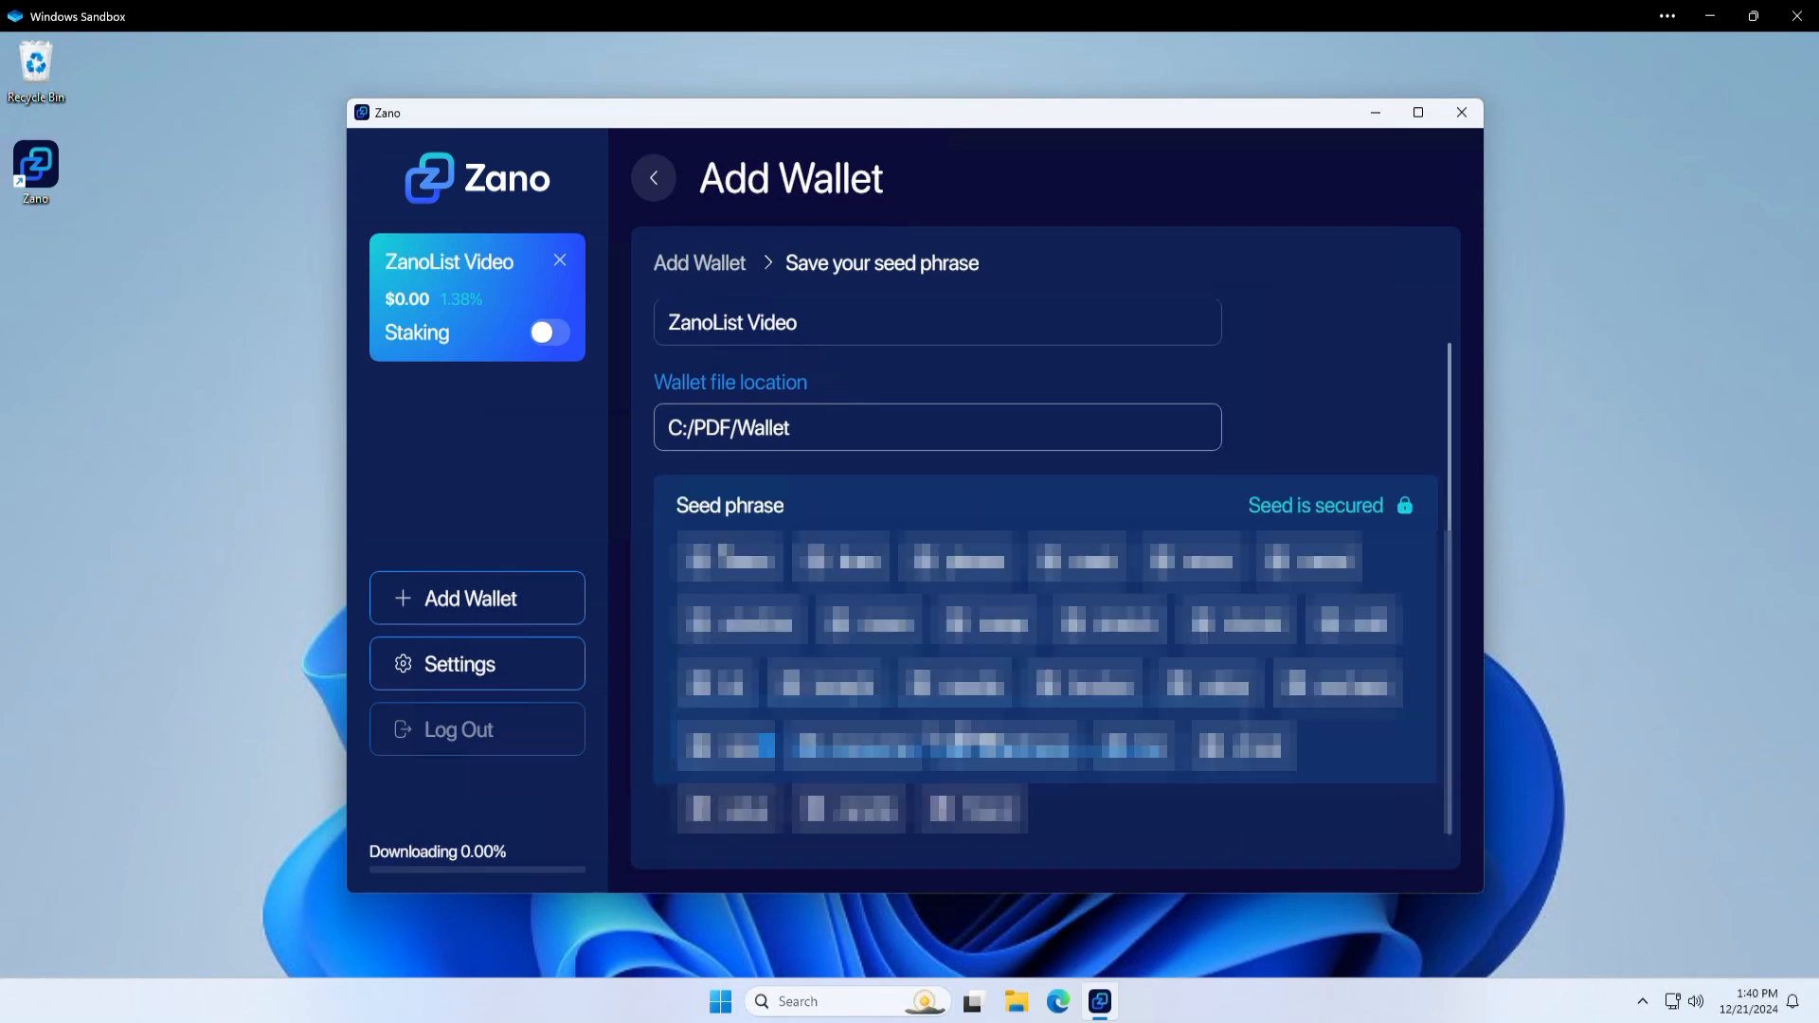
mouse_move(860, 525)
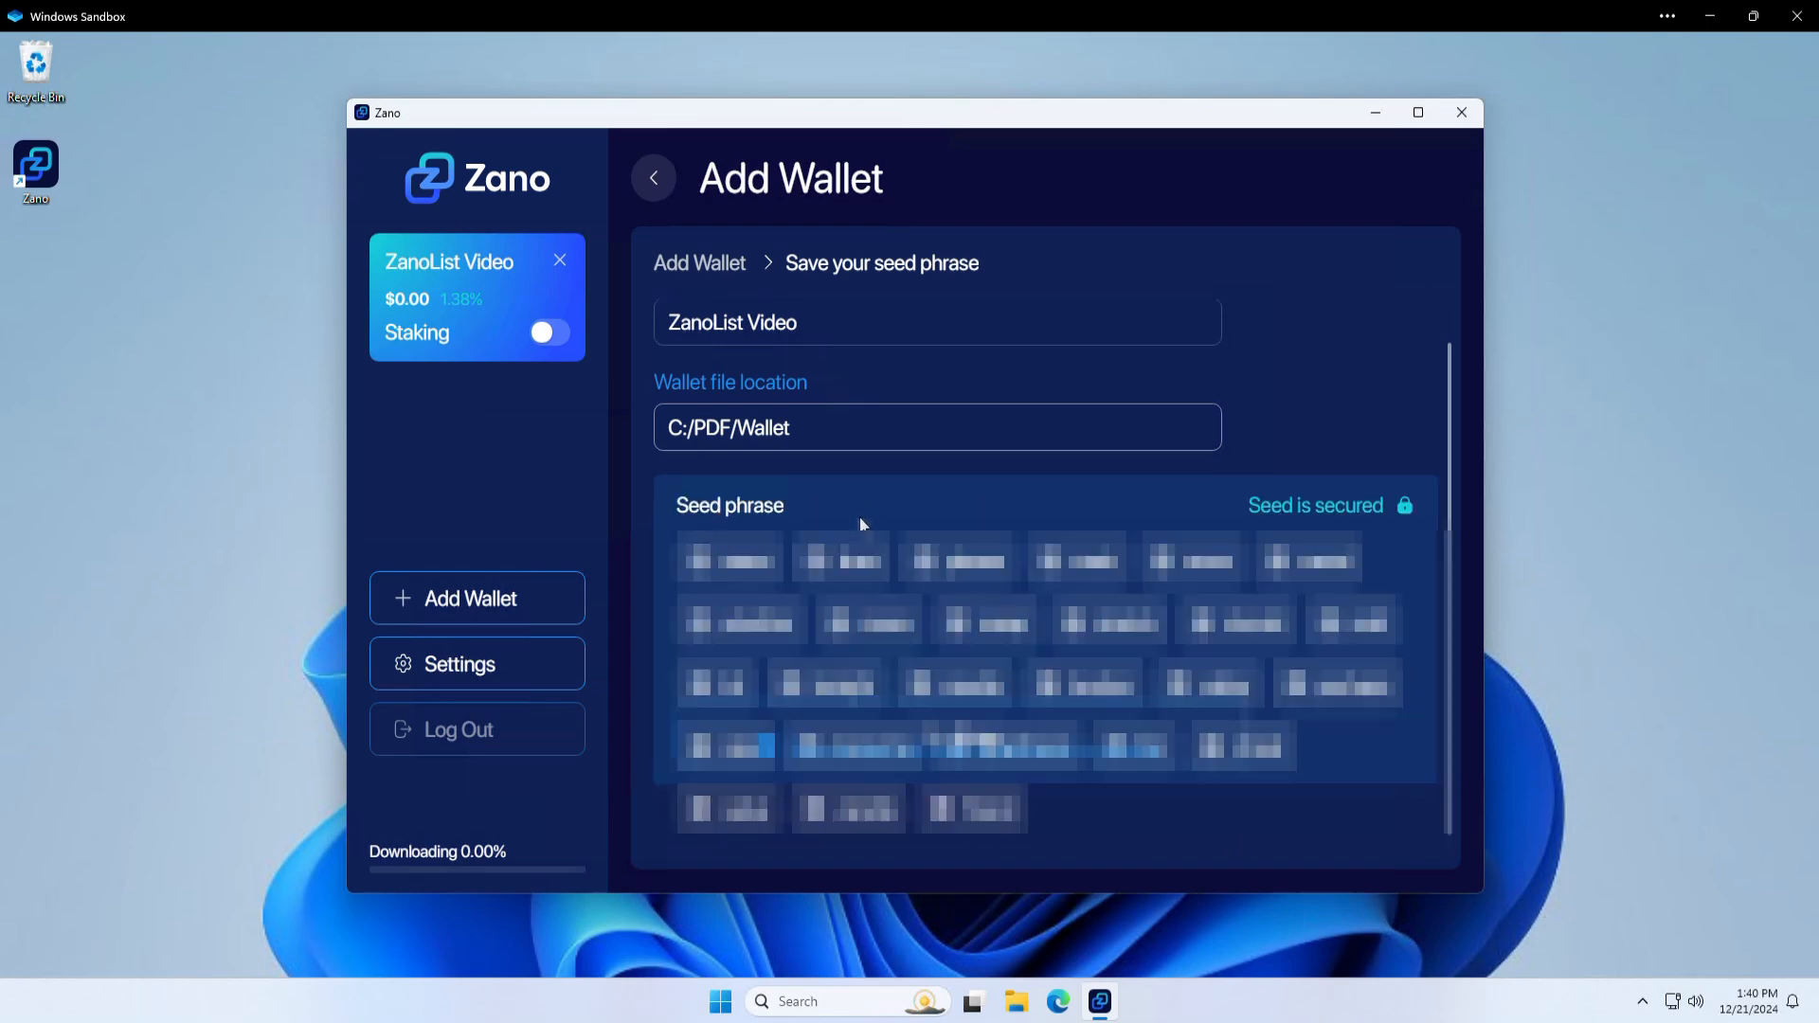
mouse_move(870, 508)
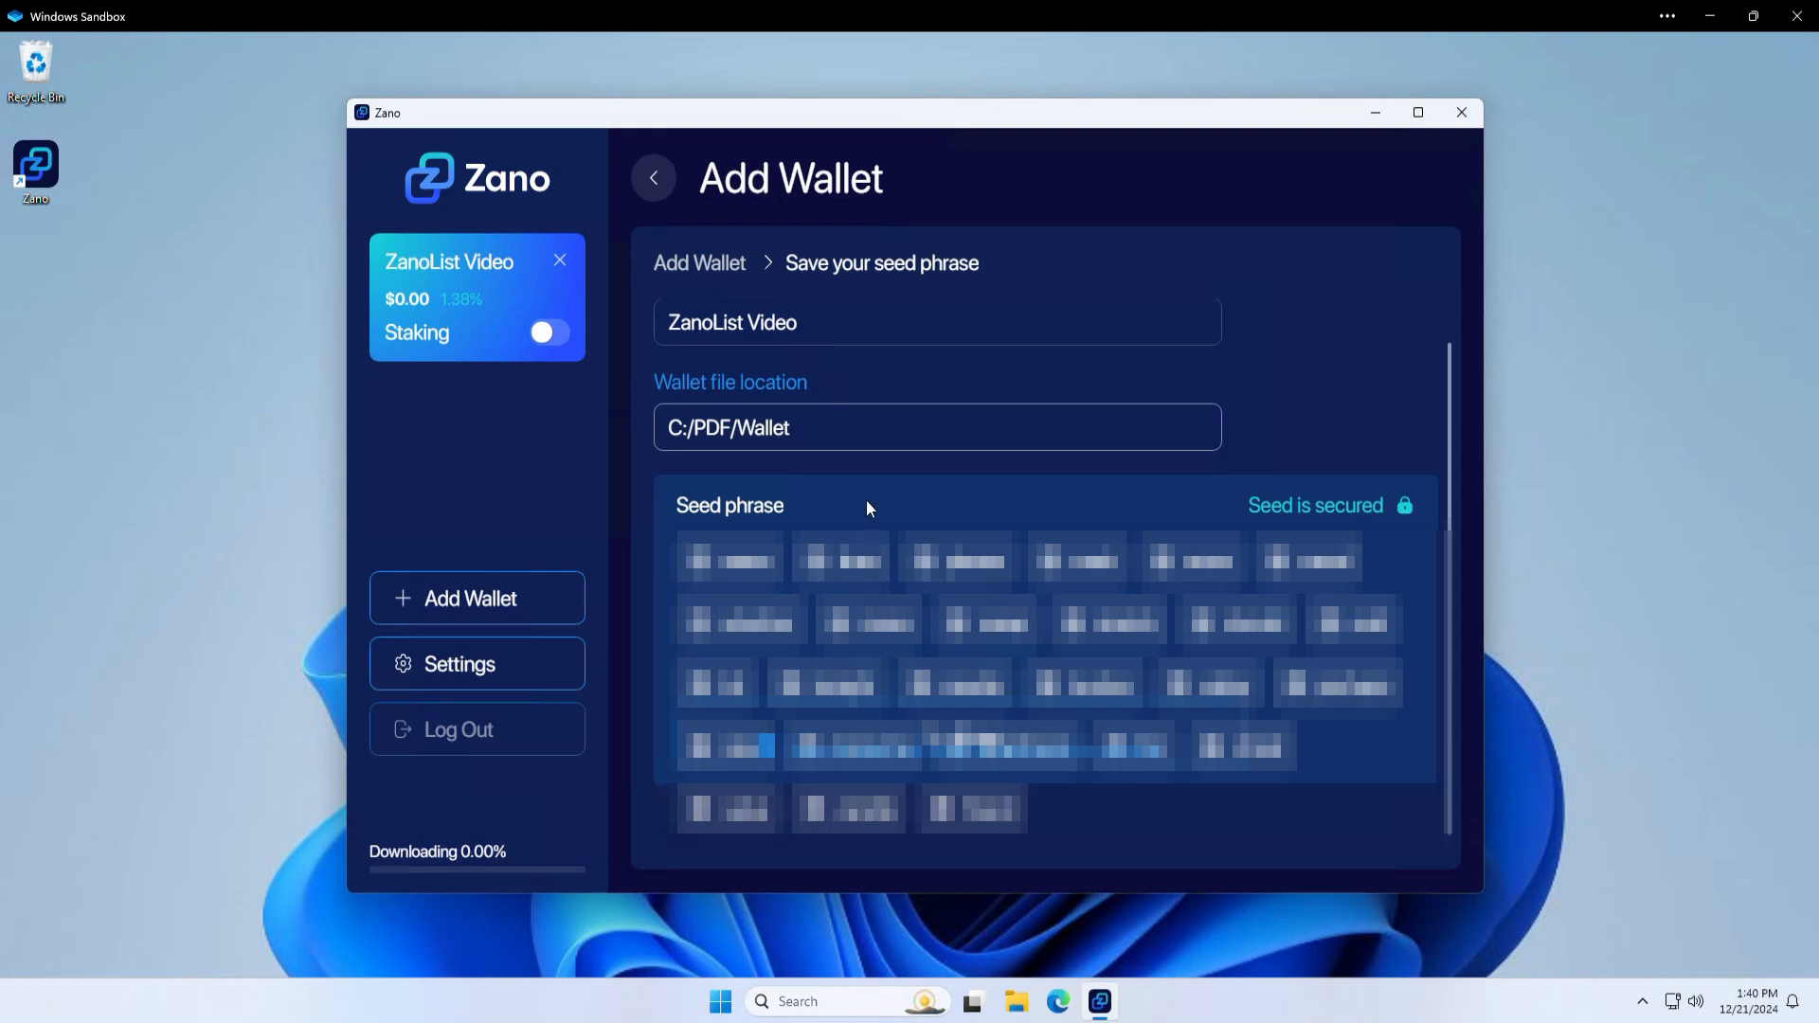
mouse_move(859, 508)
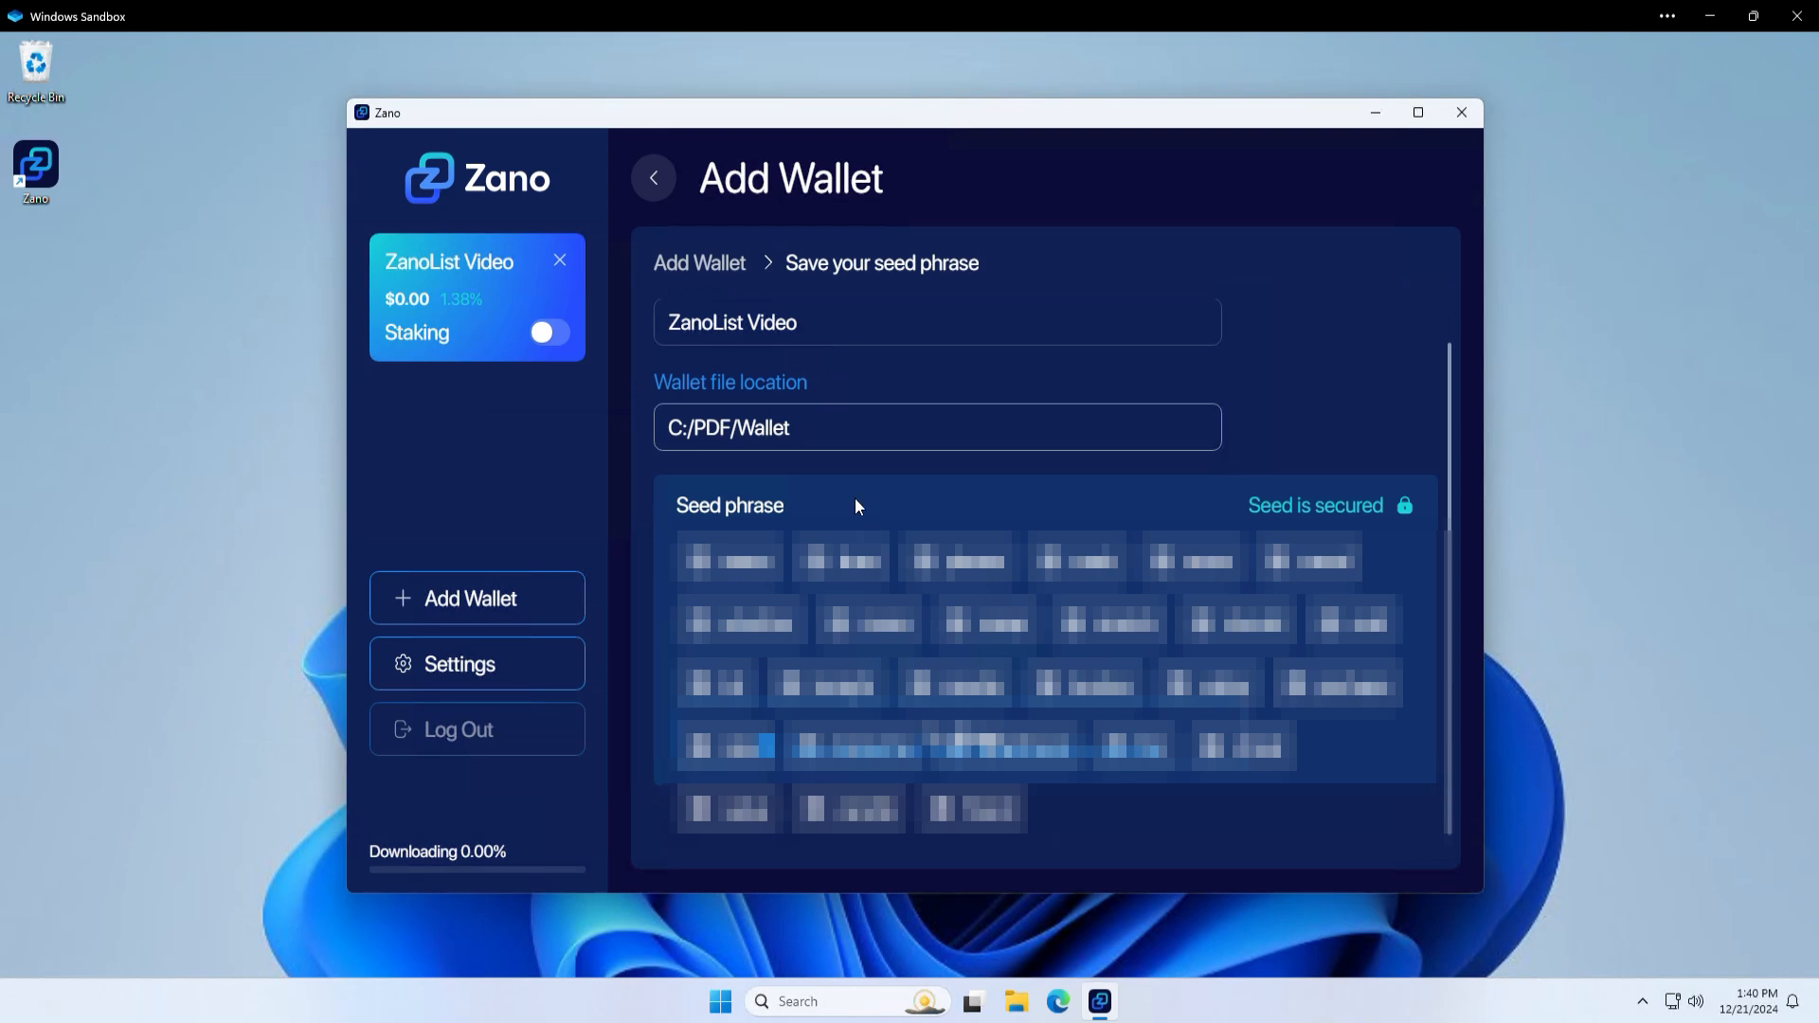
mouse_move(839, 475)
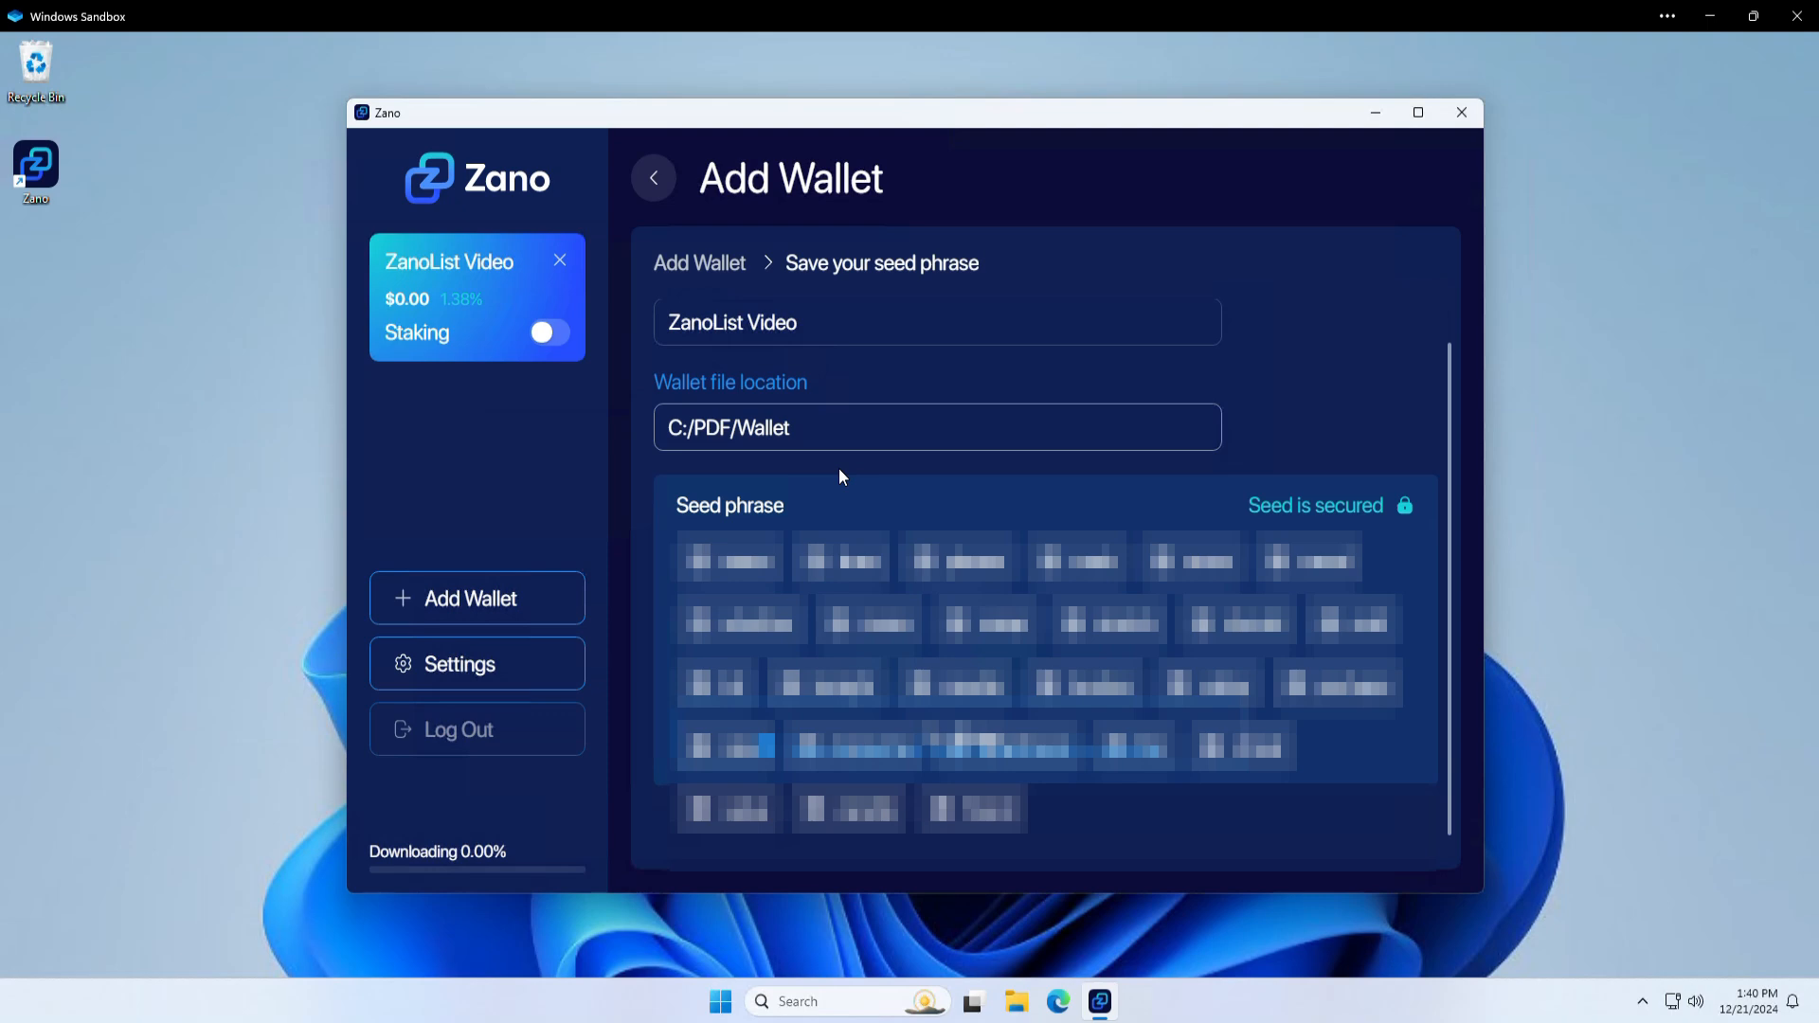
scroll("up", 3)
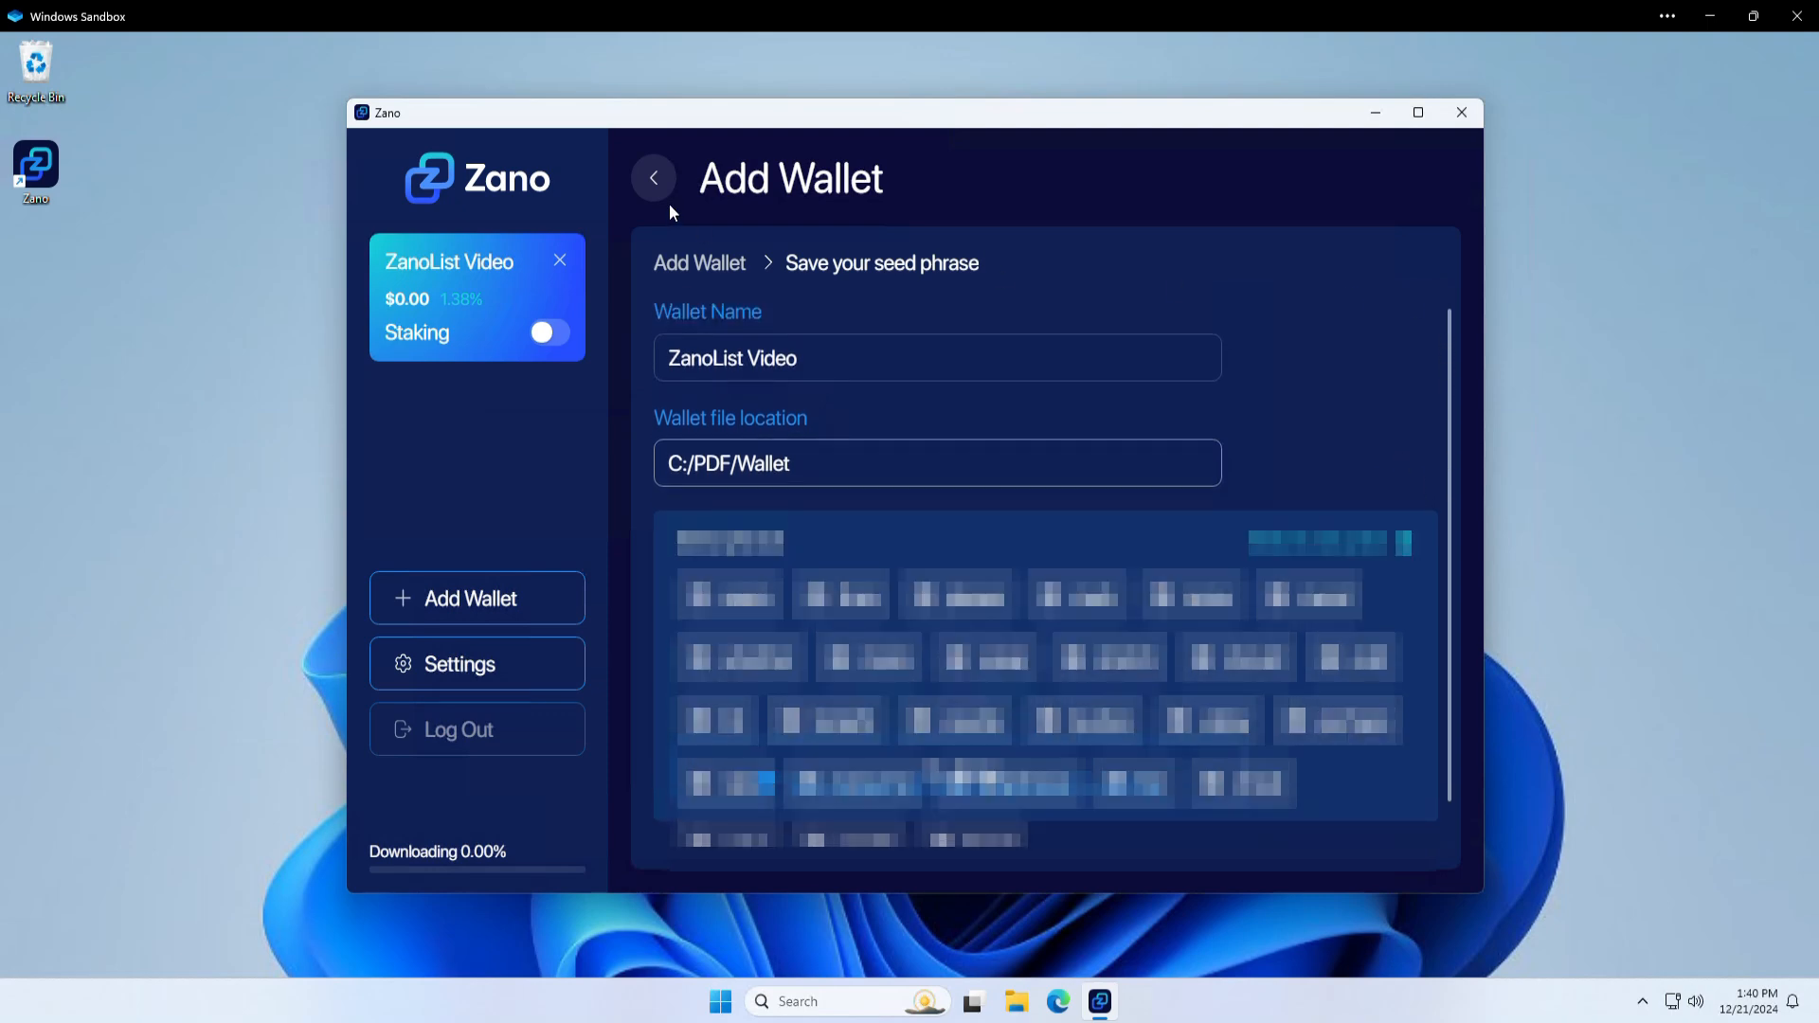
Step: Go back from the seed page to the empty Create new wallet form
left_click(654, 178)
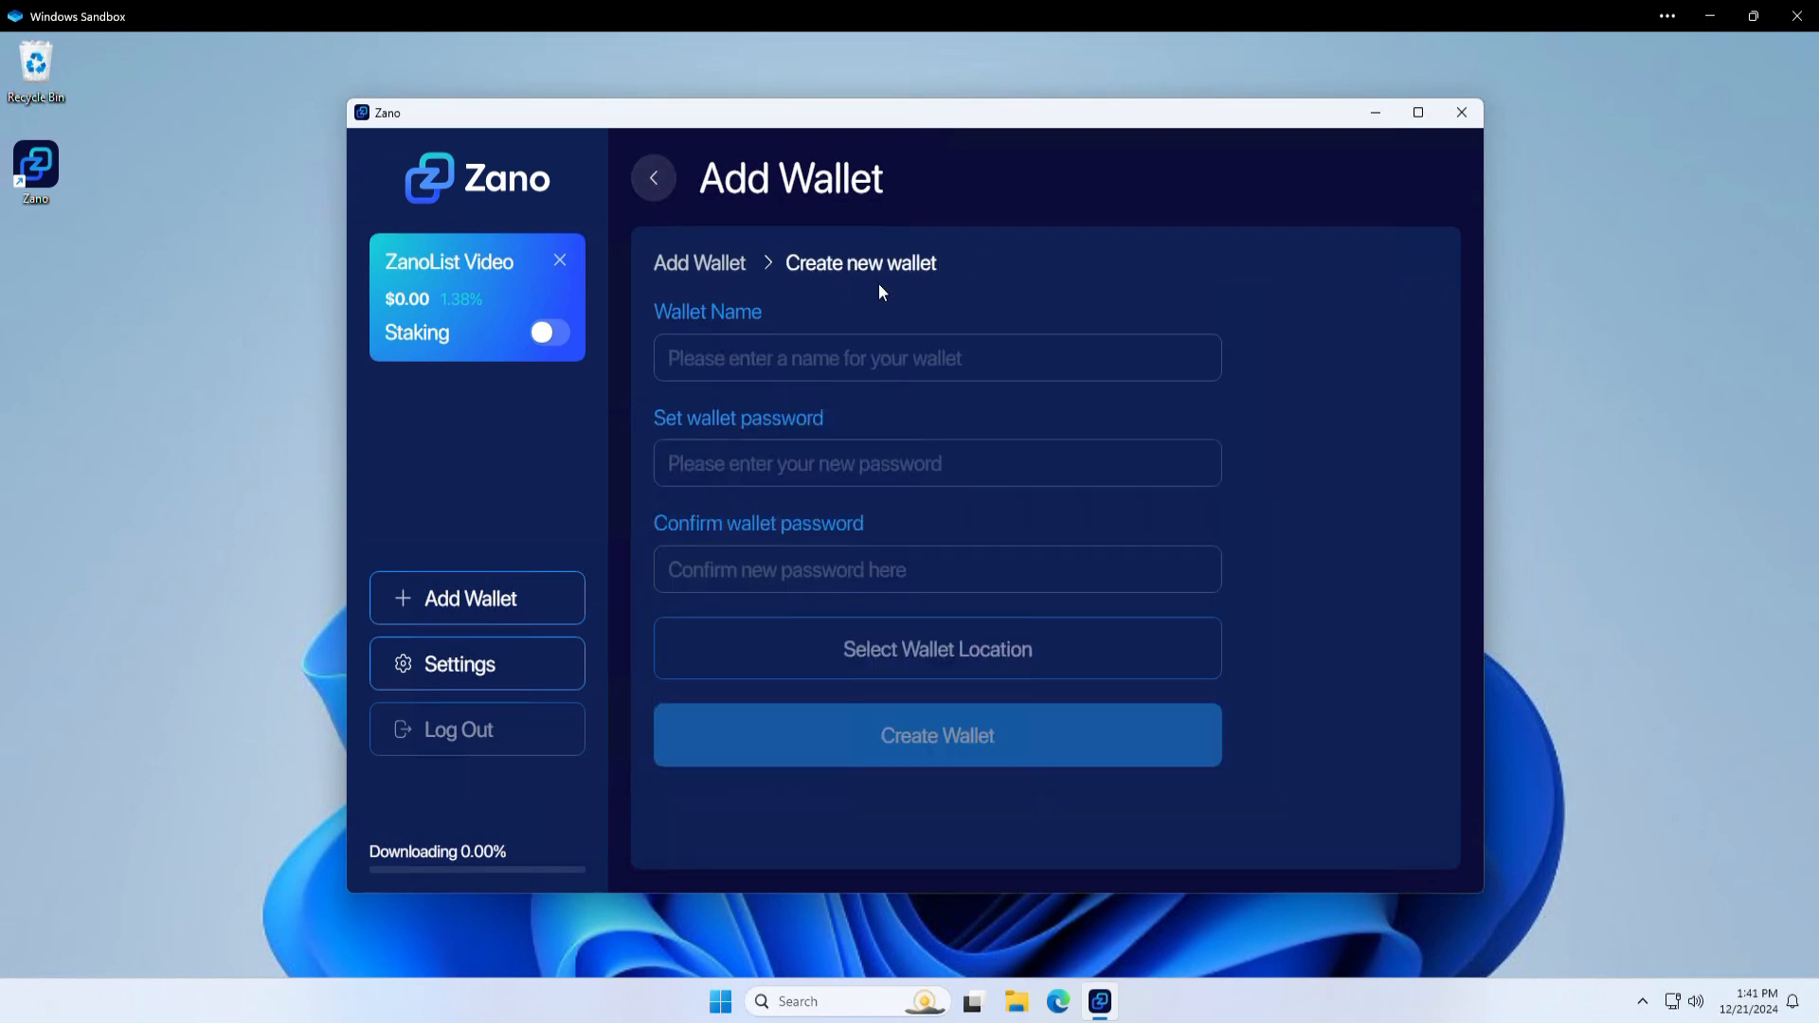
mouse_move(534, 896)
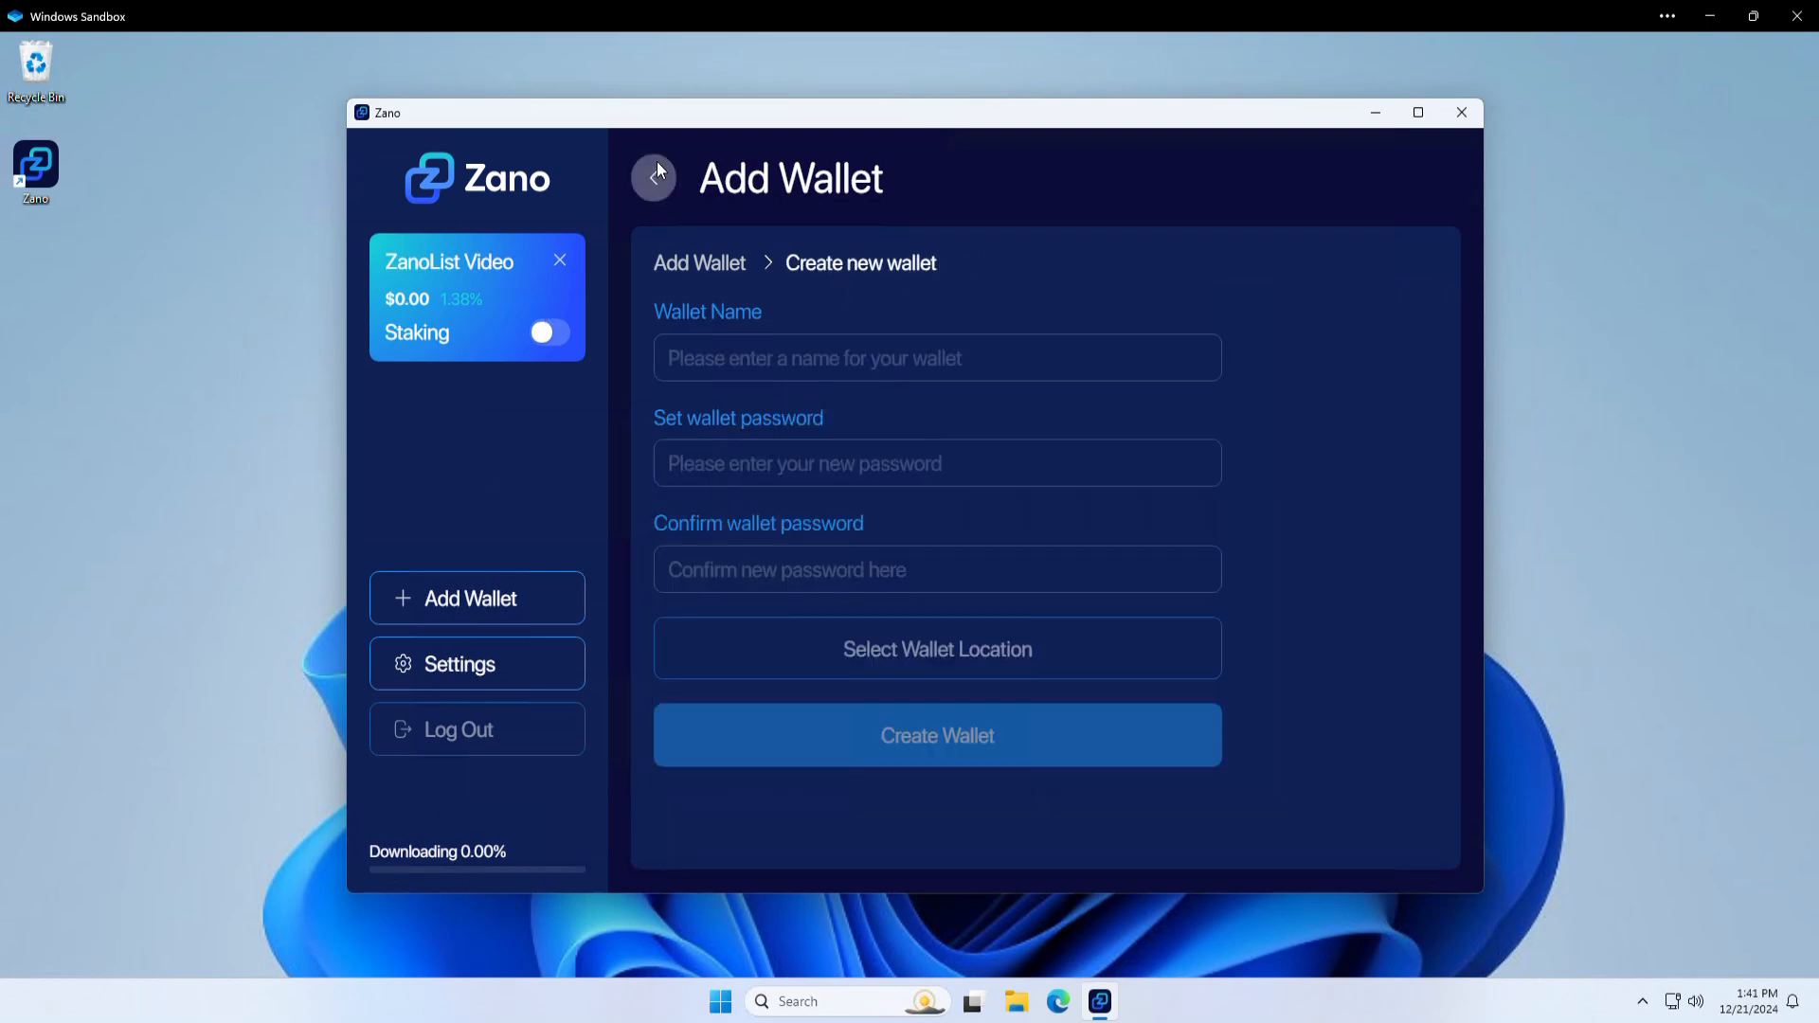
mouse_move(555, 269)
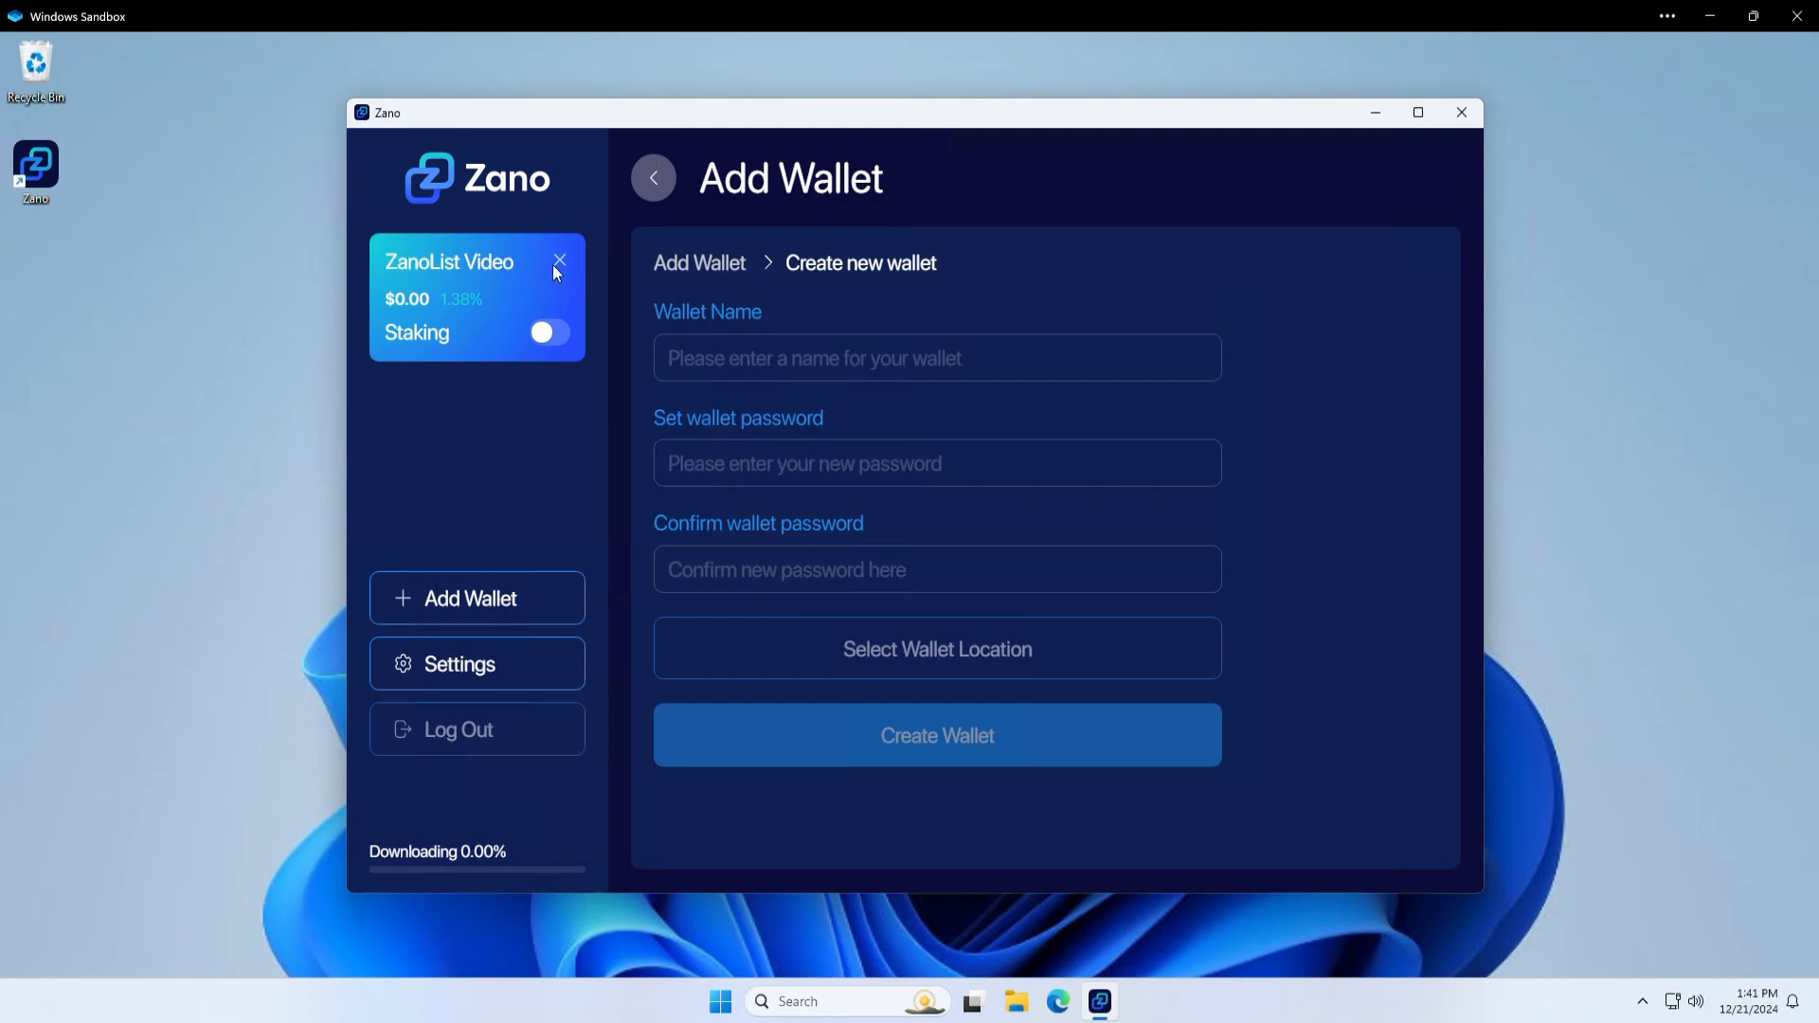
mouse_move(492, 312)
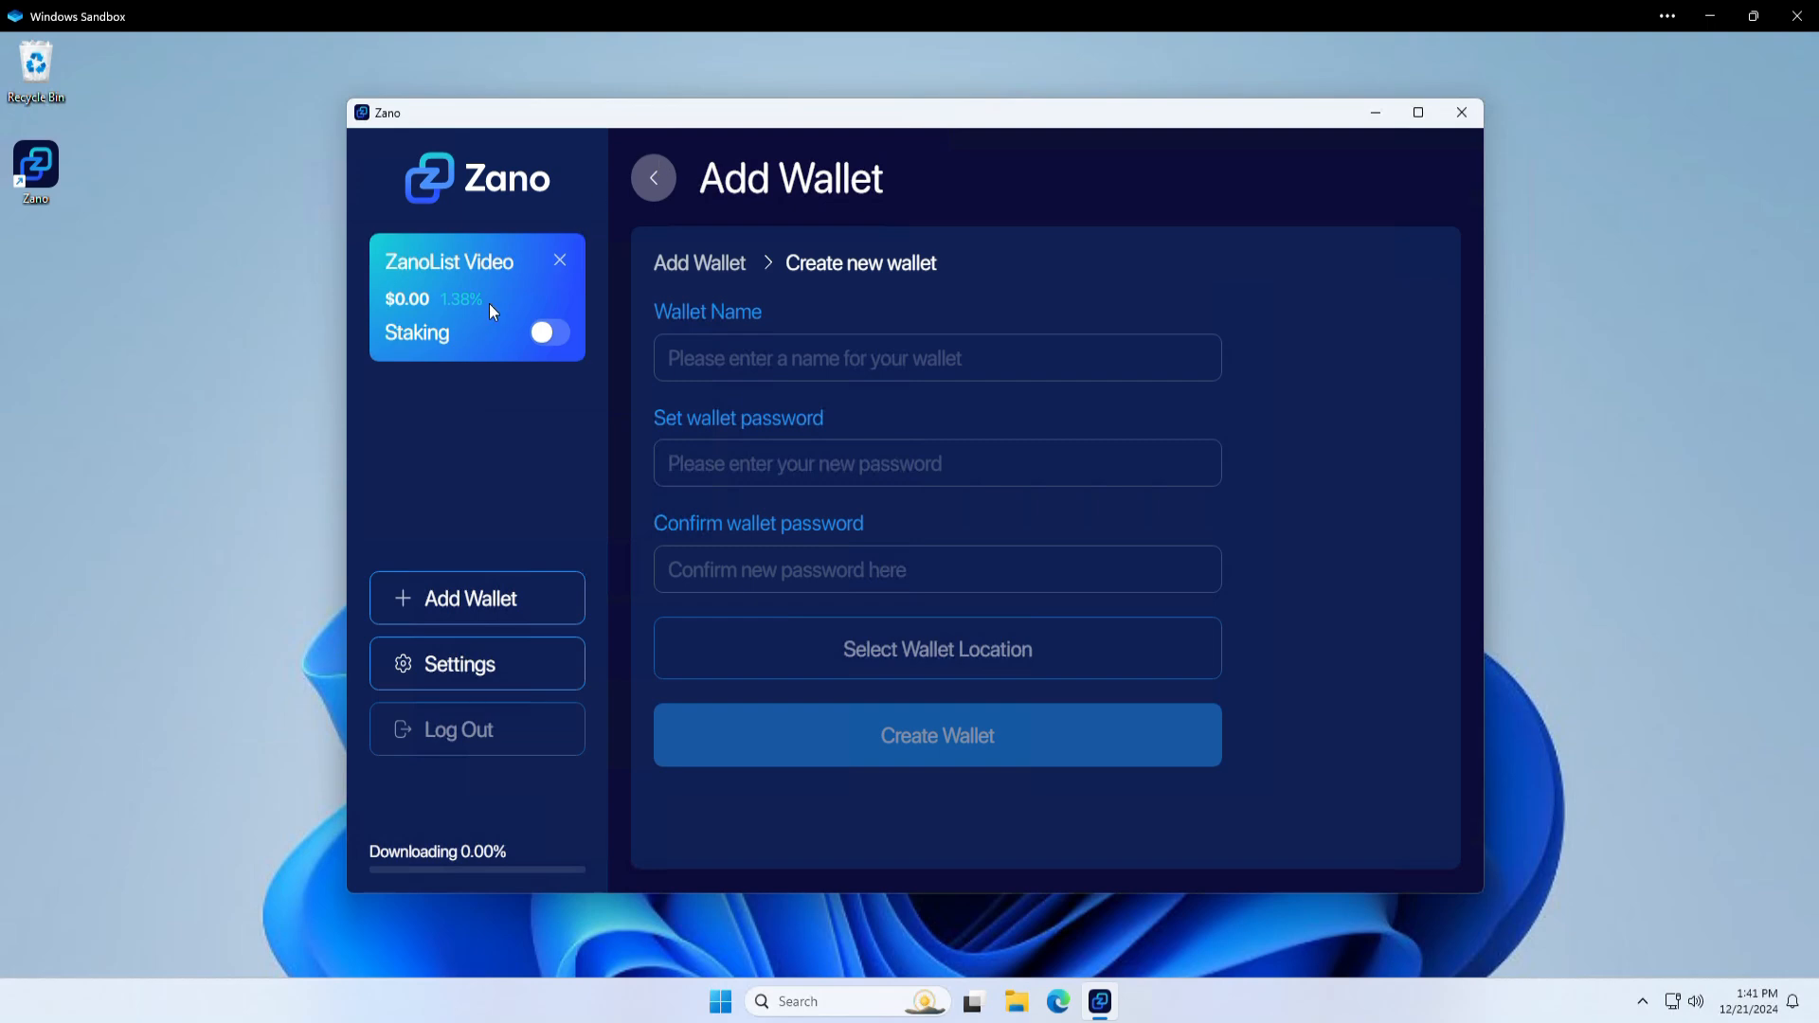
mouse_move(845, 41)
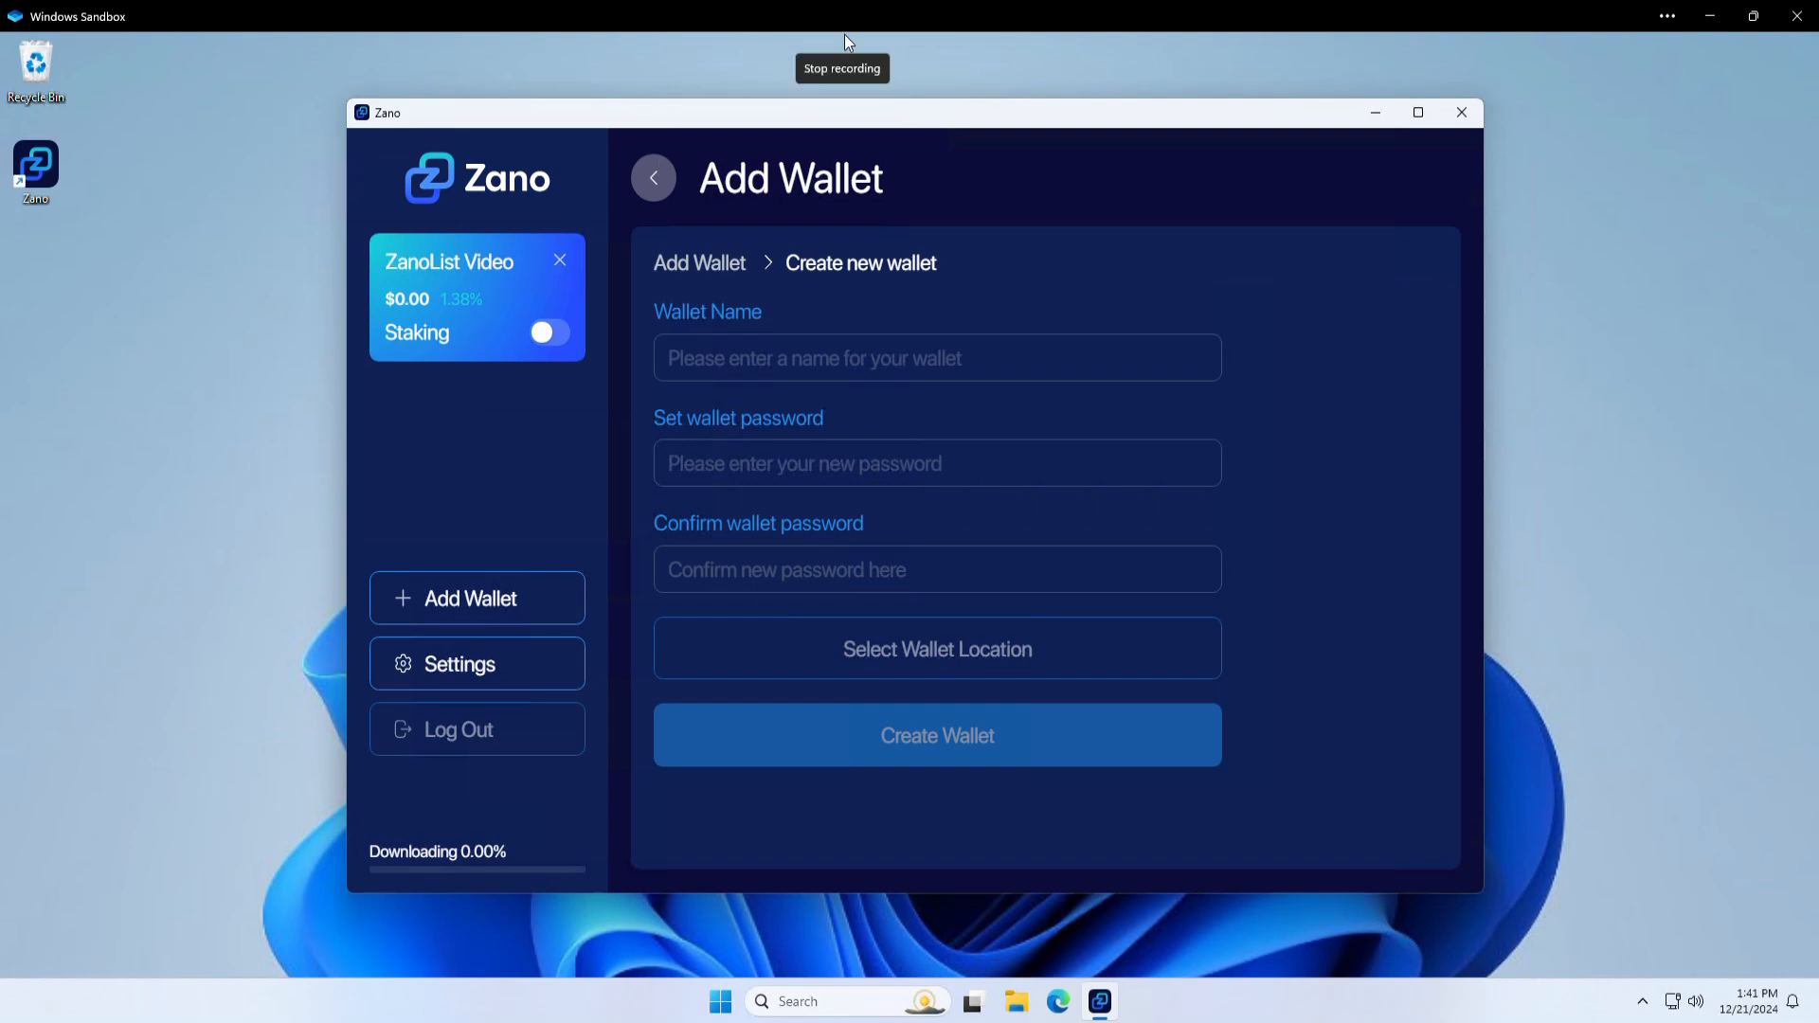